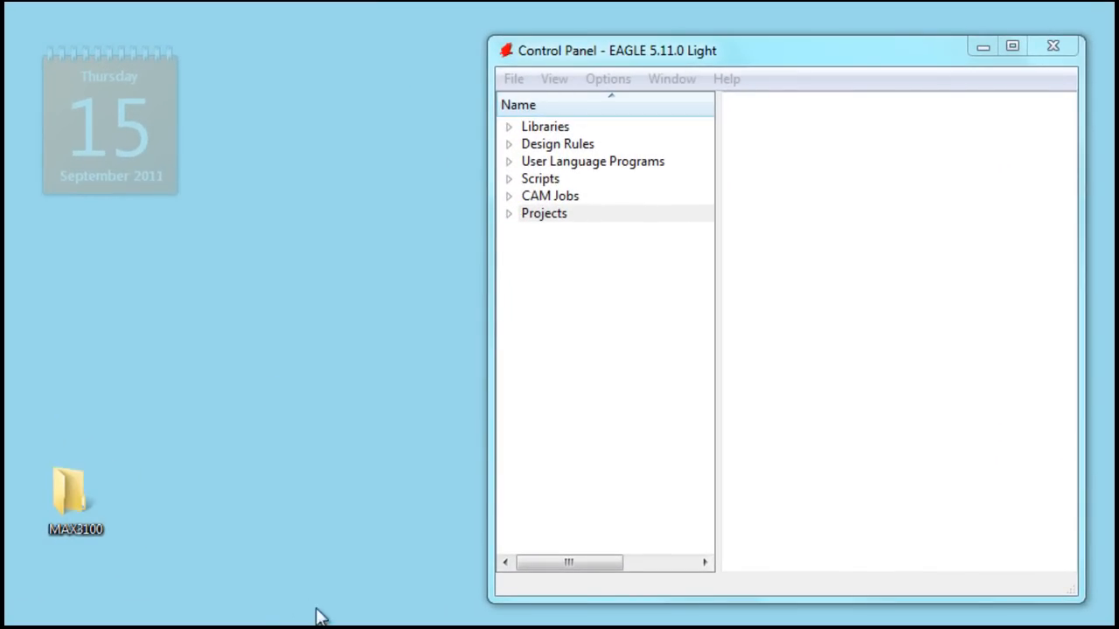
Step: Focus the EAGLE 5.11.0 Light Control Panel to reach its File > New submenu
click(75, 494)
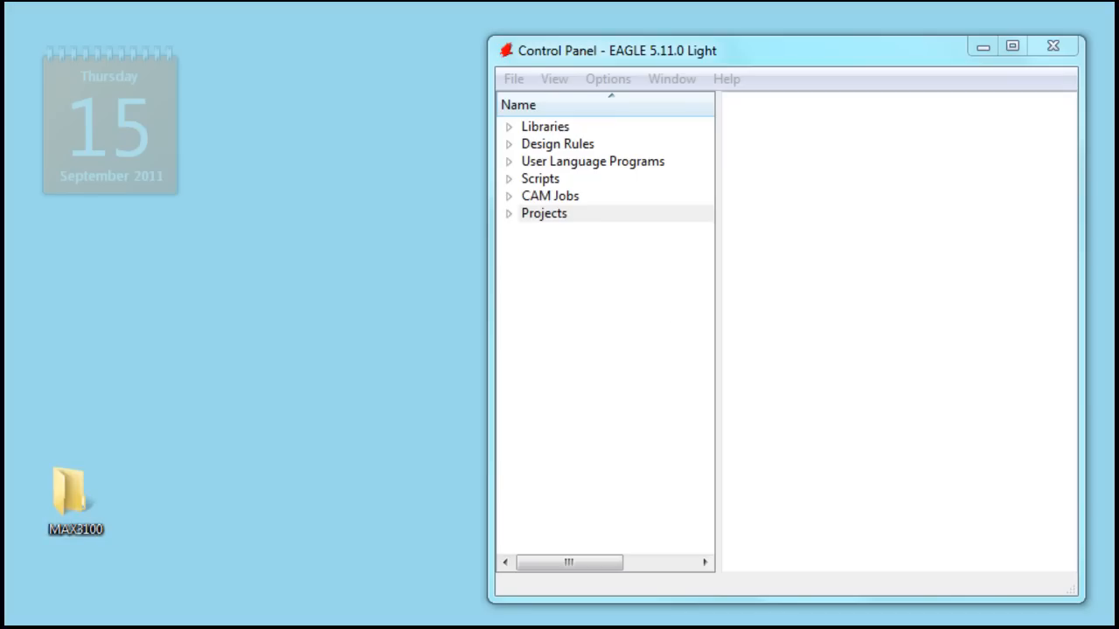
click(513, 79)
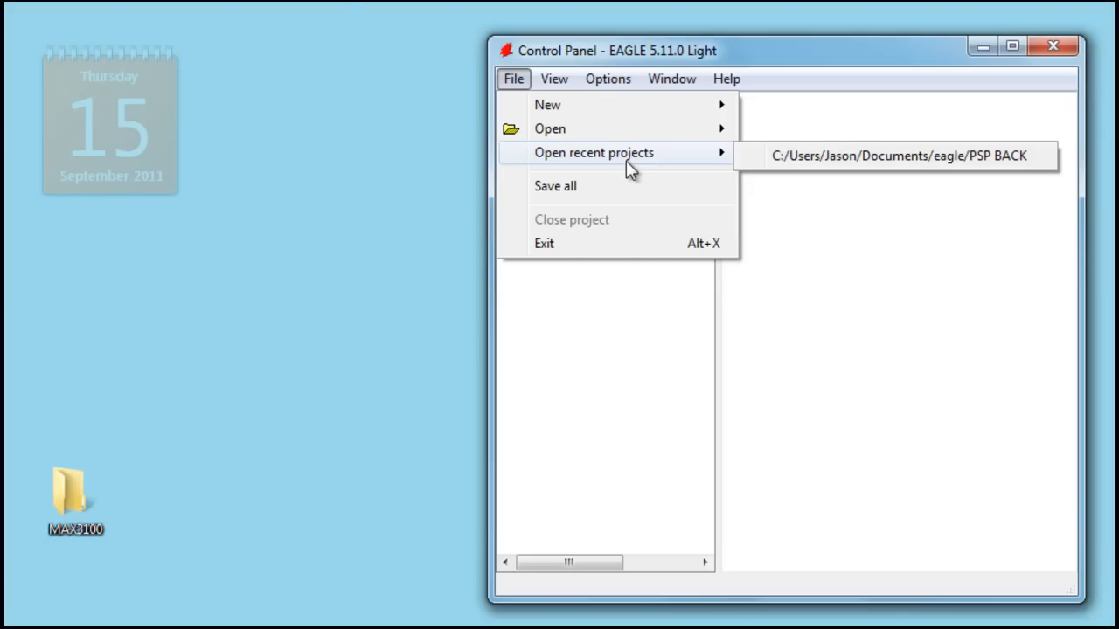
mouse_move(547, 104)
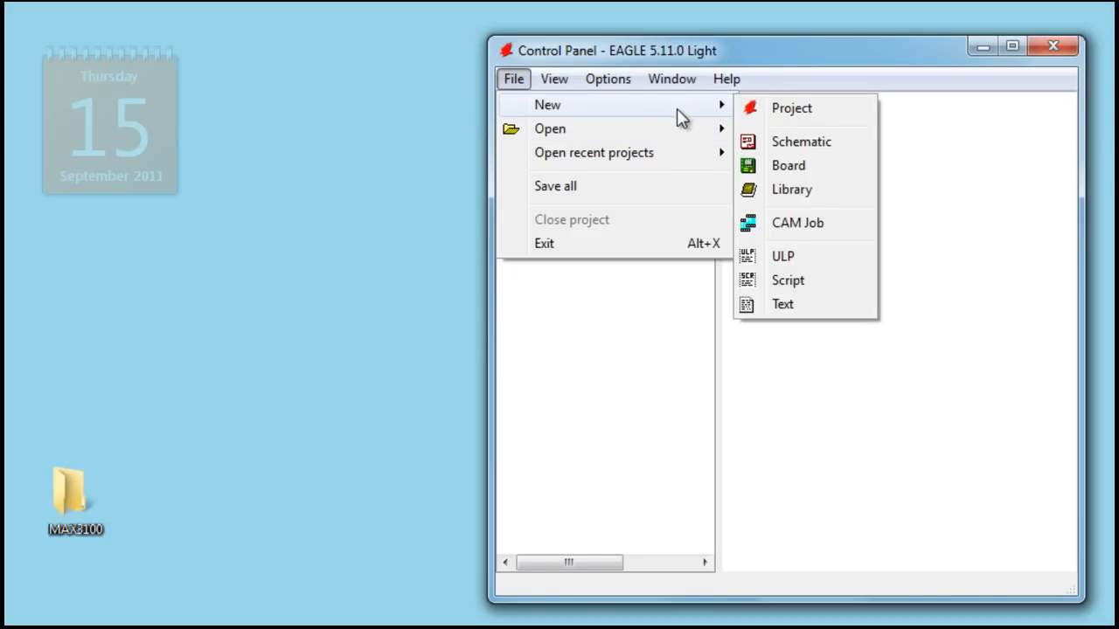
mouse_move(791, 189)
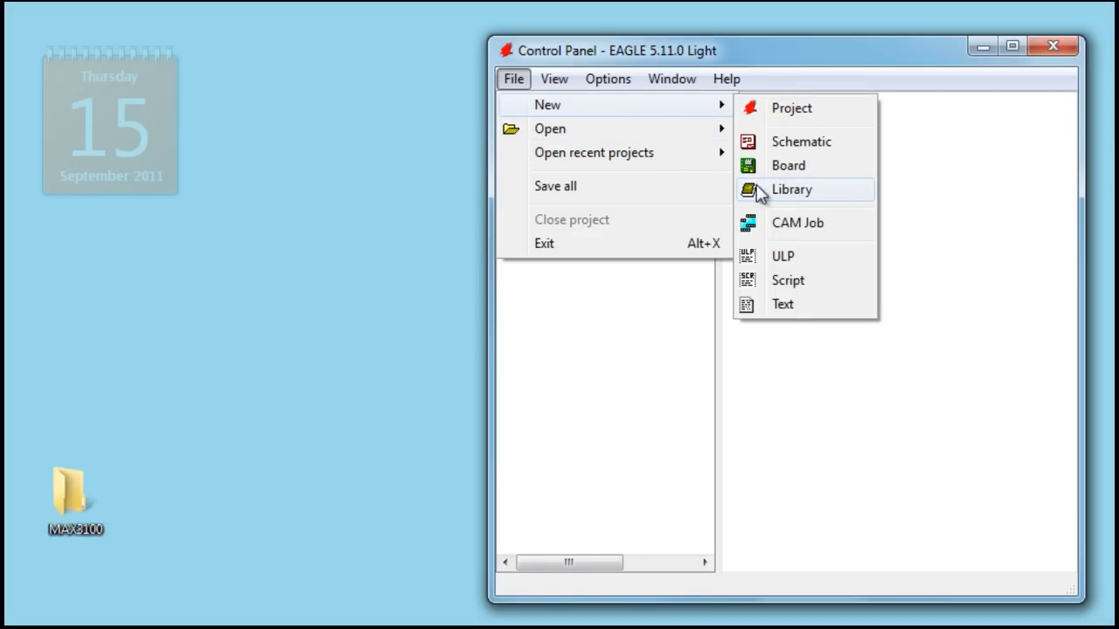
mouse_move(769, 141)
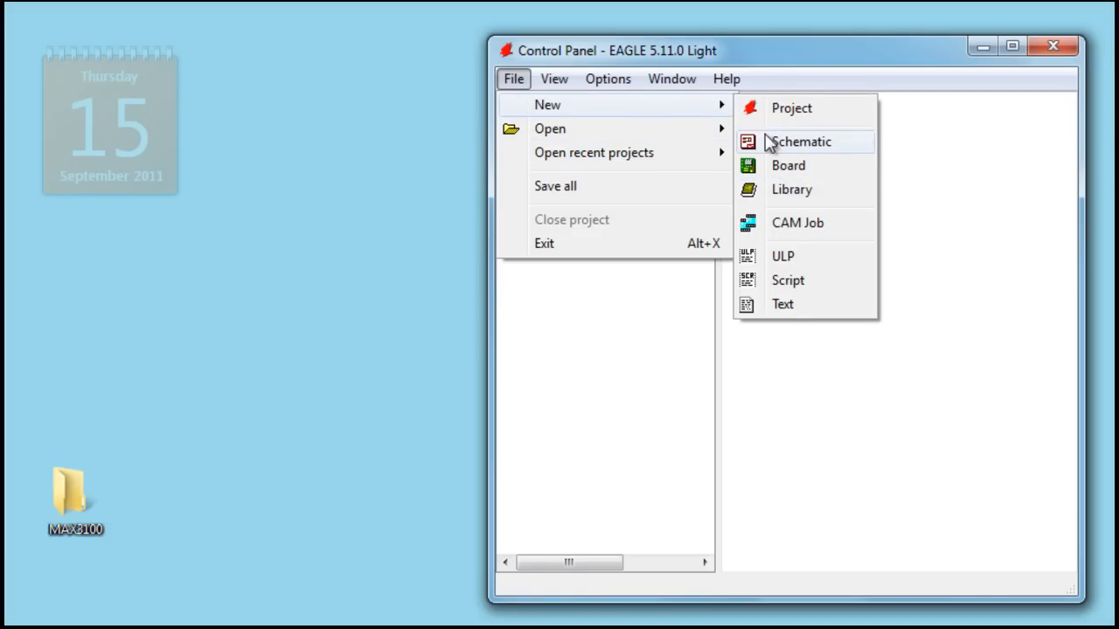
Step: Create a new library and save it as Maxim2.lbr in the lbr folder
click(800, 141)
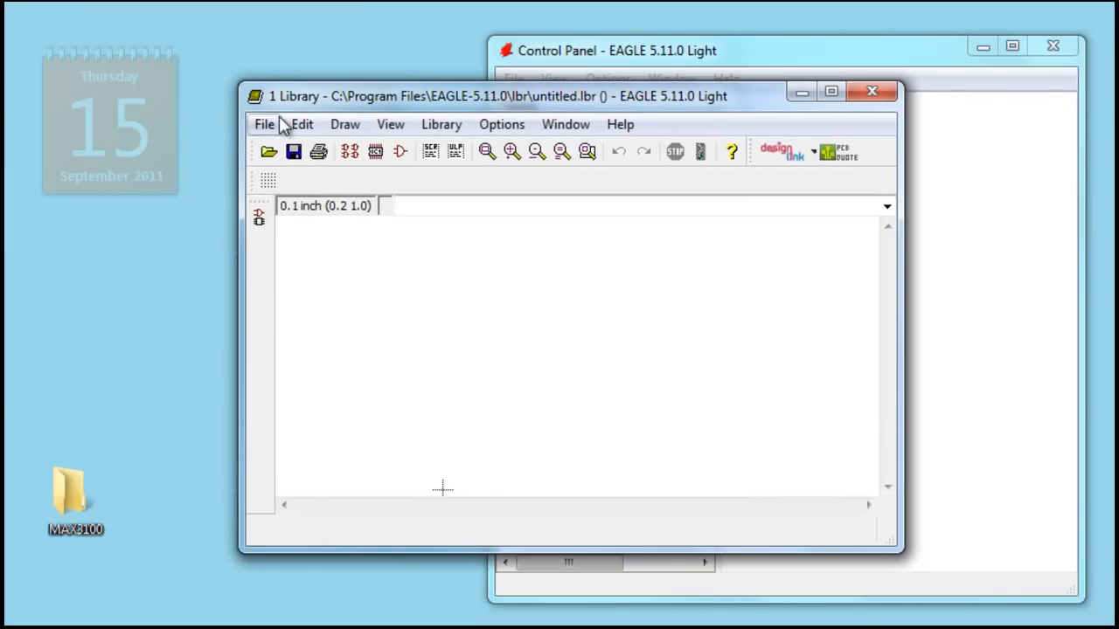
click(264, 124)
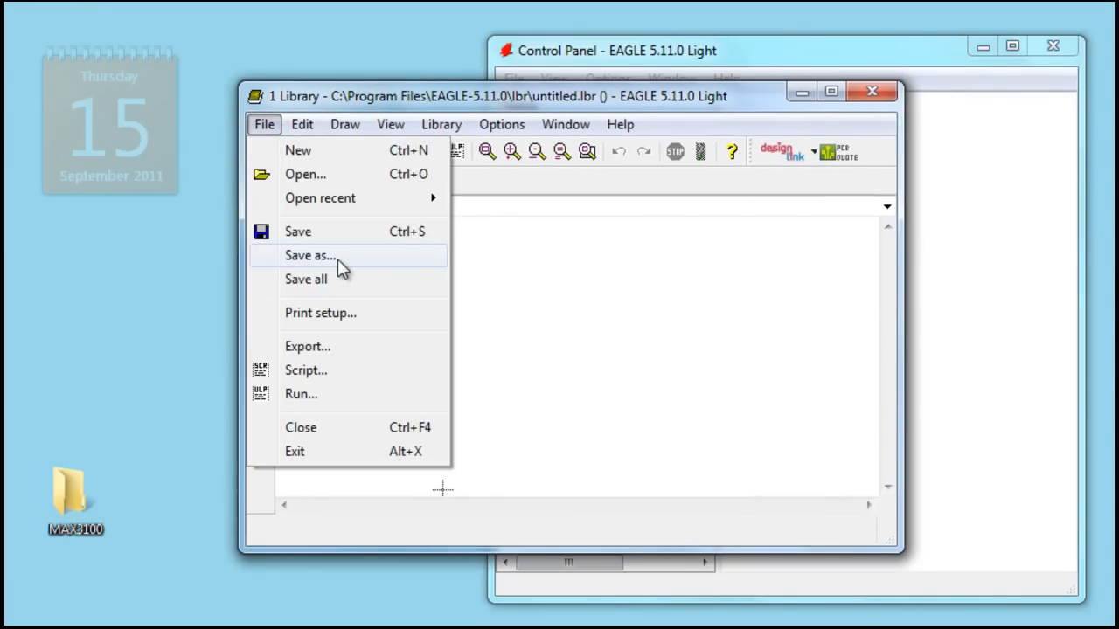
click(309, 255)
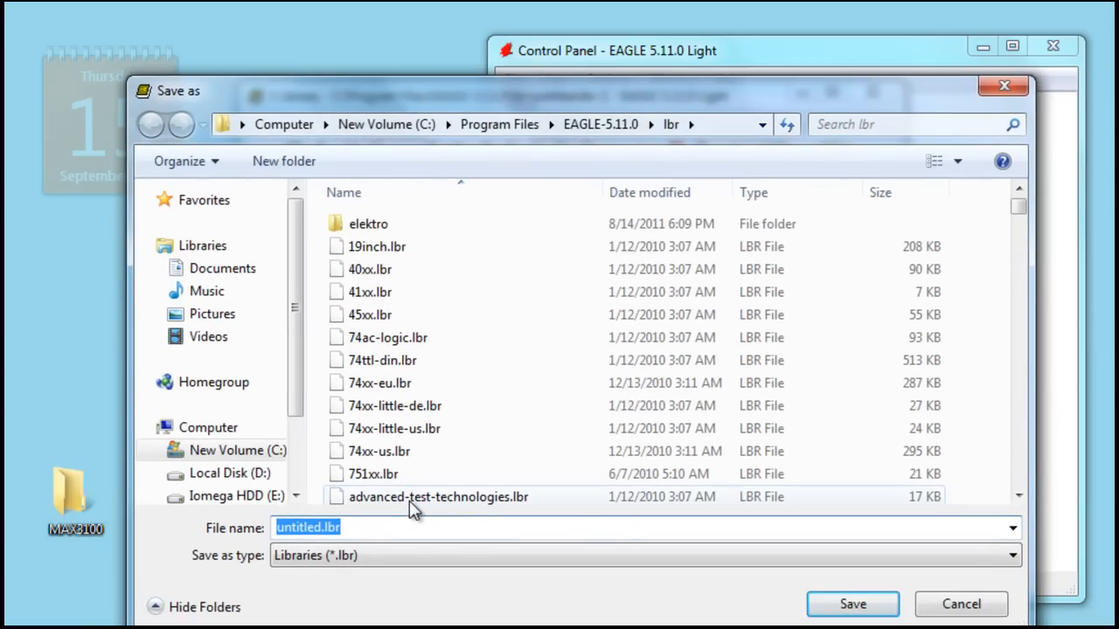
text(Maxim2)
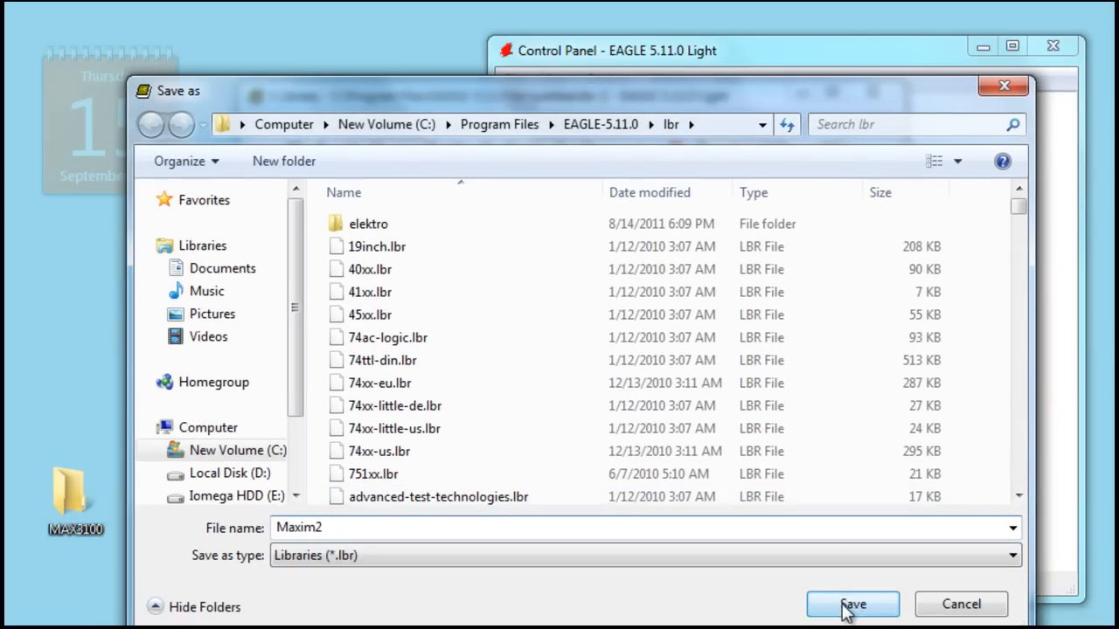
click(852, 604)
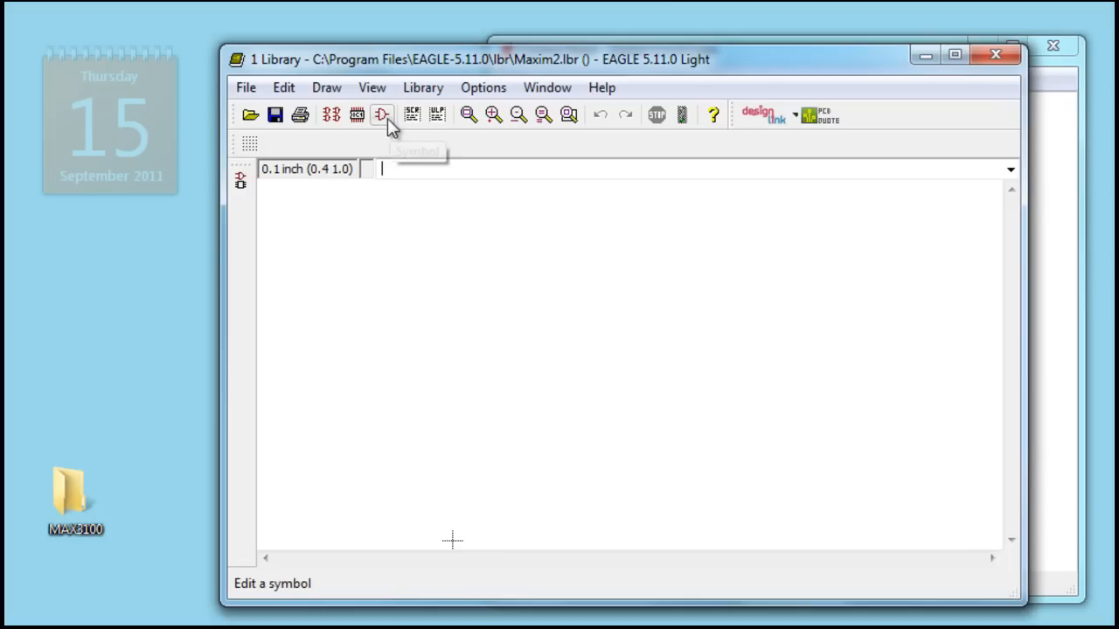
Step: Create the MAX3100 symbol through the Symbol dialog's New field
click(382, 114)
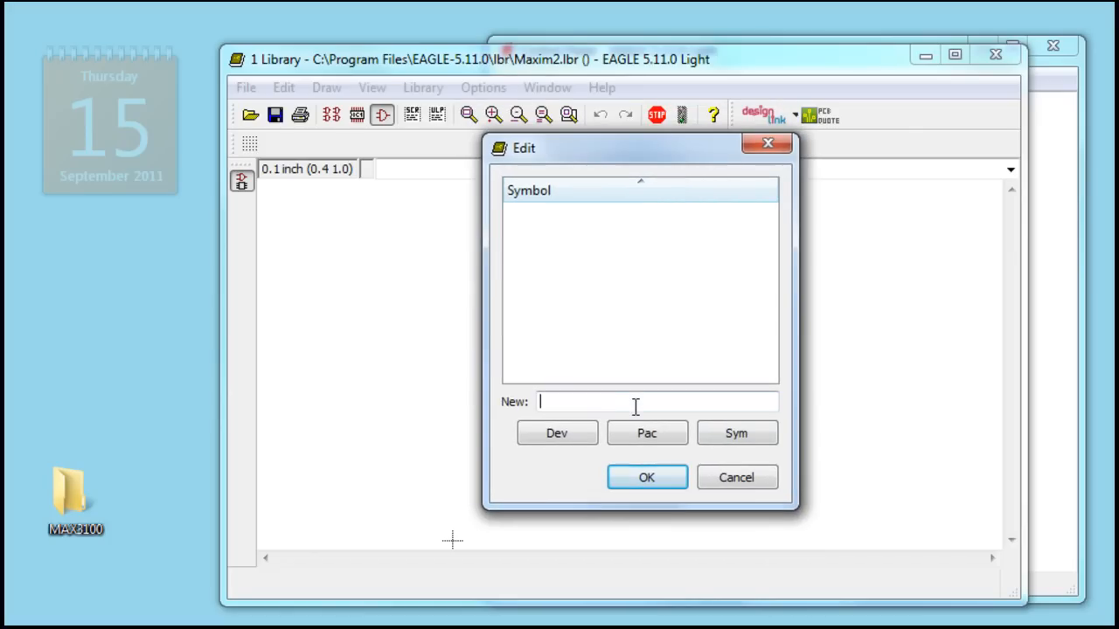
text(MAX)
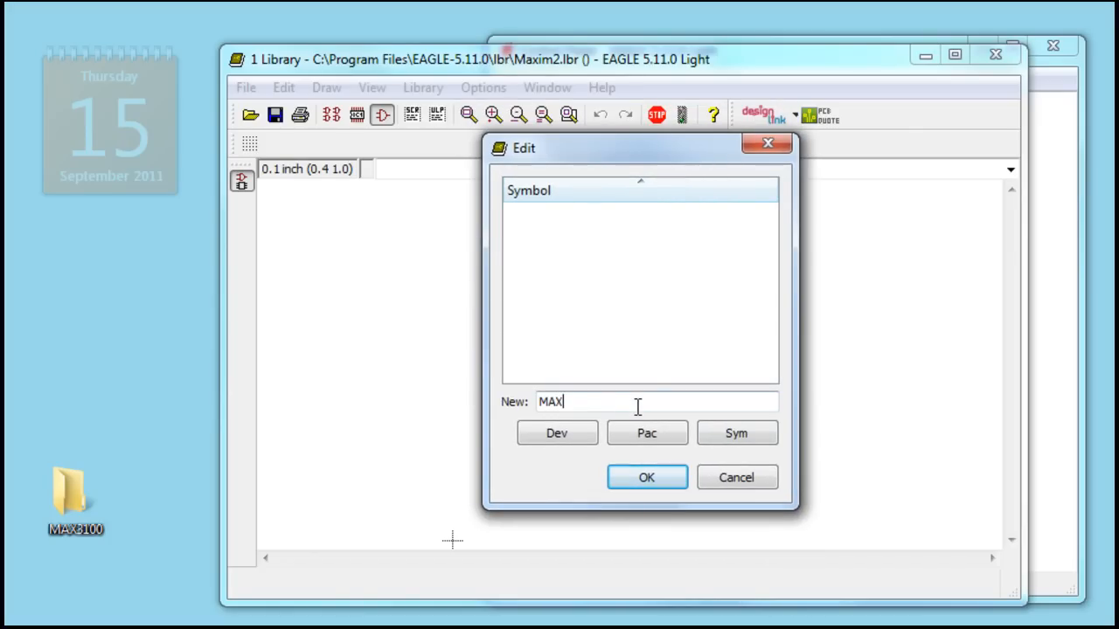
text(3100)
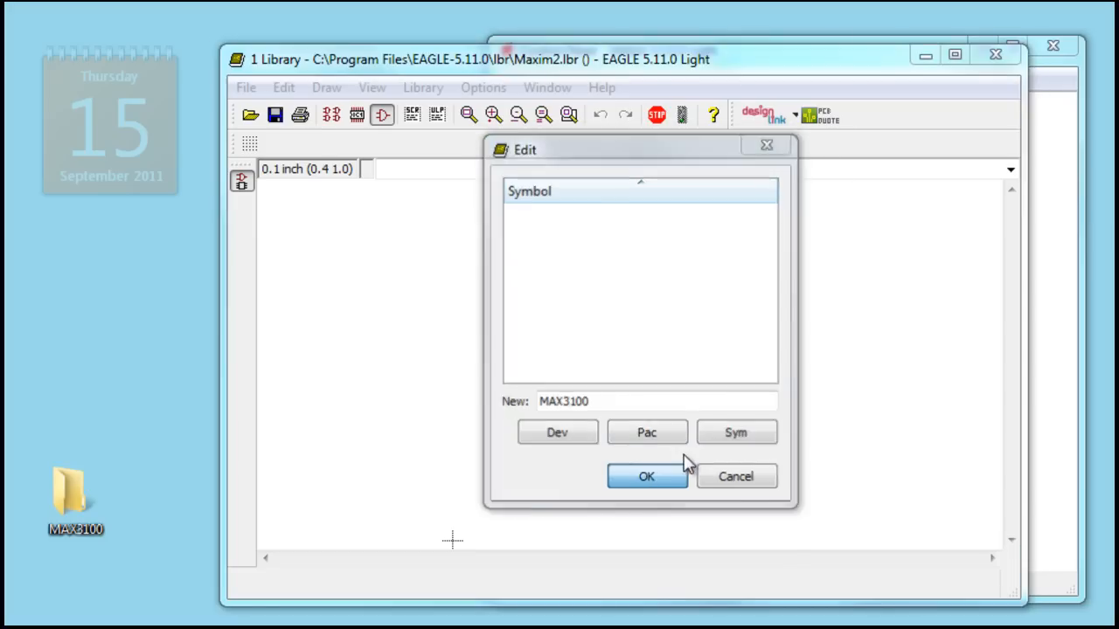
click(646, 476)
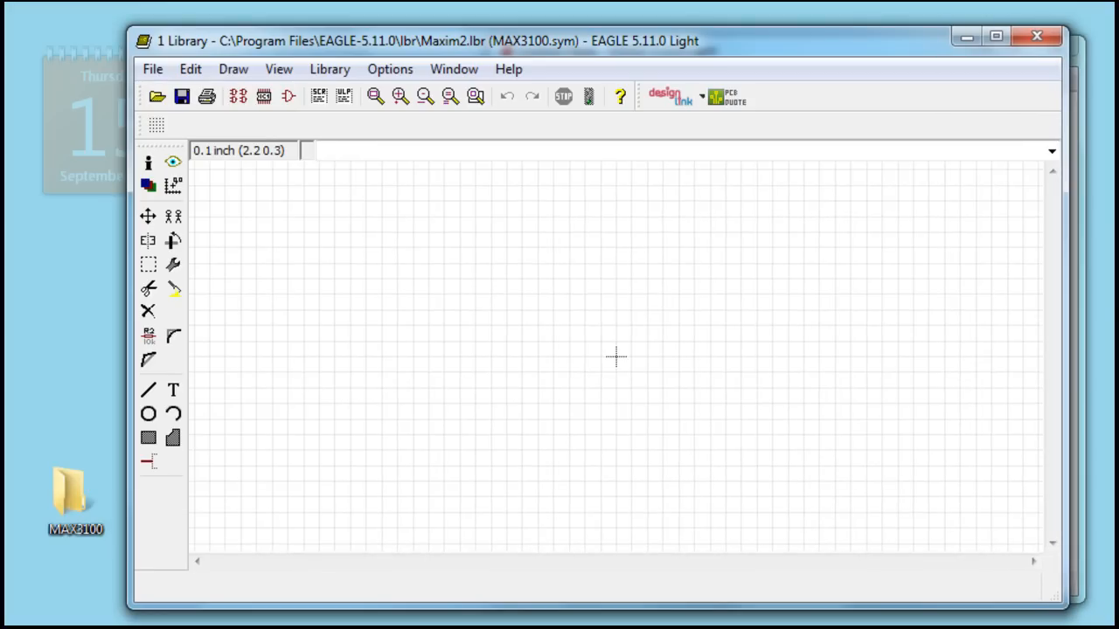
Step: Open MAX3100.pdf from the desktop MAX3100 folder and move Reader beside EAGLE
double_click(75, 494)
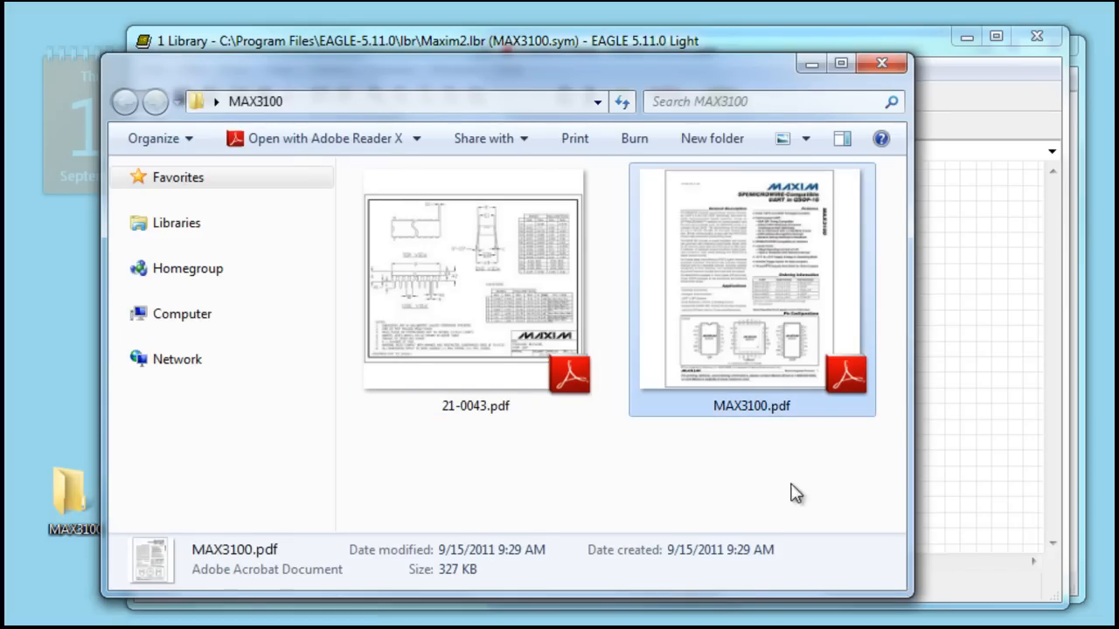
double_click(750, 288)
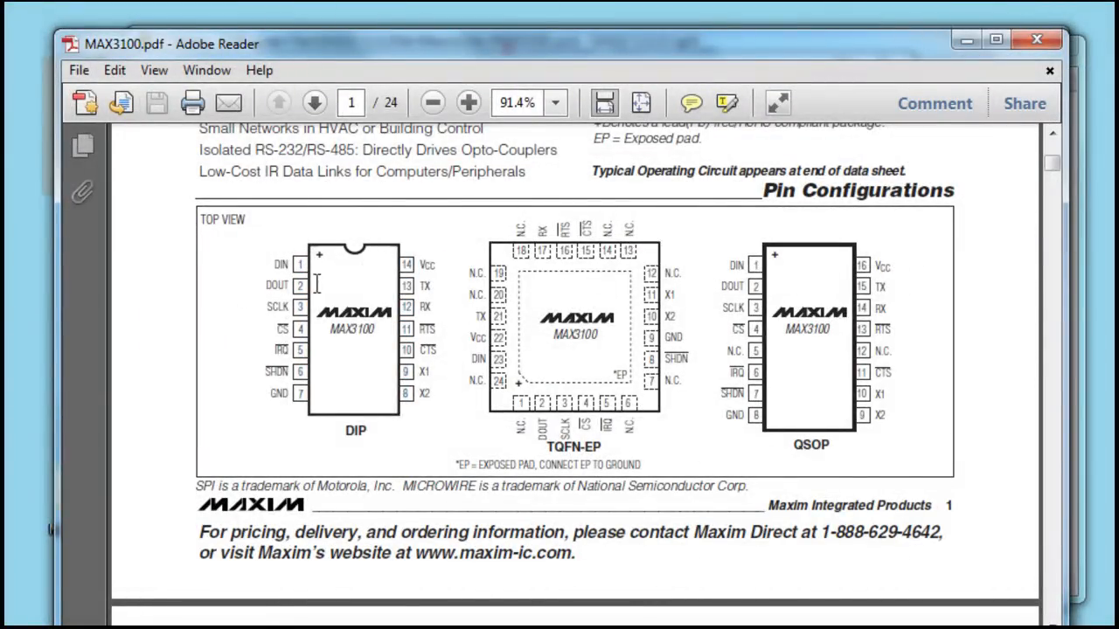
drag(317, 284, 389, 411)
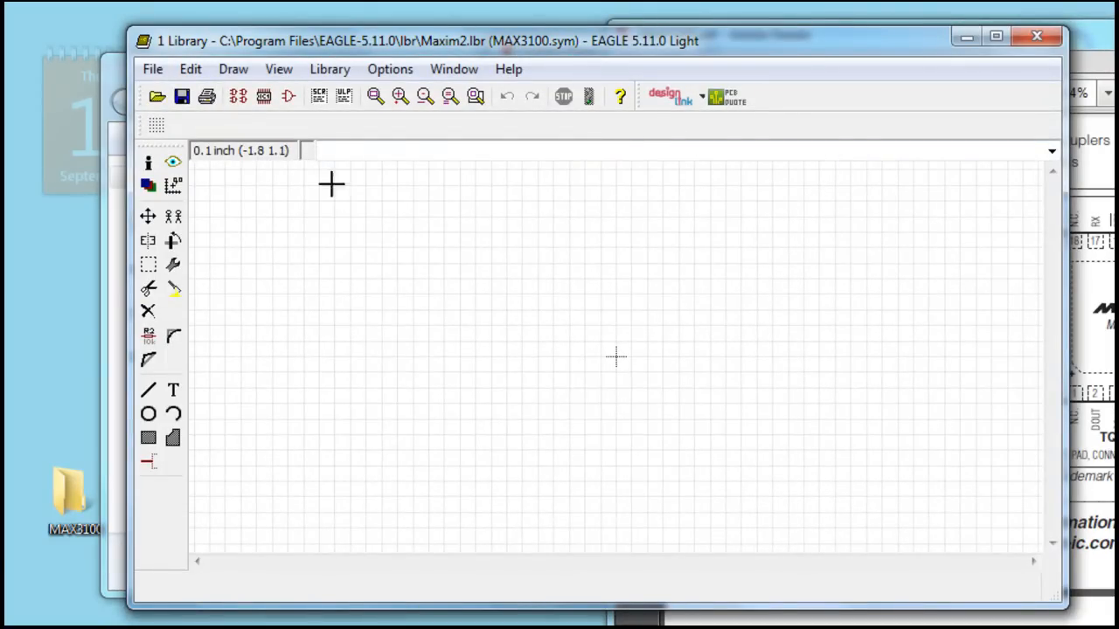
Step: Place pins P$1 to P$7 as the symbol's left column
click(149, 461)
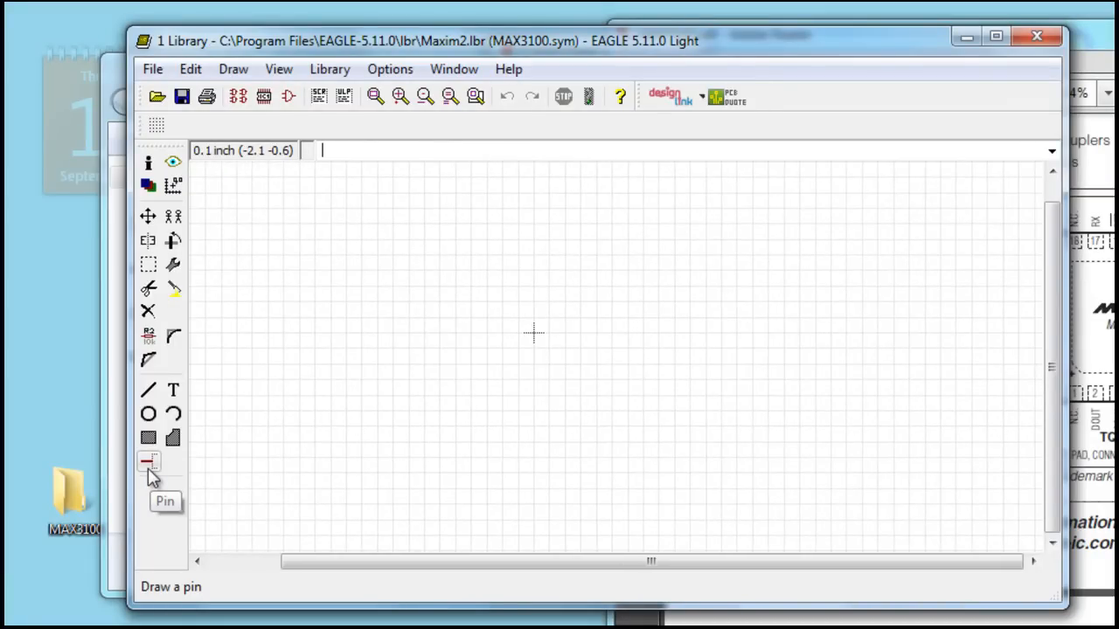
click(148, 462)
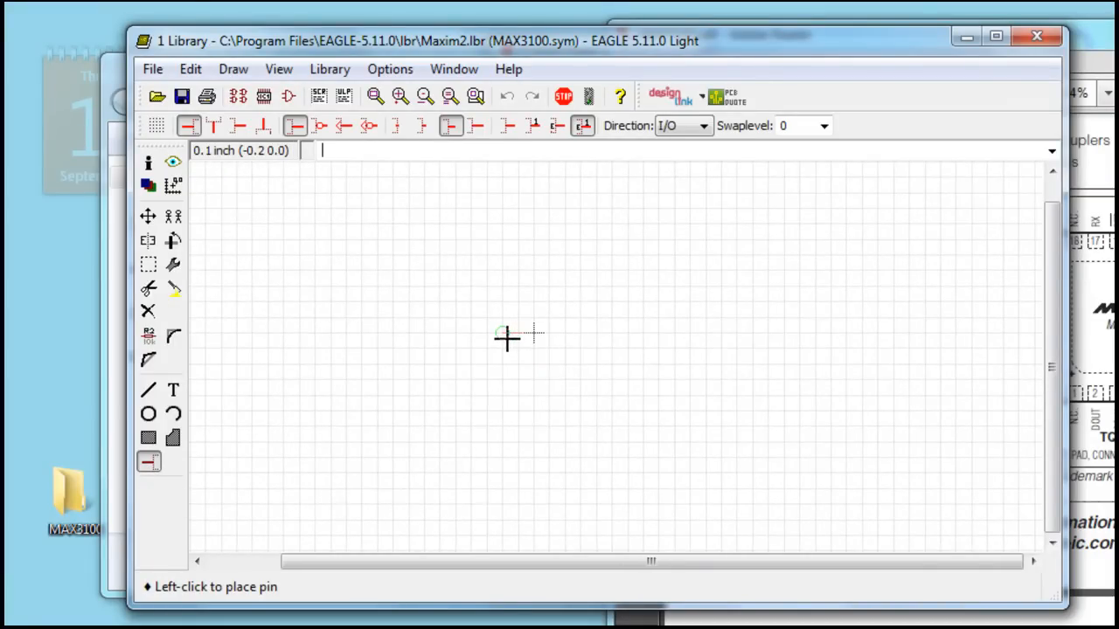
mouse_move(427, 303)
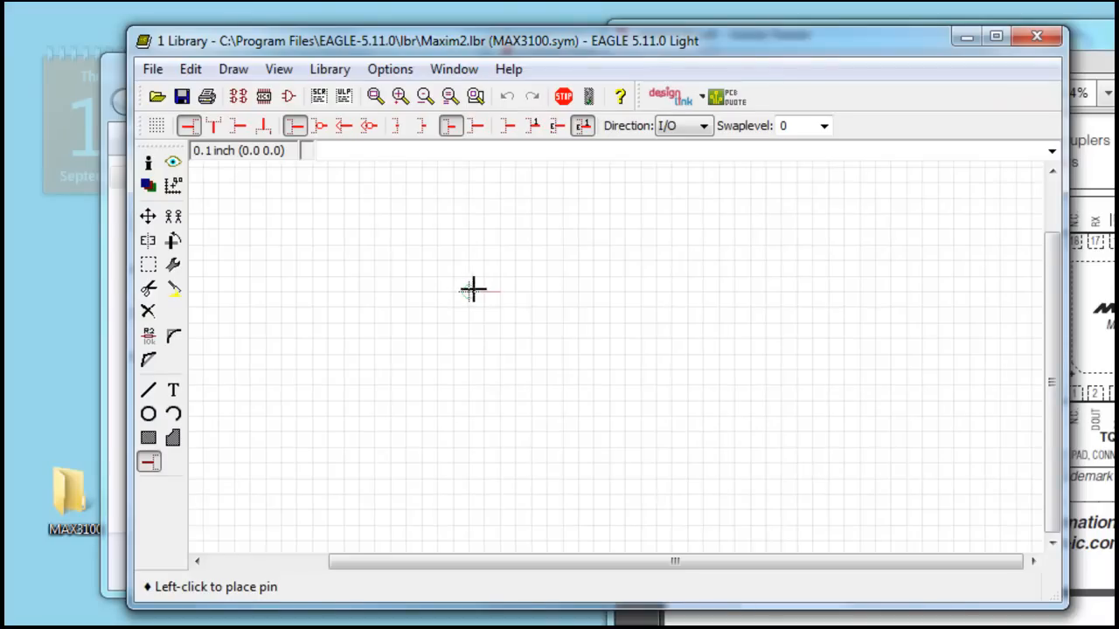
click(472, 291)
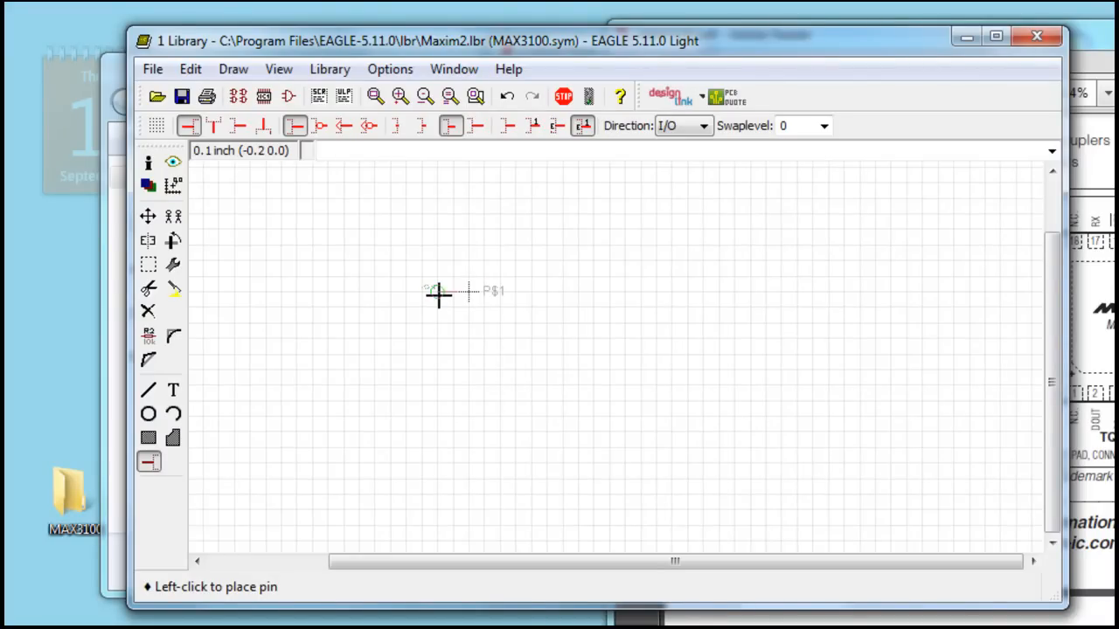
click(437, 339)
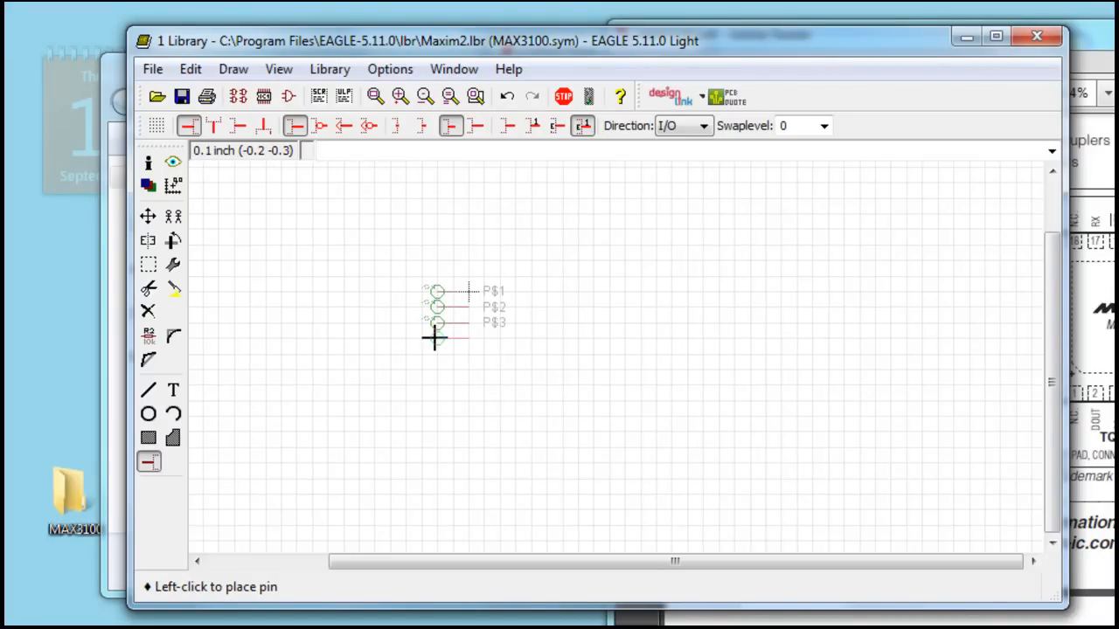
click(436, 338)
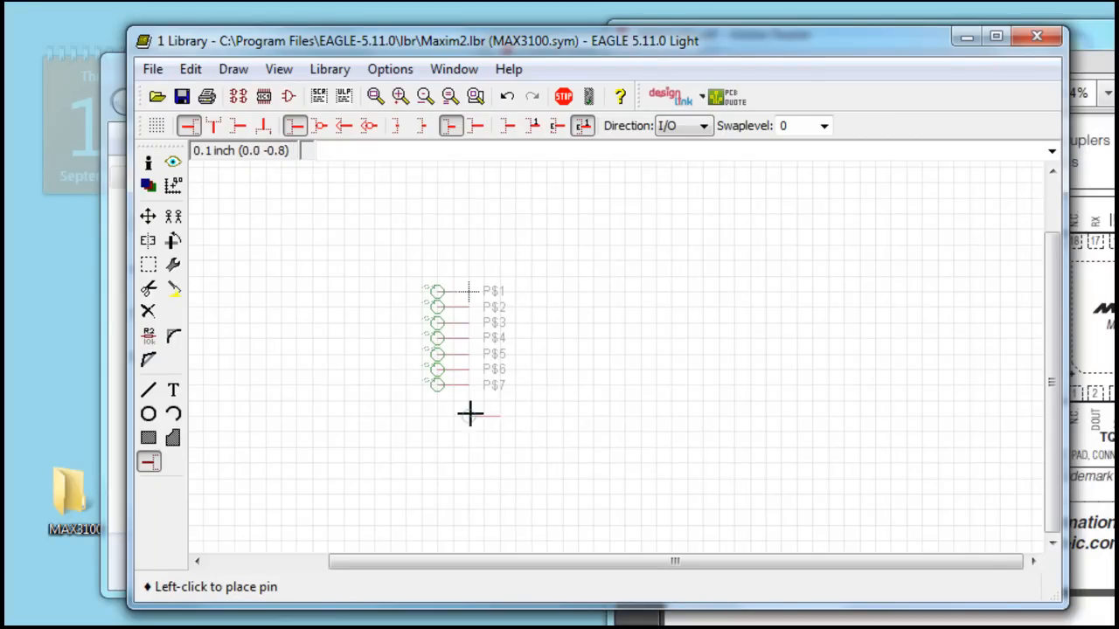
Step: Start the mirrored right column, beginning with pin P$8
click(625, 380)
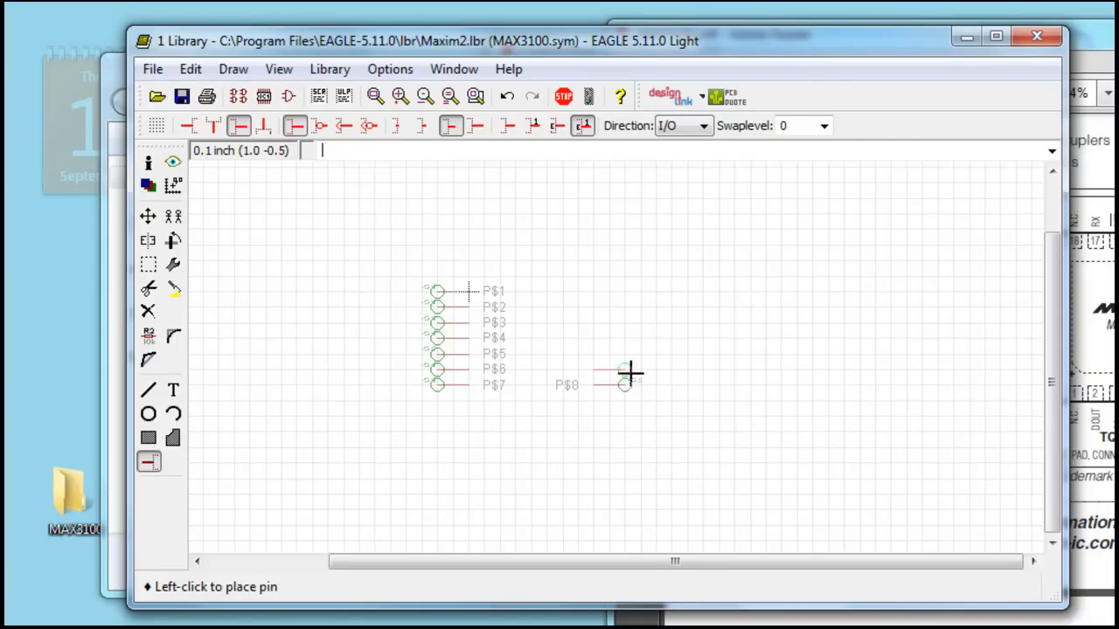
click(625, 368)
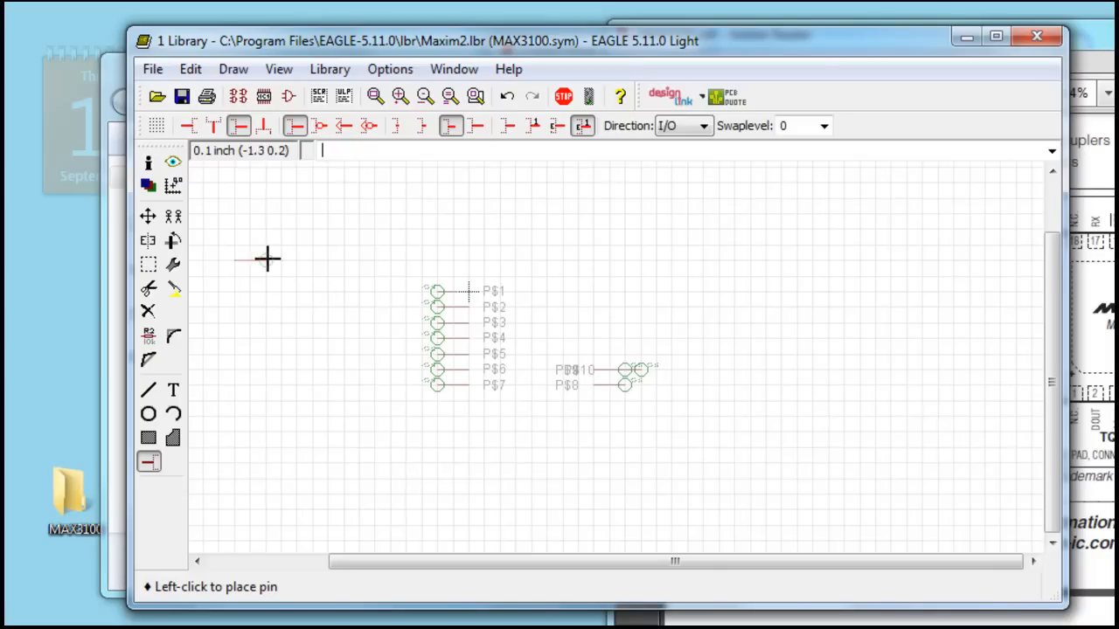
click(625, 322)
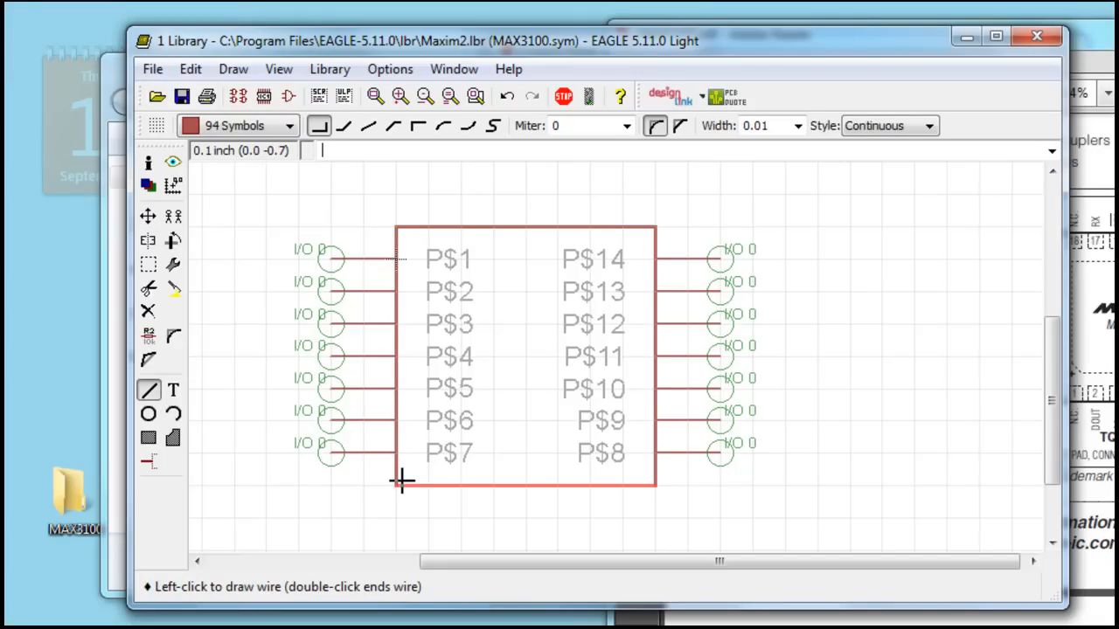
Step: Close the rectangular body outline between the two pin columns
click(148, 414)
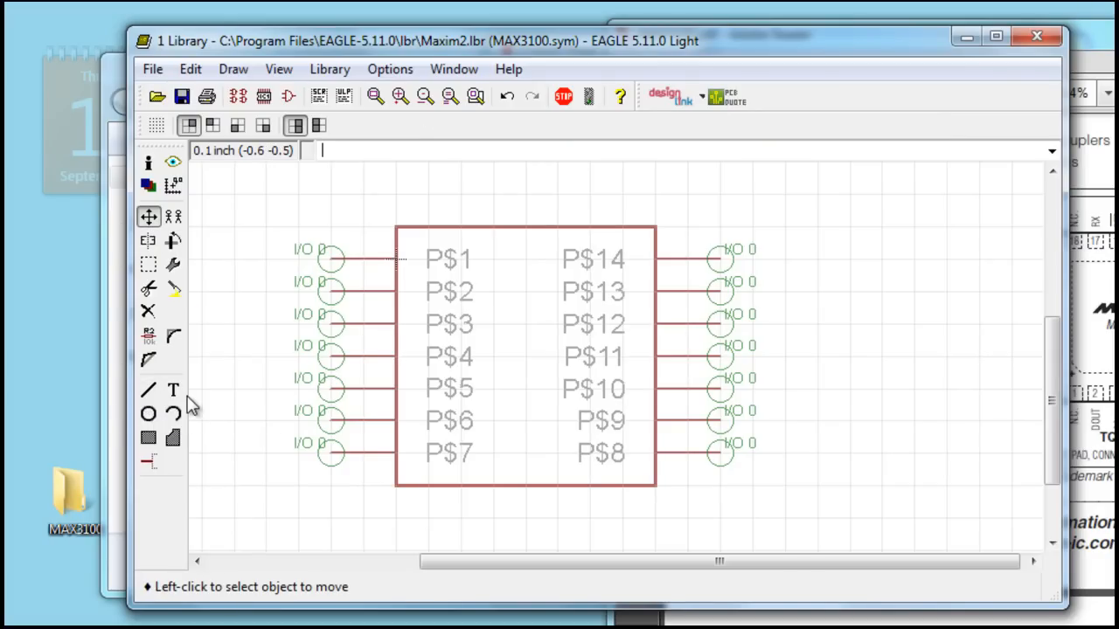
Step: Add >NAME and MAX3100 text labels, placing MAX3100 below >NAME
click(172, 389)
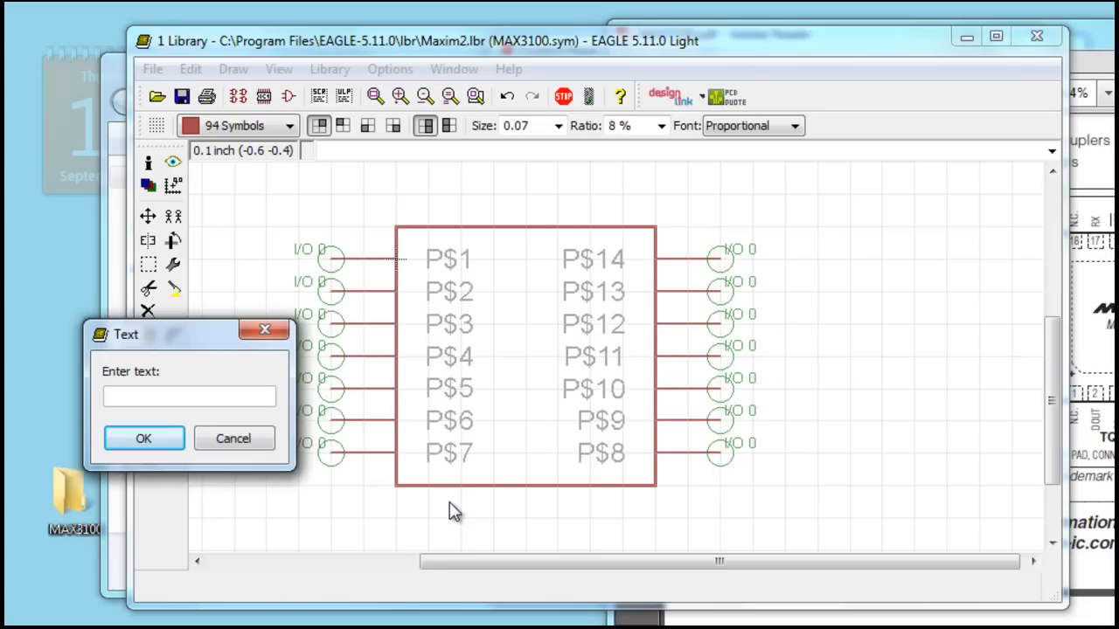
text(>NAME)
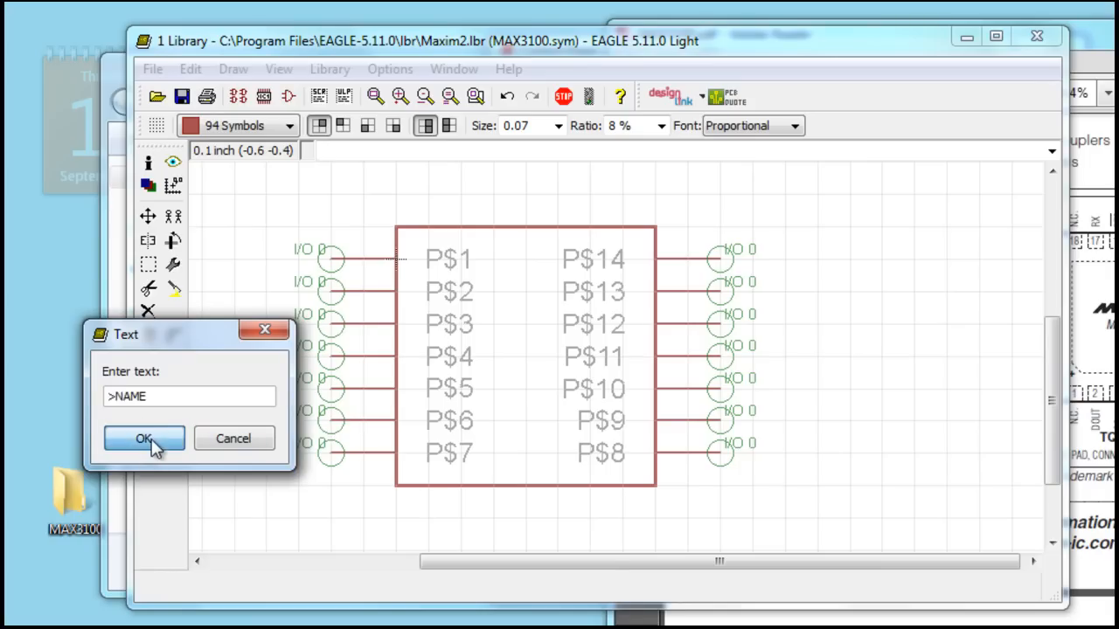
click(144, 438)
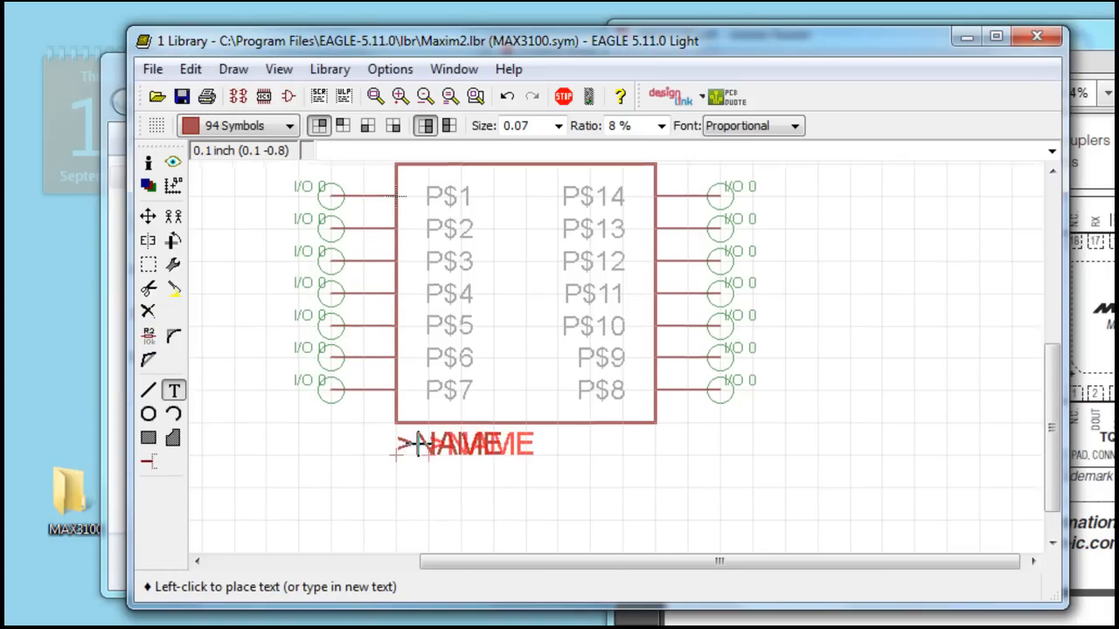
text(MA)
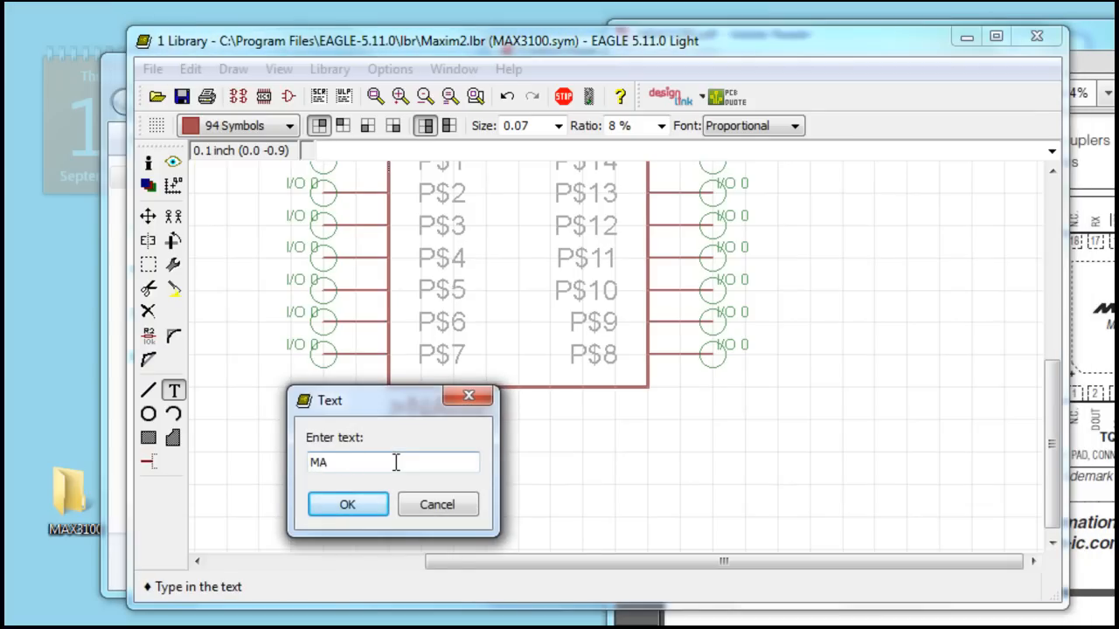
click(347, 505)
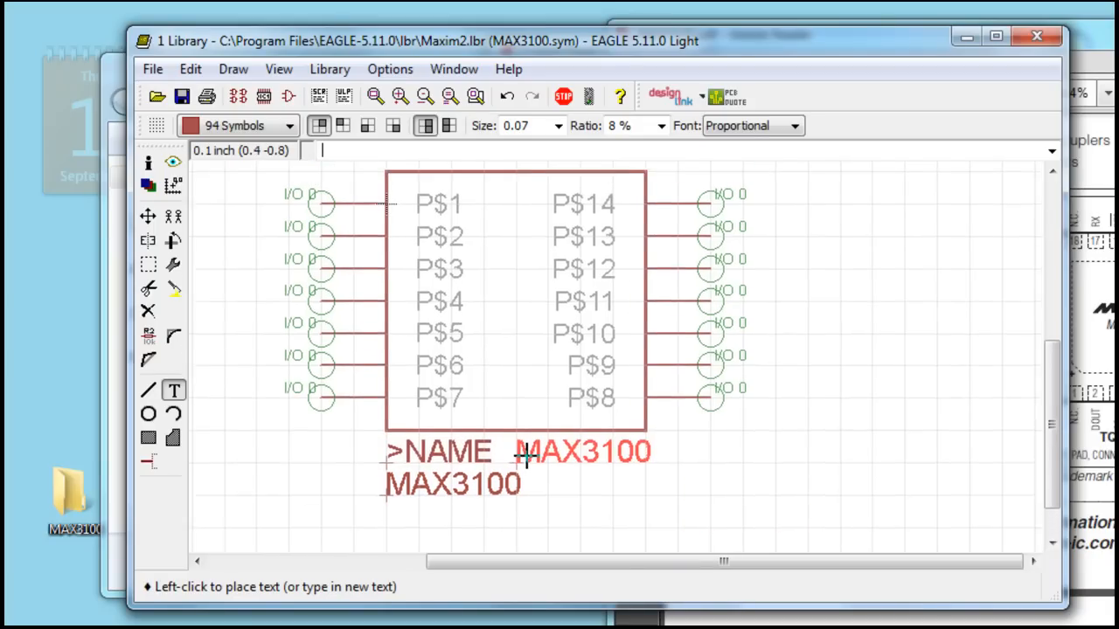
click(148, 264)
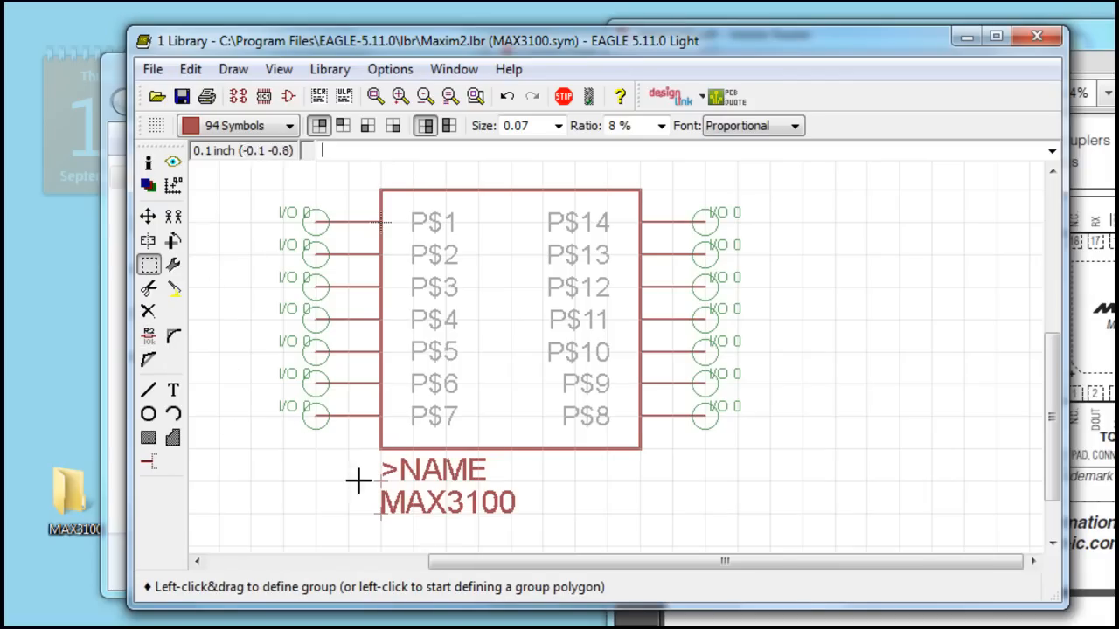
Step: Copy the DIN pin name from the MAX3100 datasheet in Reader
click(172, 390)
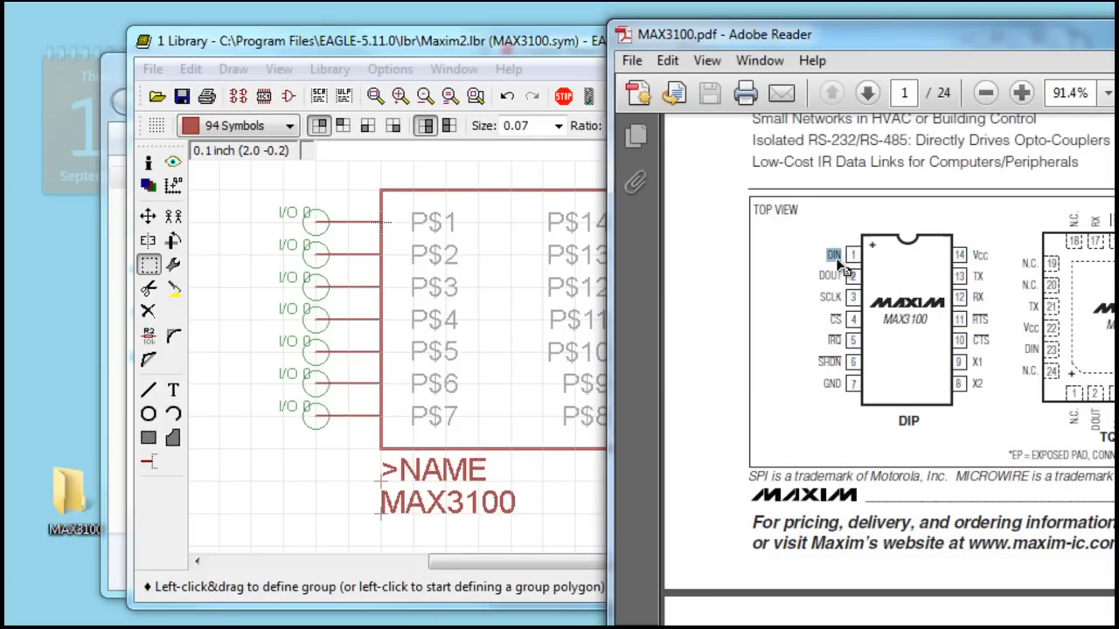
right_click(833, 254)
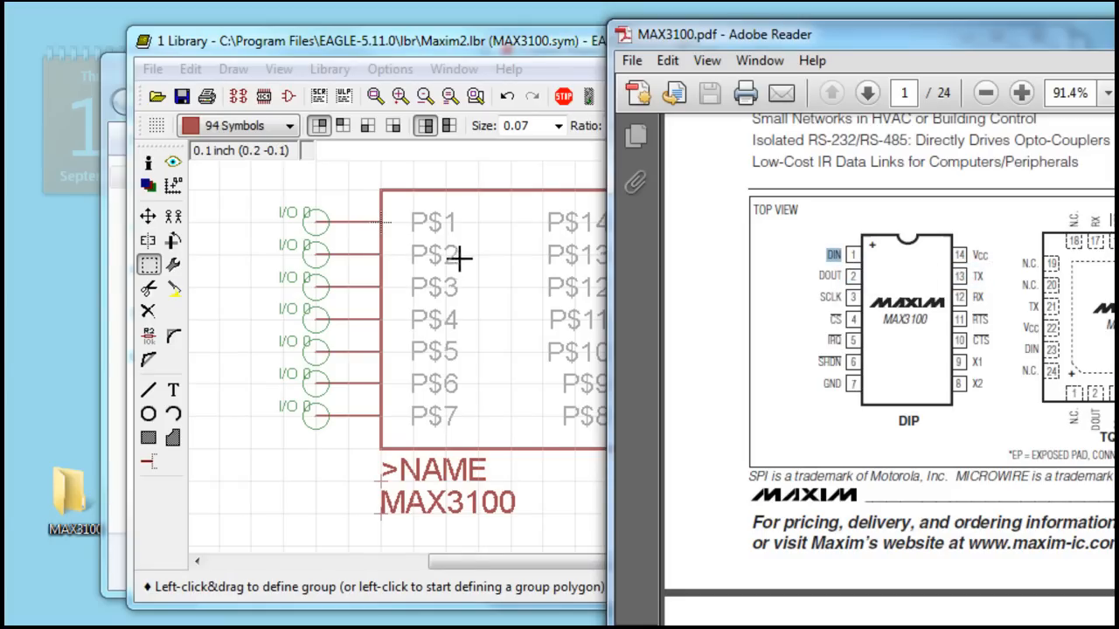
click(376, 41)
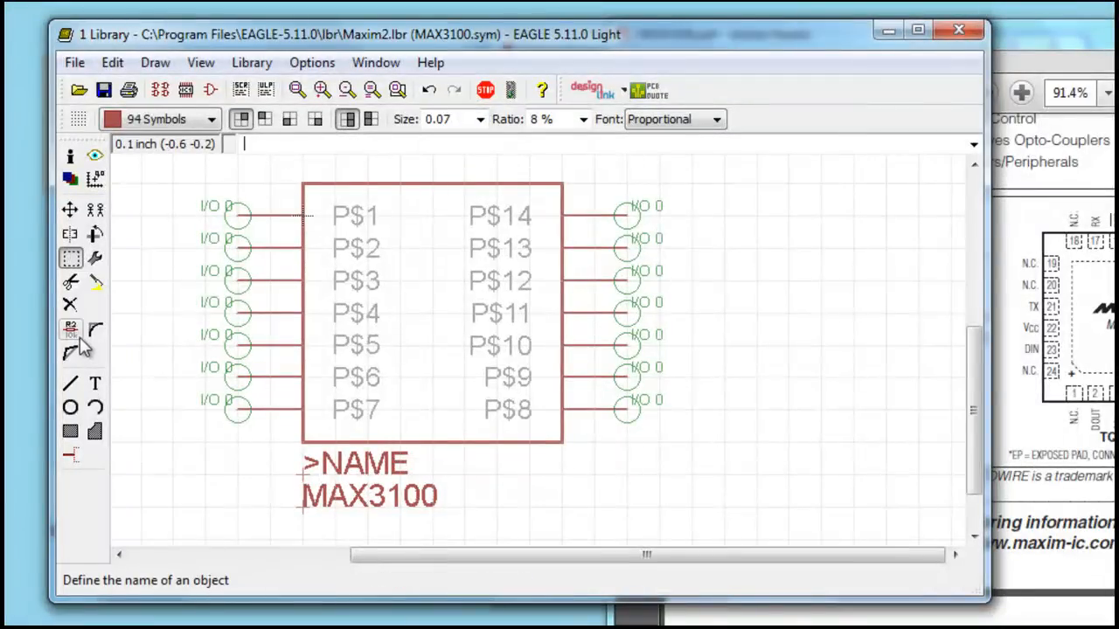
mouse_move(70, 354)
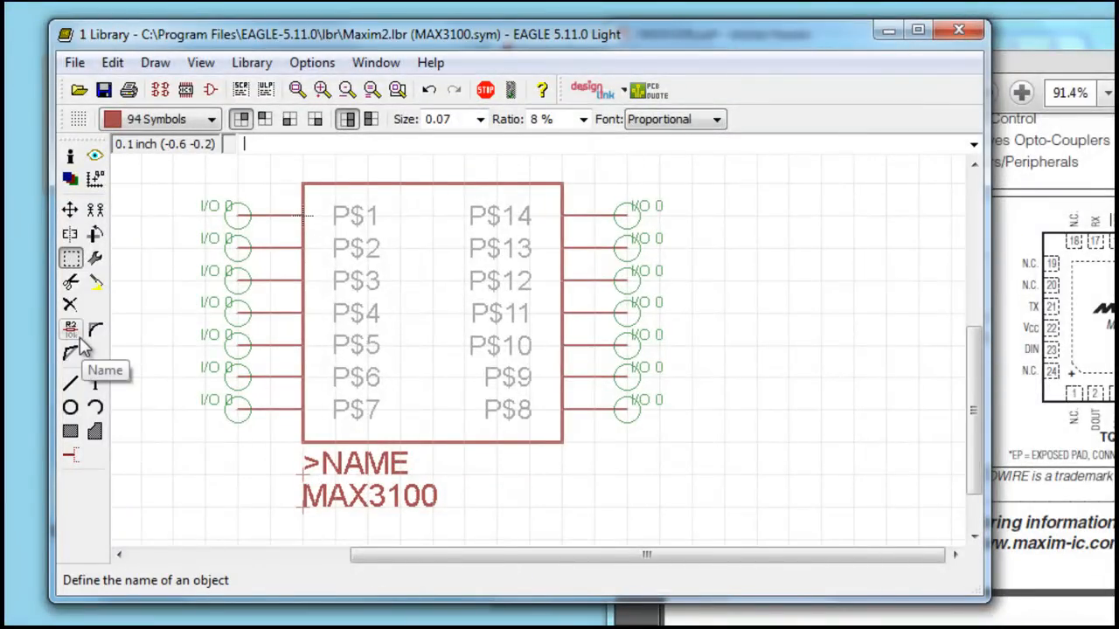
Step: Rename pins P$1, P$4 and P$6 with their datasheet names
click(70, 328)
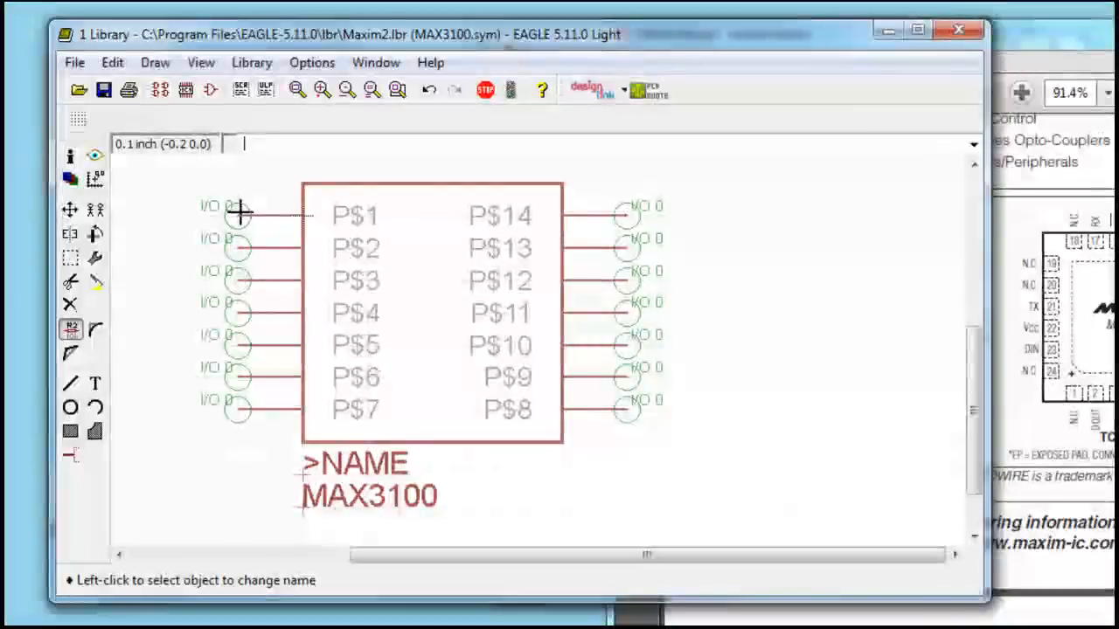
click(239, 216)
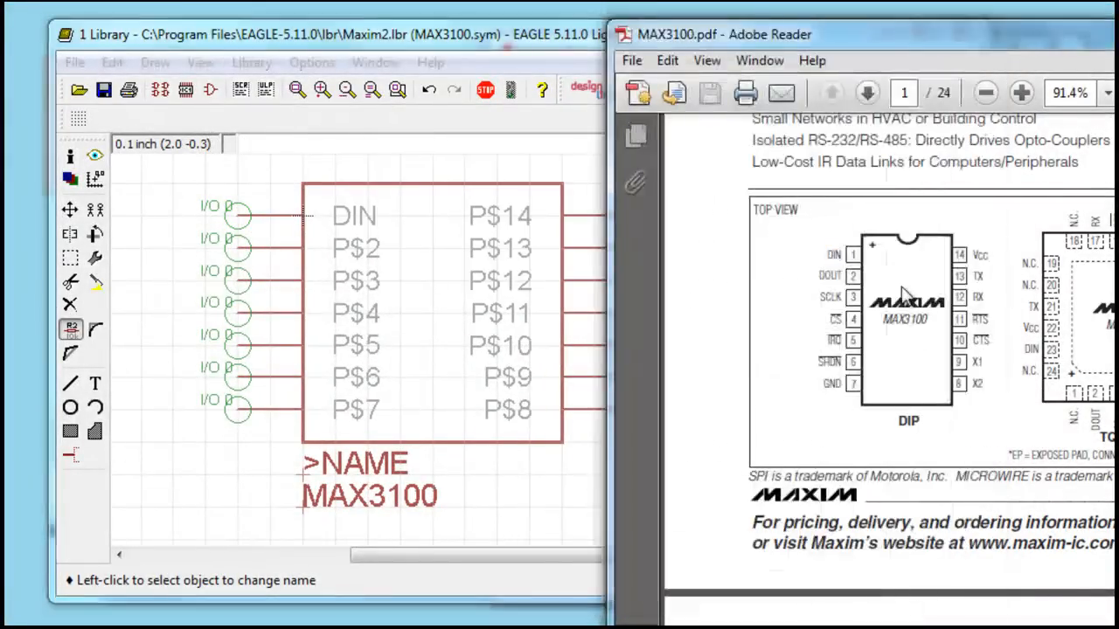
click(349, 35)
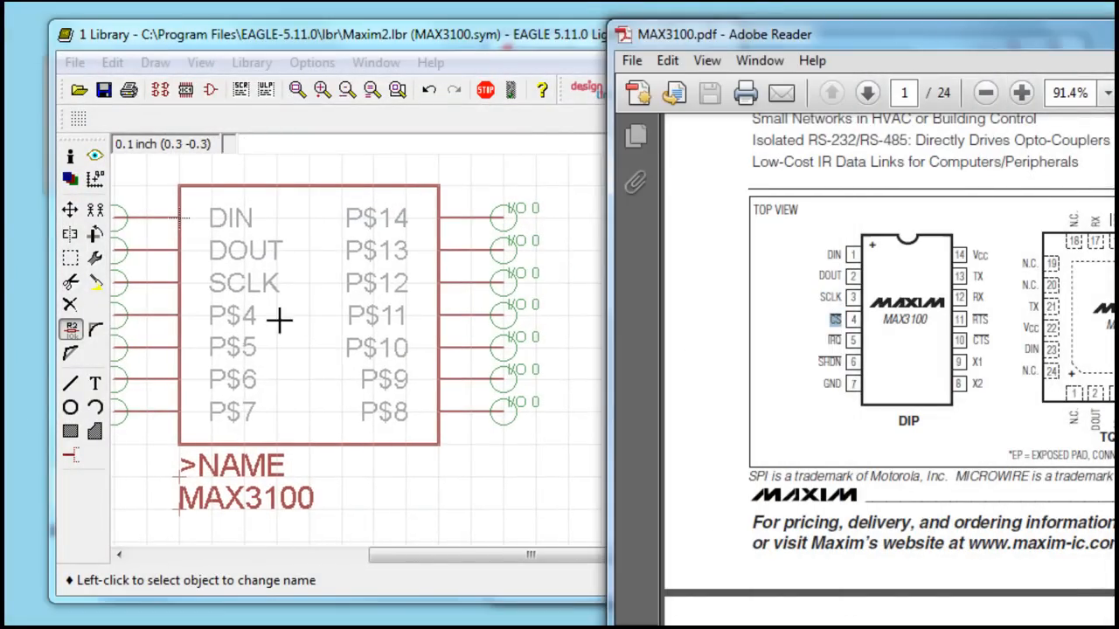
click(233, 314)
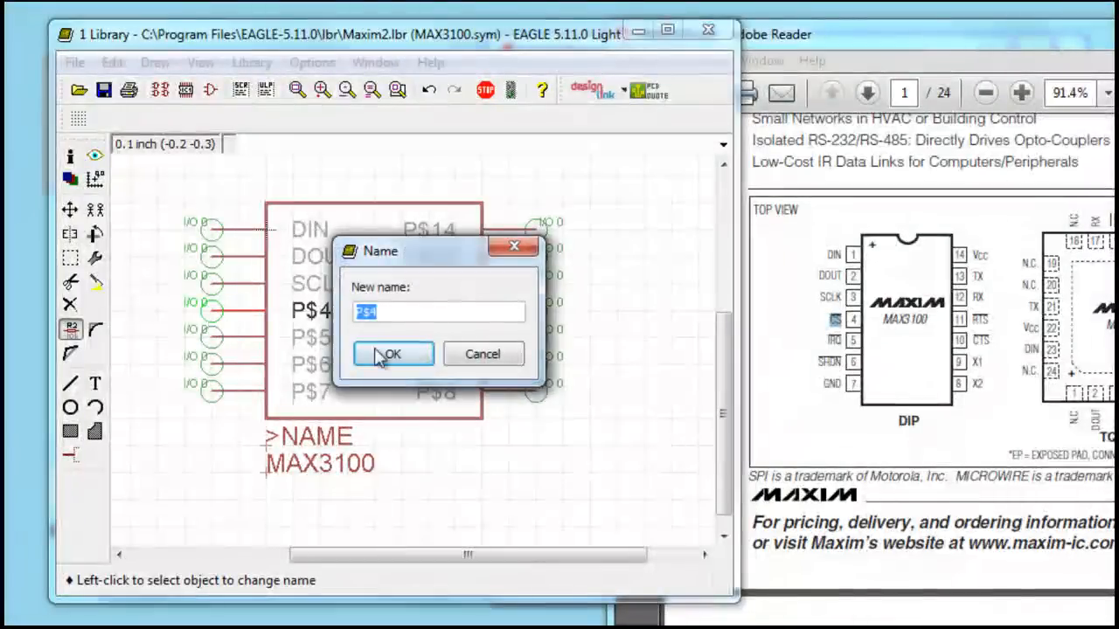
click(392, 354)
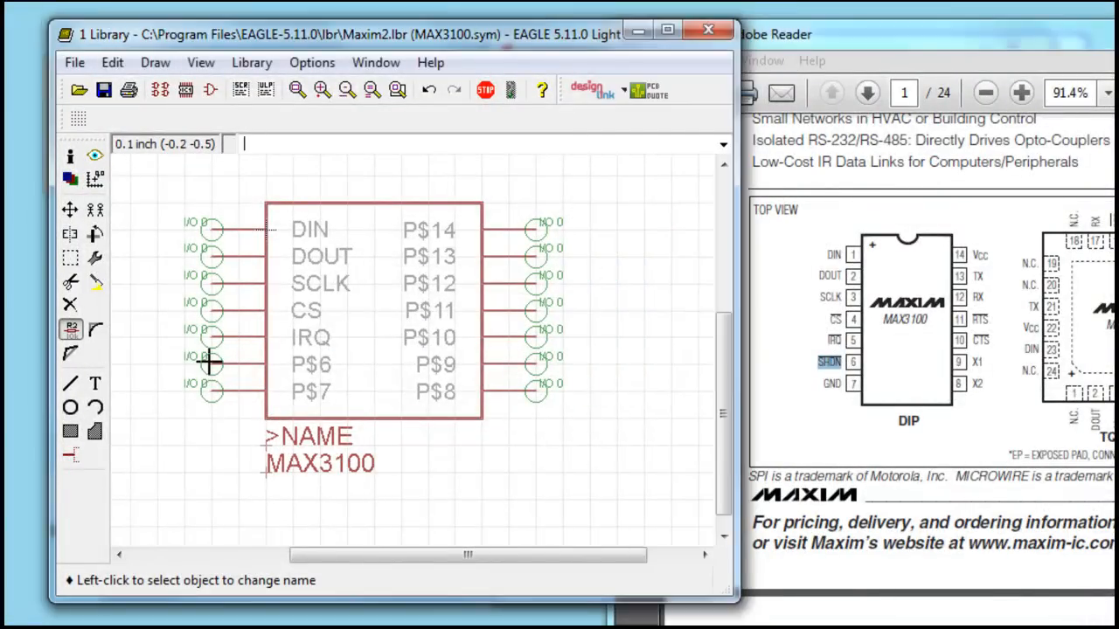
click(209, 362)
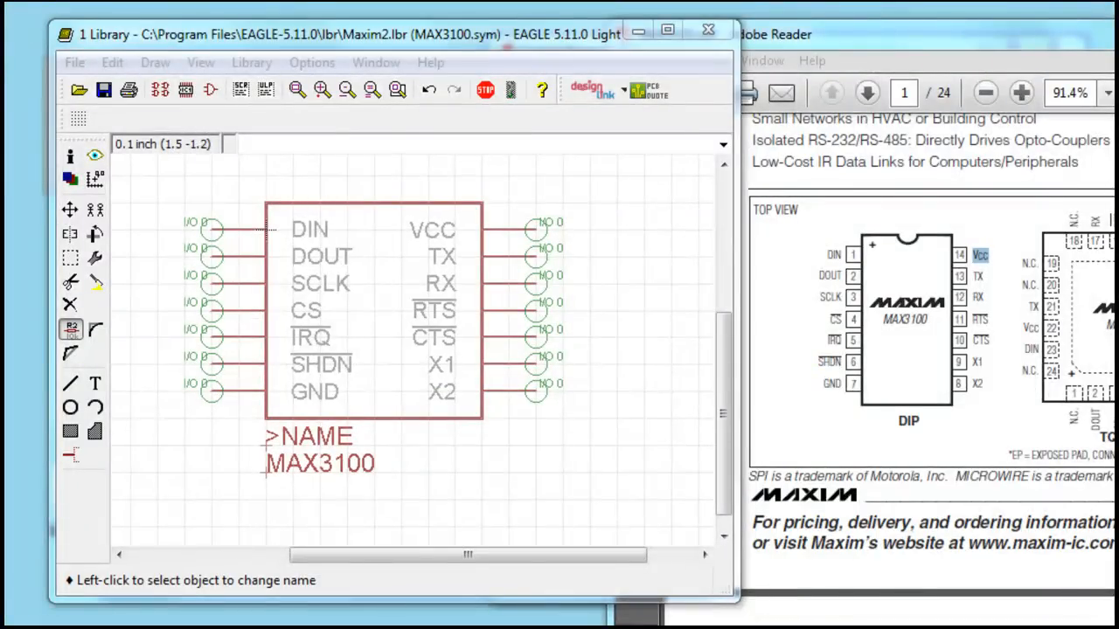
mouse_move(677, 234)
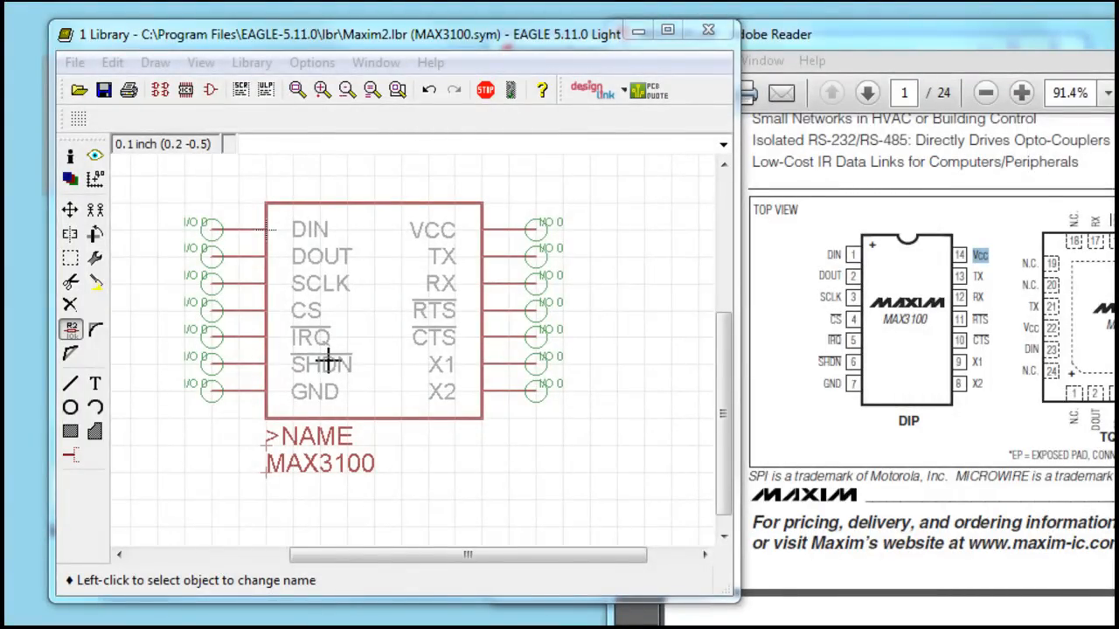
mouse_move(203, 310)
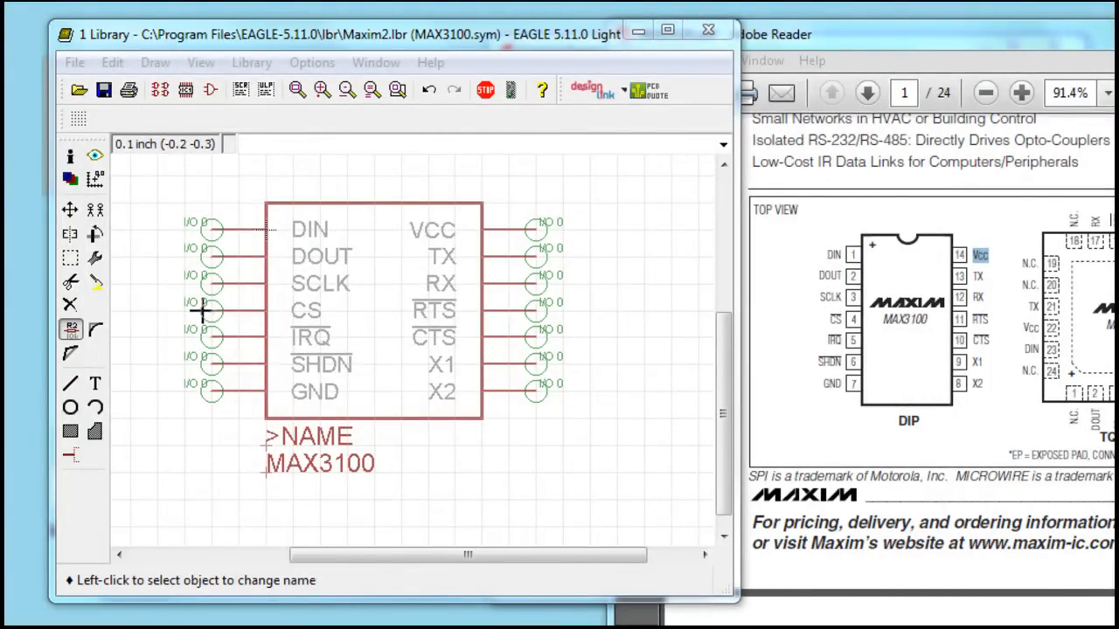
Step: Rename the CS pin to !CS! so it shows an overbar
click(306, 310)
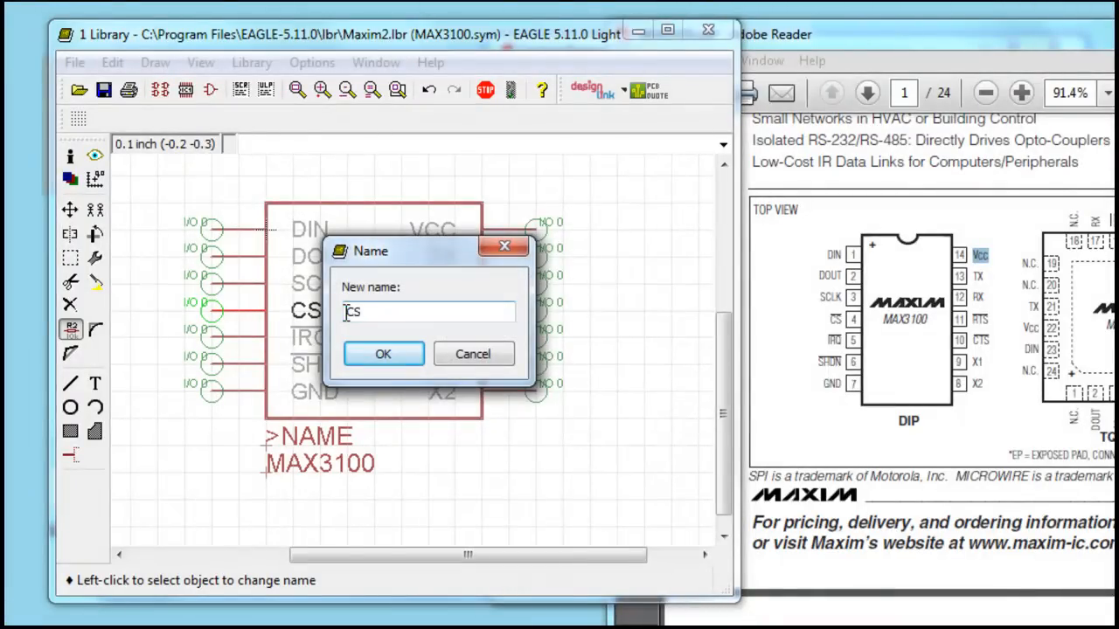
text(!CS!)
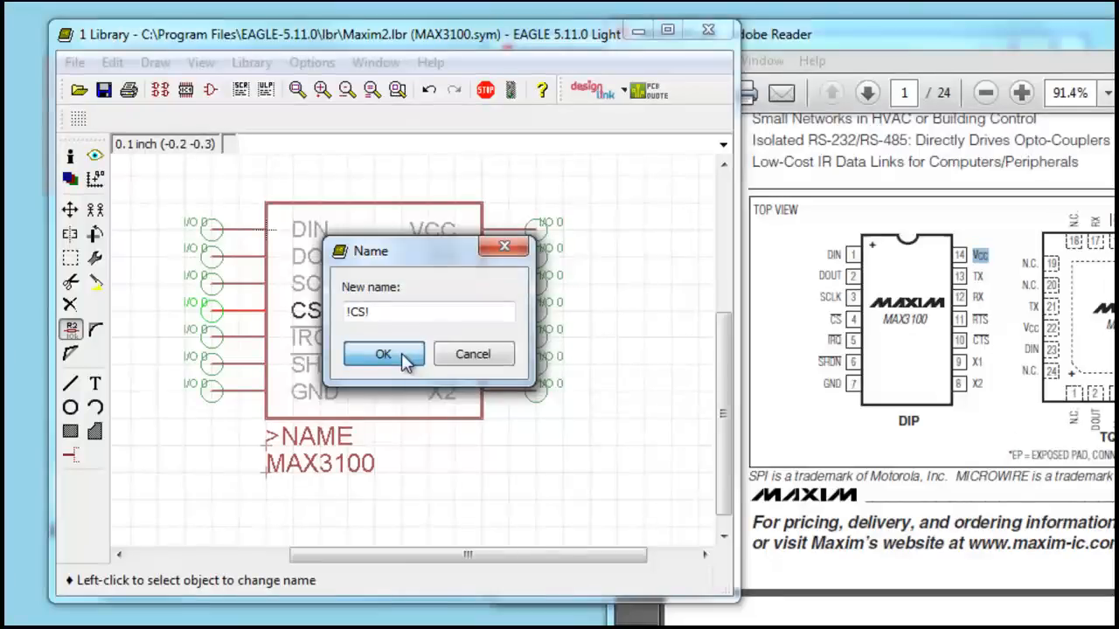
click(383, 354)
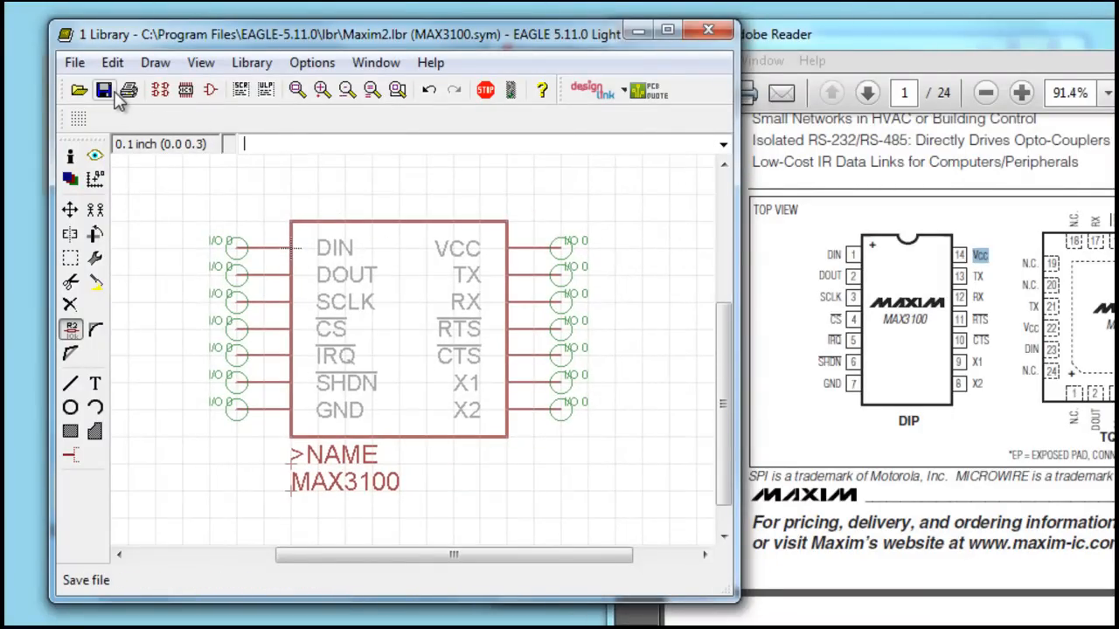
mouse_move(185, 90)
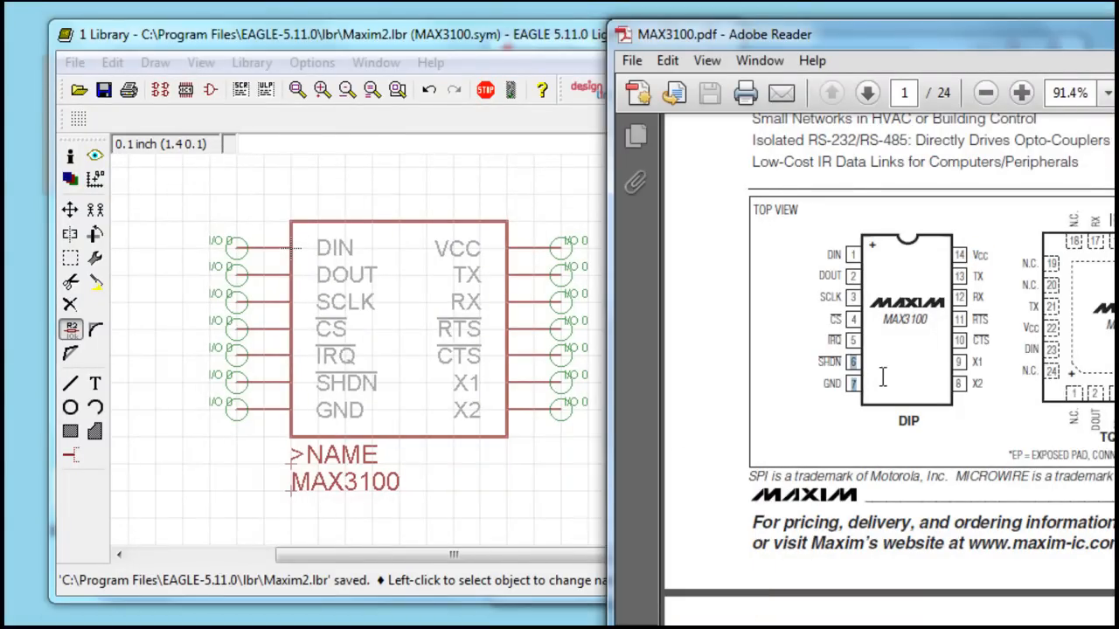
Step: Create a DIP14 package through the Package dialog's New field
click(186, 90)
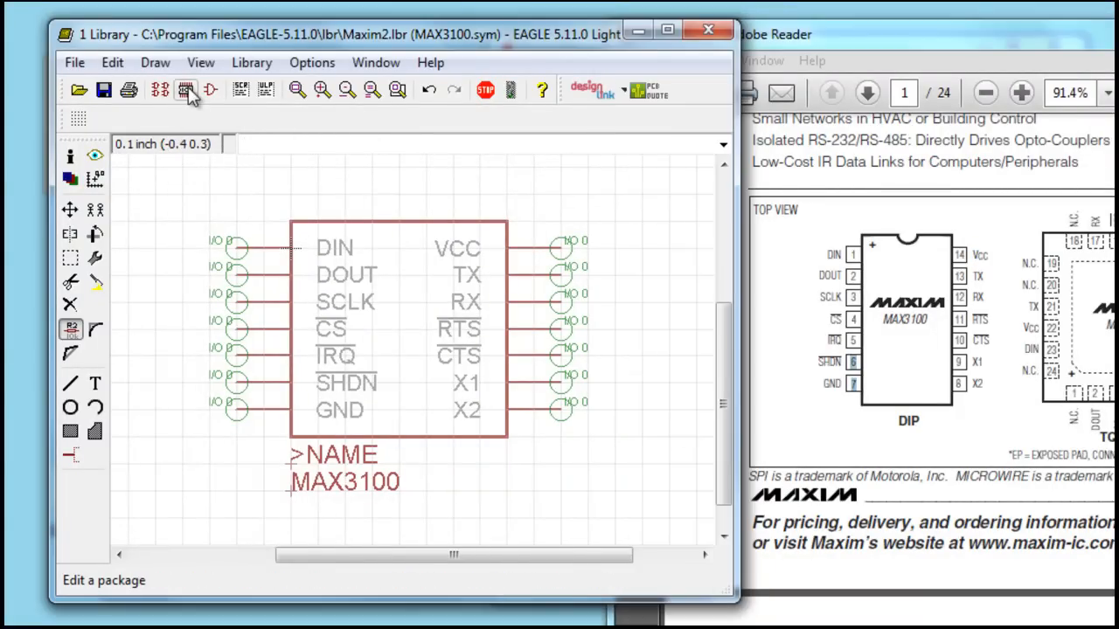
click(185, 90)
text(DIP)
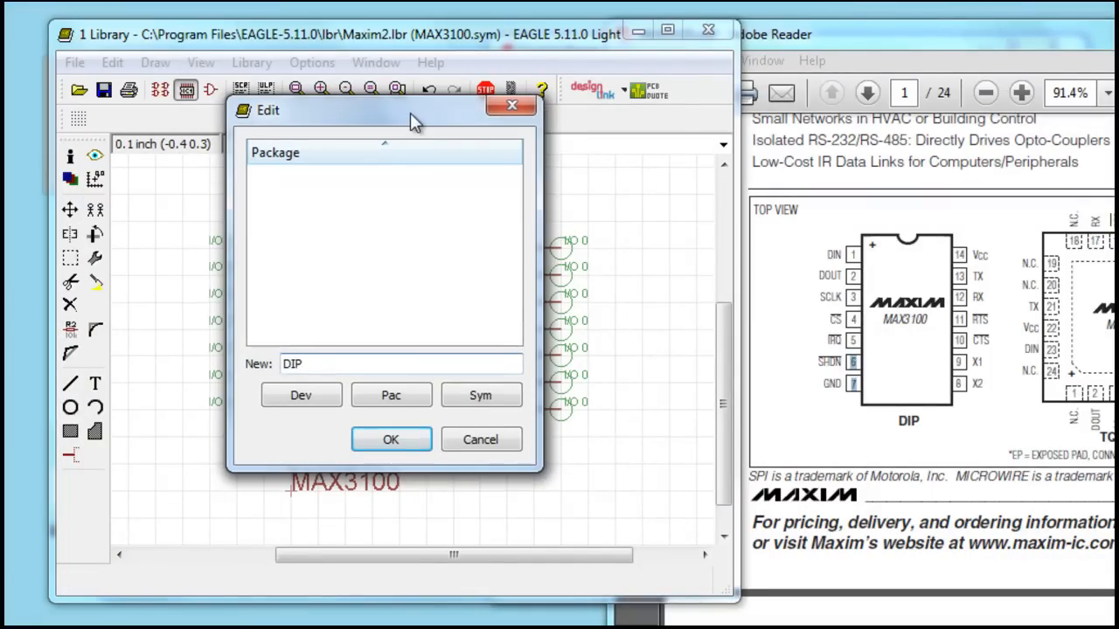
text(14)
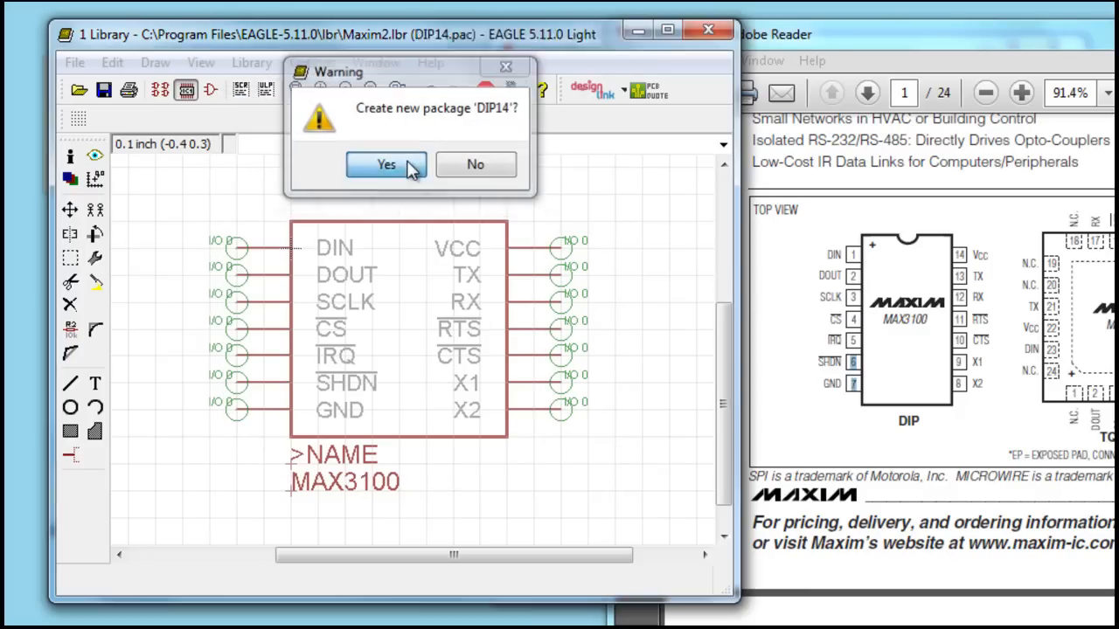
click(386, 164)
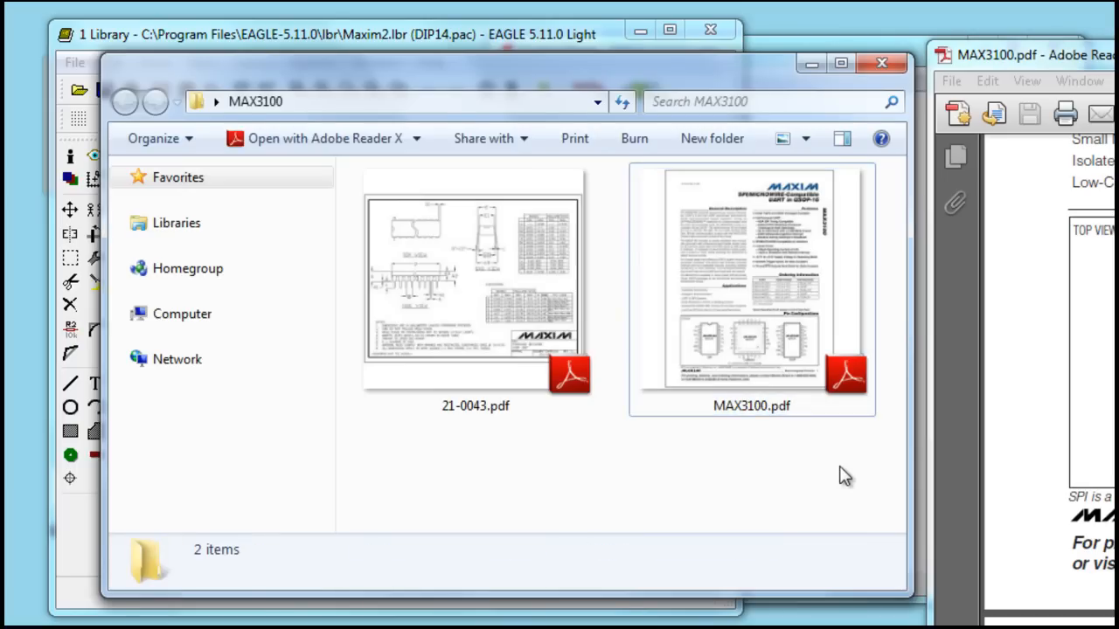
mouse_move(831, 312)
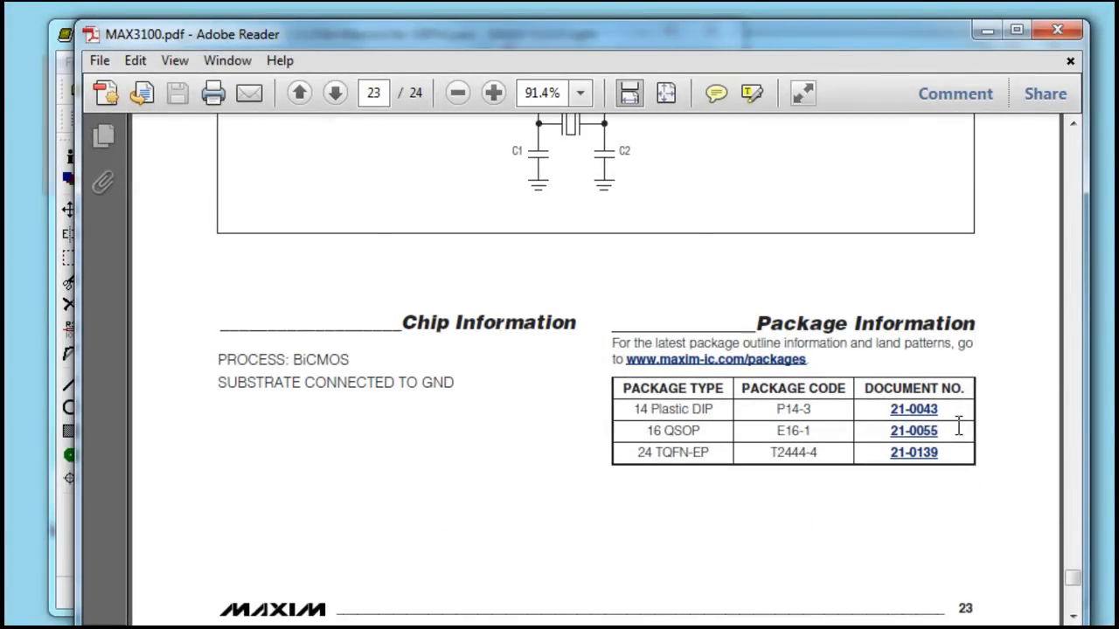
Step: Open the 21-0043.pdf plastic DIP package outline from the MAX3100 folder
double_click(672, 409)
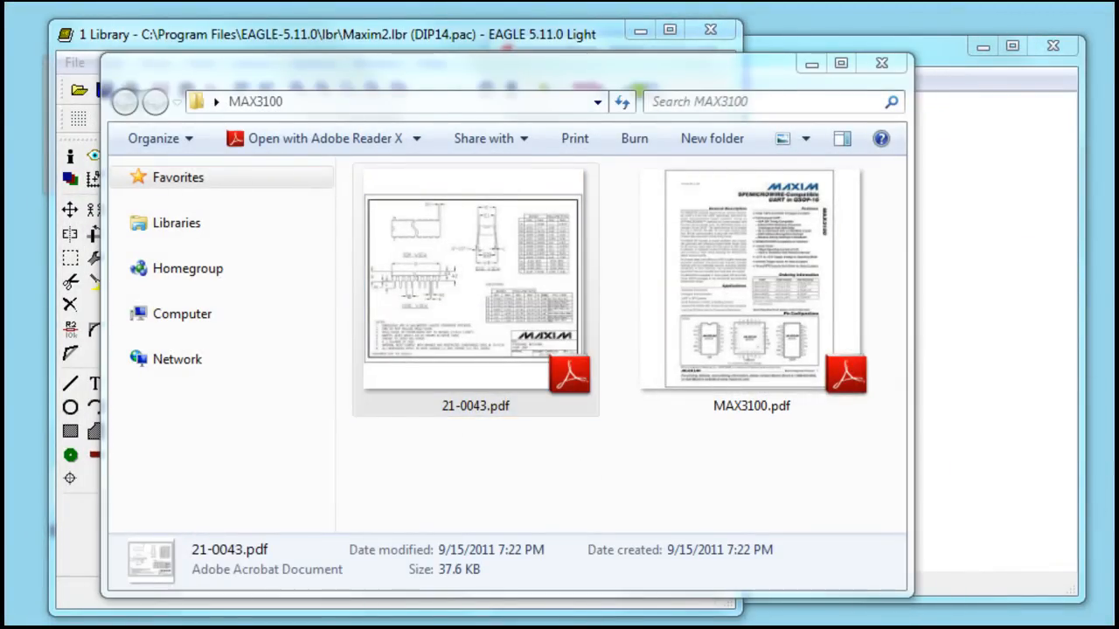
double_click(475, 280)
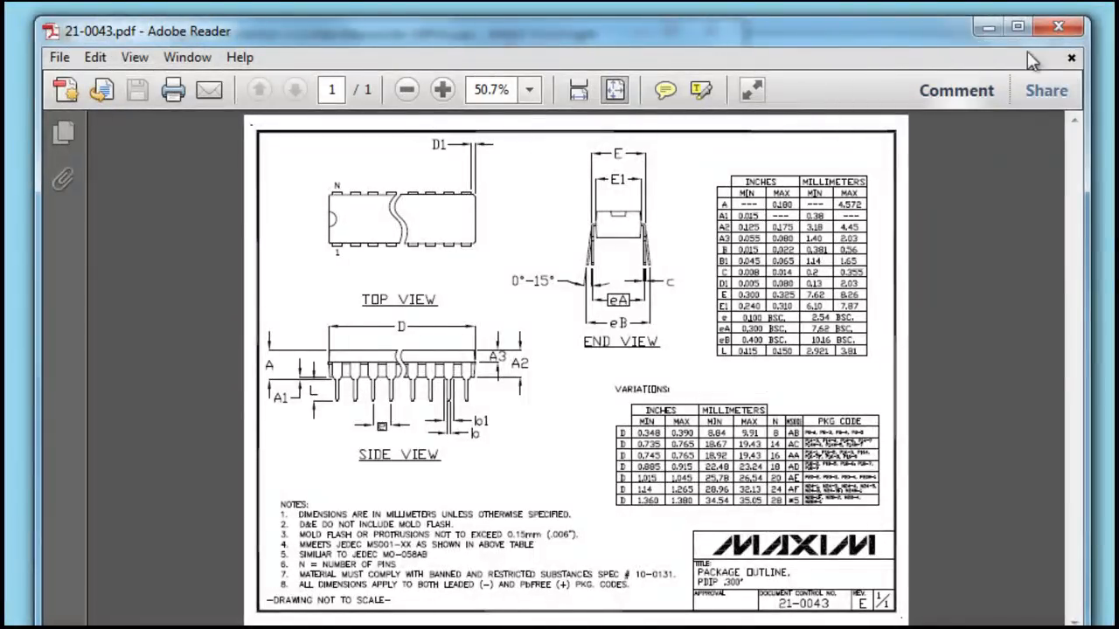
Step: Zoom into the 21-0043 outline and scroll through the PDIP dimension table
click(441, 89)
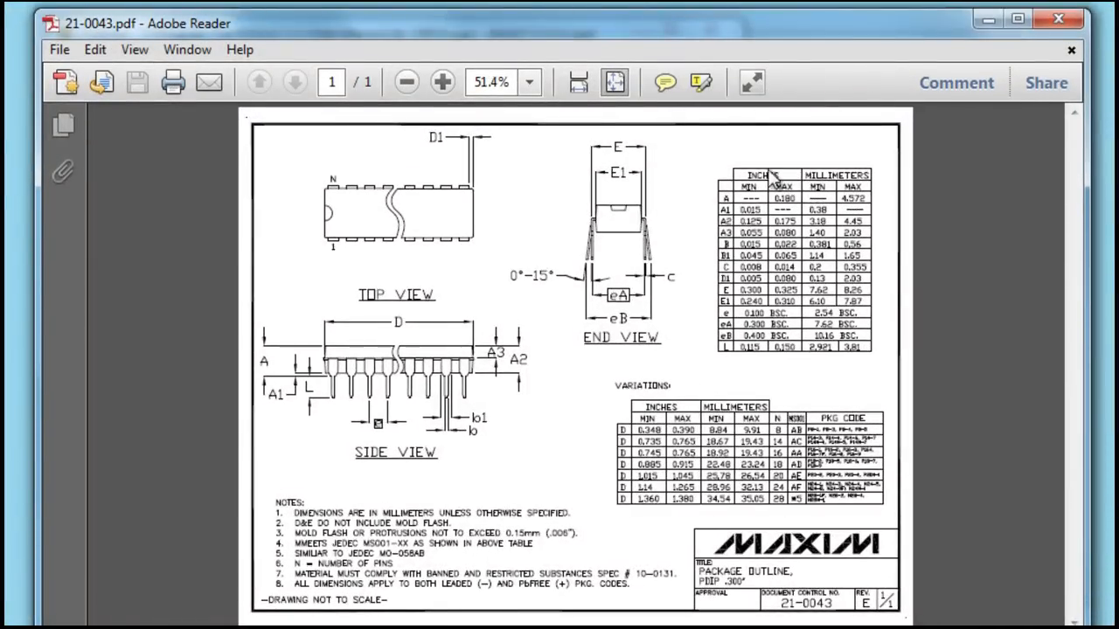
click(443, 82)
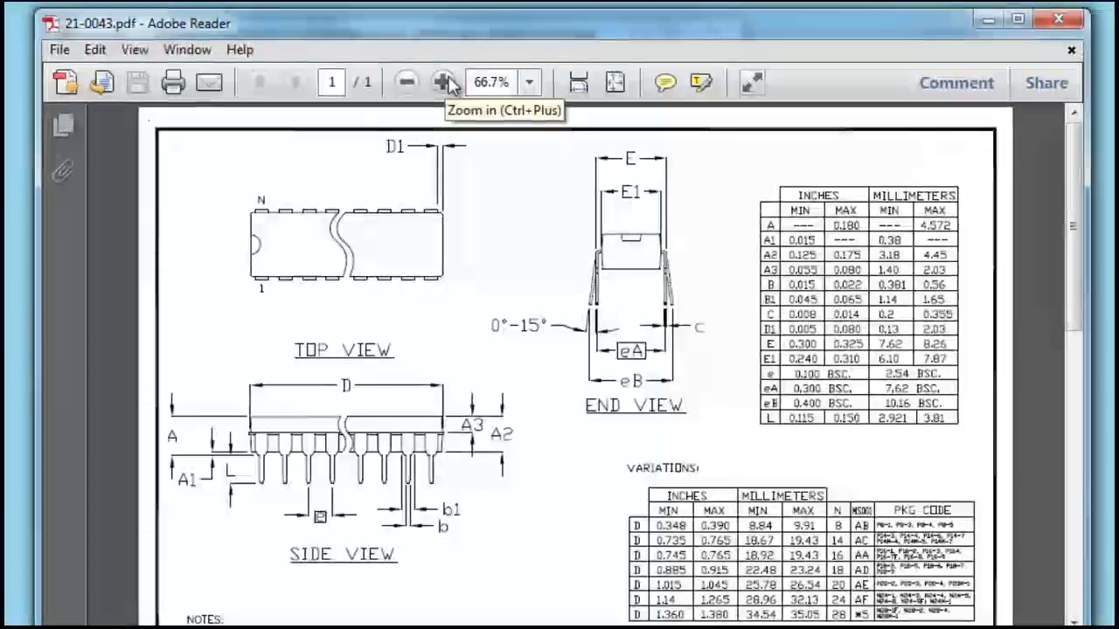
click(442, 82)
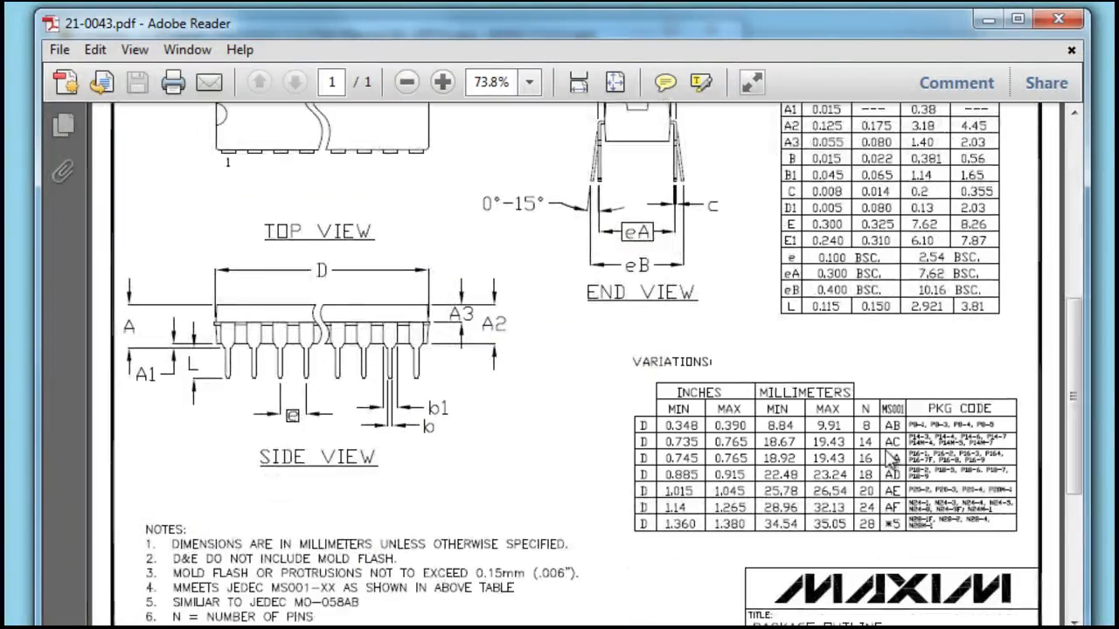
scroll(down, 3)
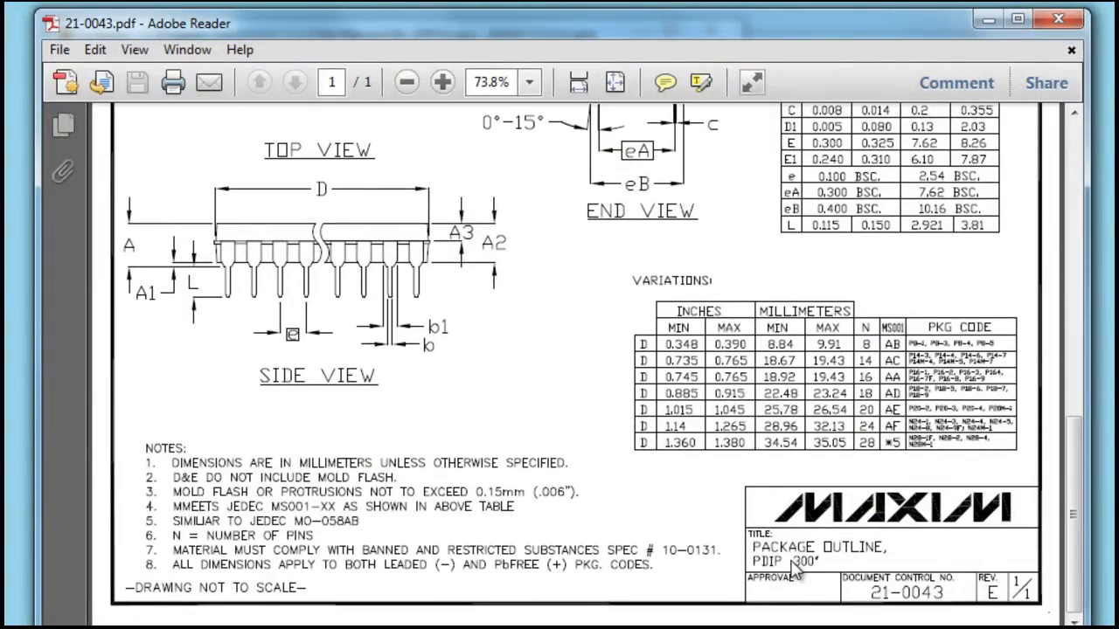
scroll(down, 3)
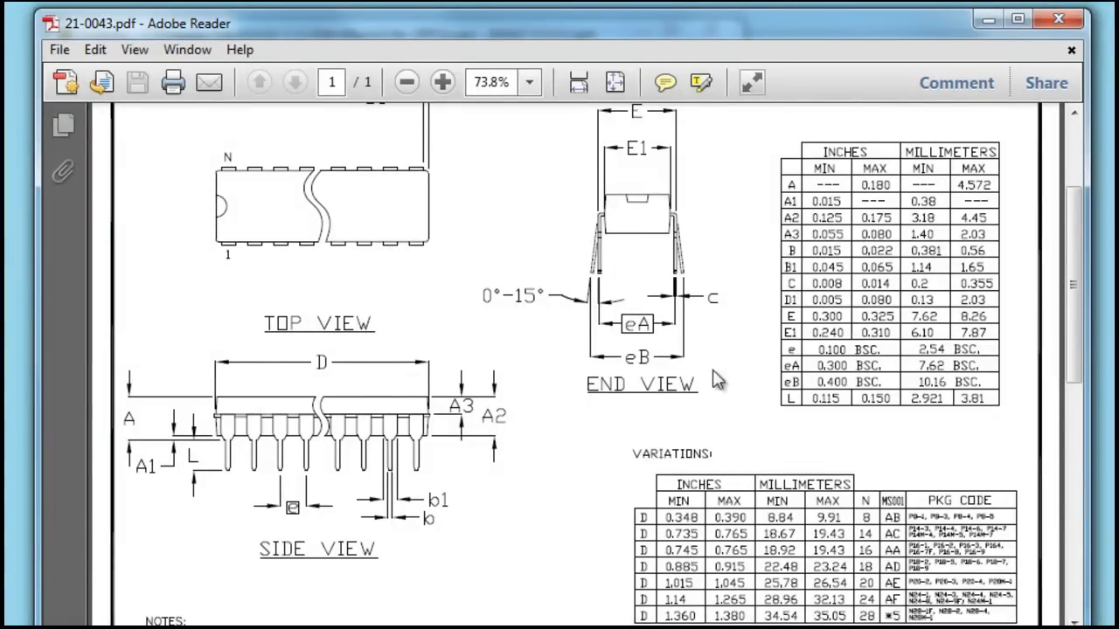
mouse_move(865, 380)
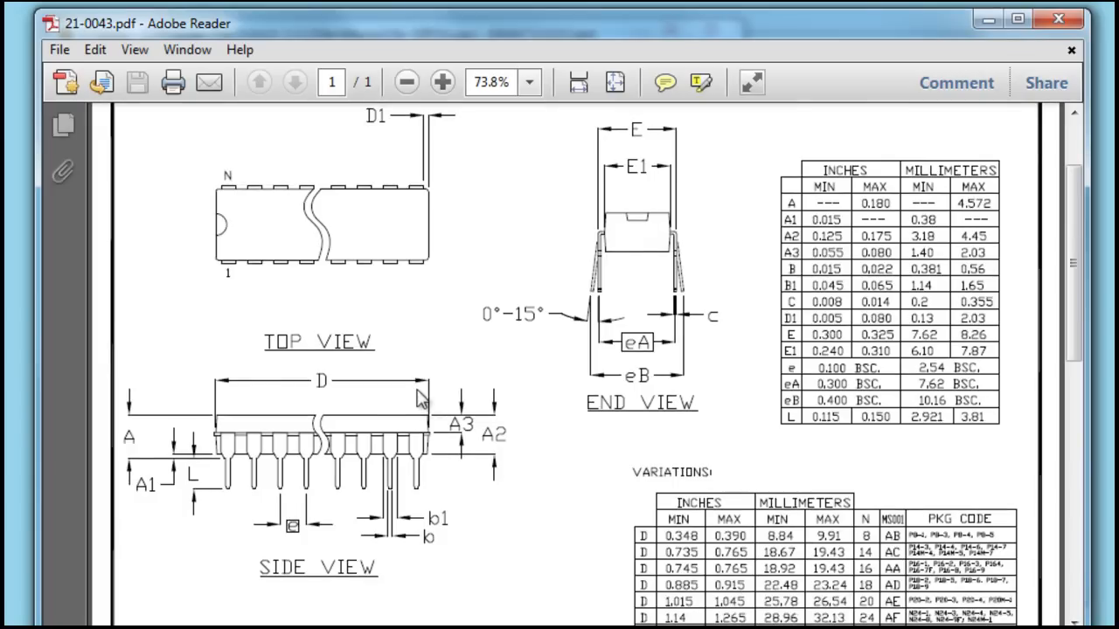
scroll(down, 3)
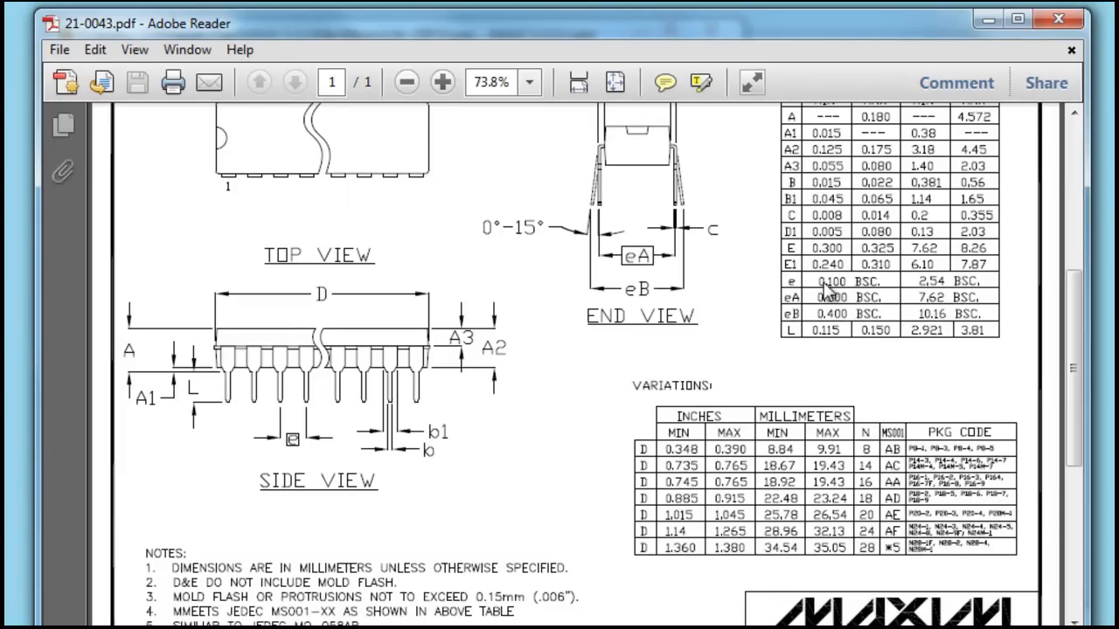
mouse_move(449, 357)
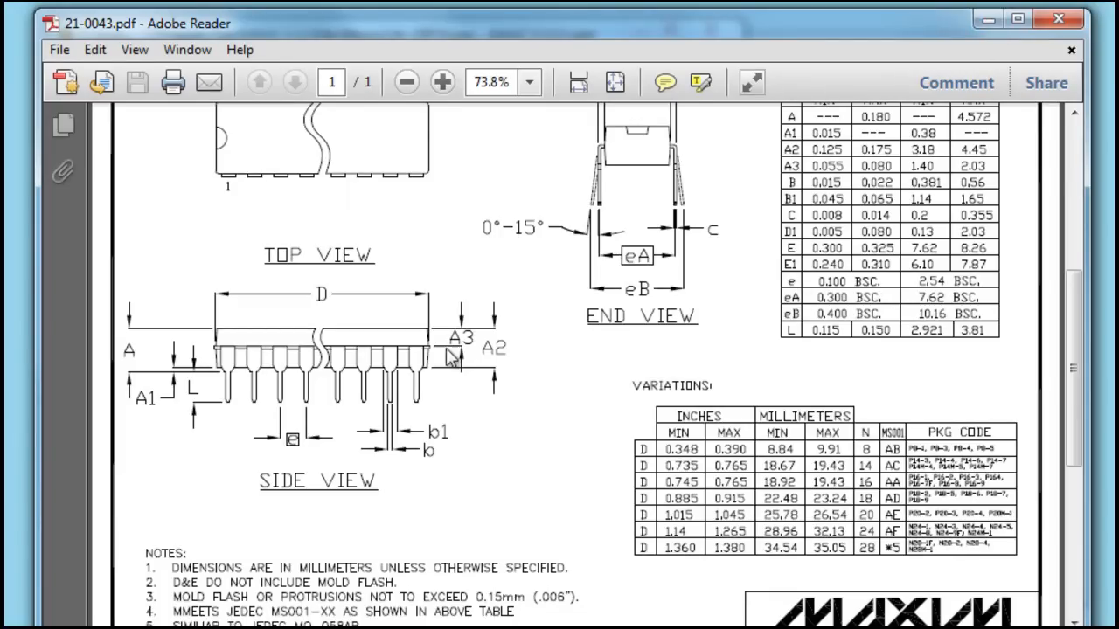
mouse_move(343, 414)
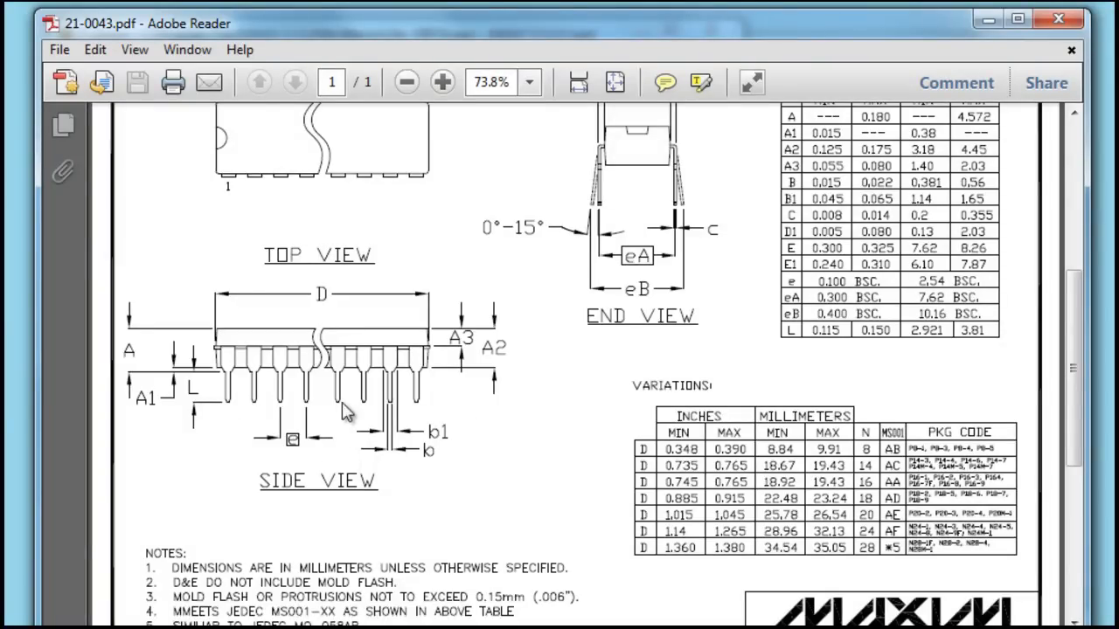
mouse_move(446, 420)
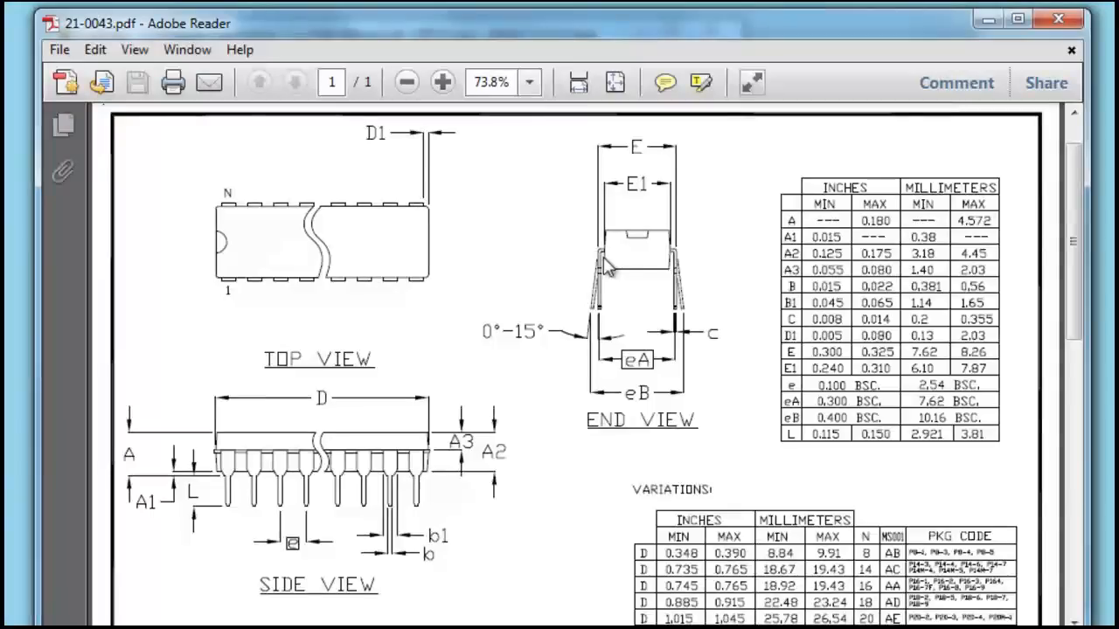
mouse_move(593, 302)
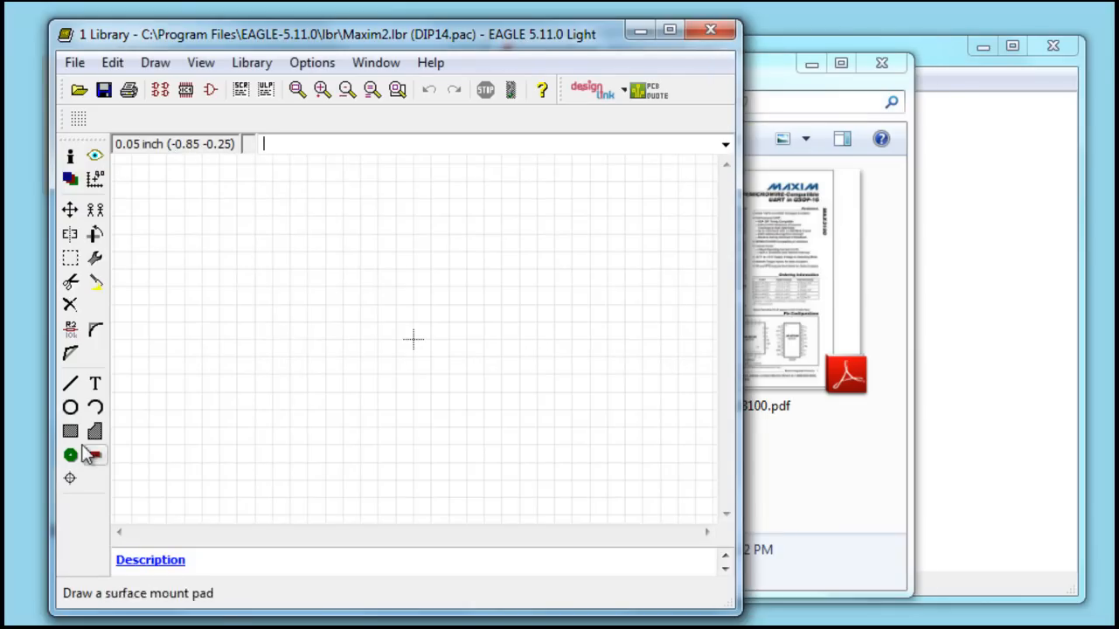
Step: Select the Pad tool with the Long shape and place the first DIP14 pads
click(70, 455)
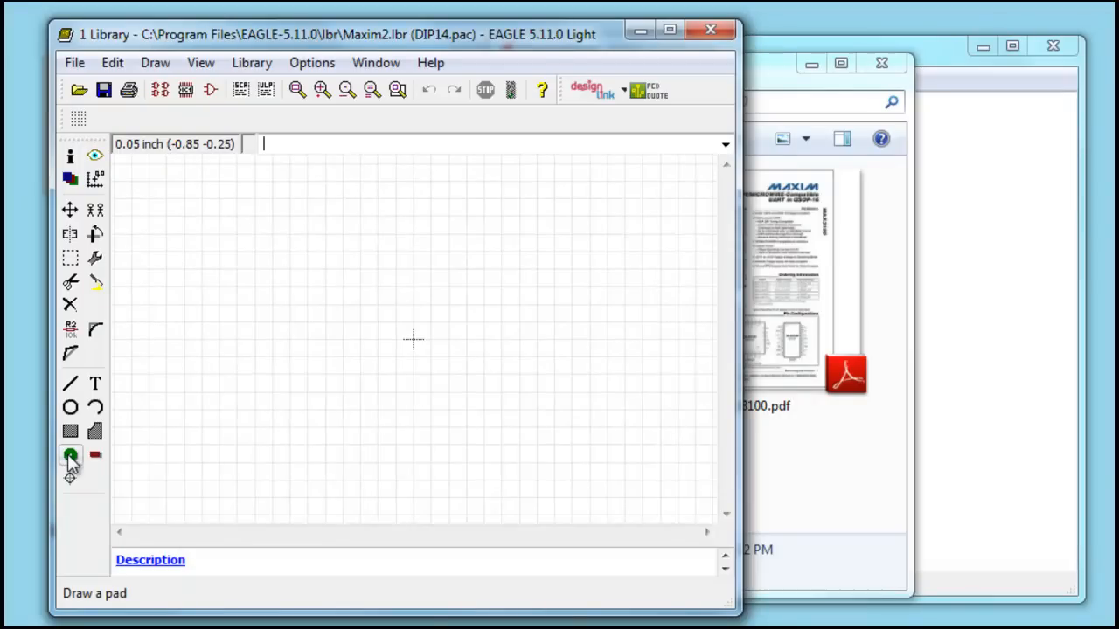
click(70, 455)
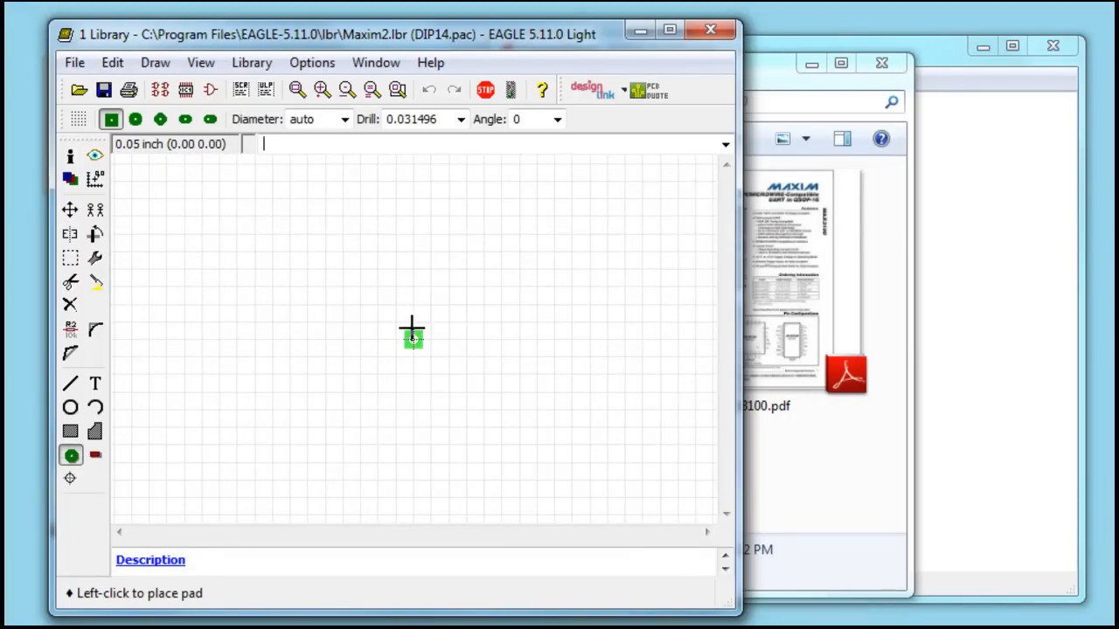
click(186, 118)
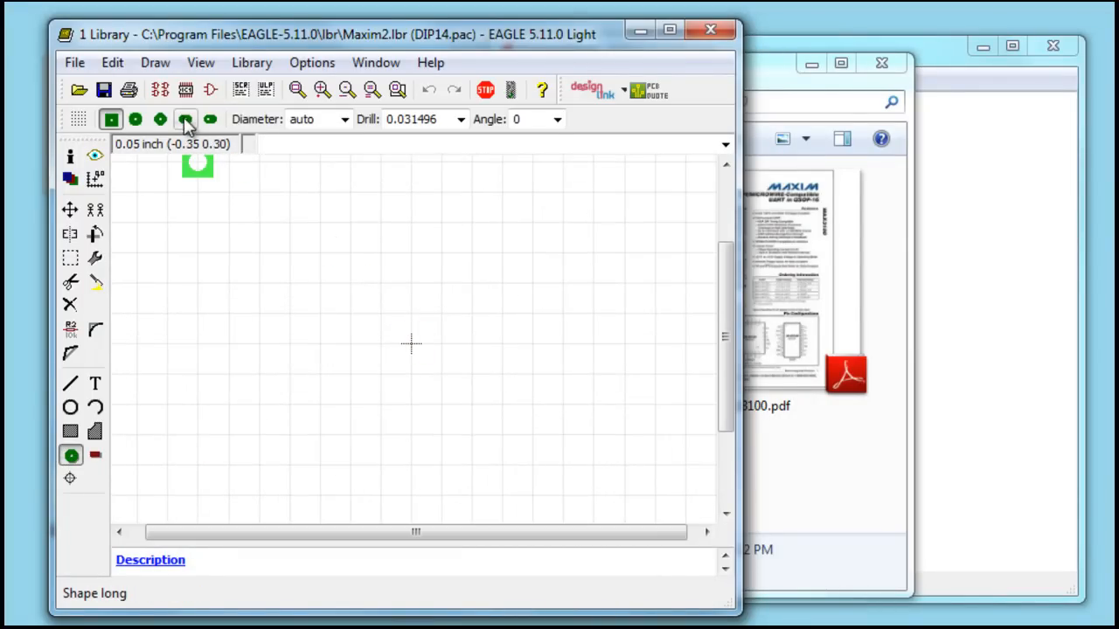
click(185, 119)
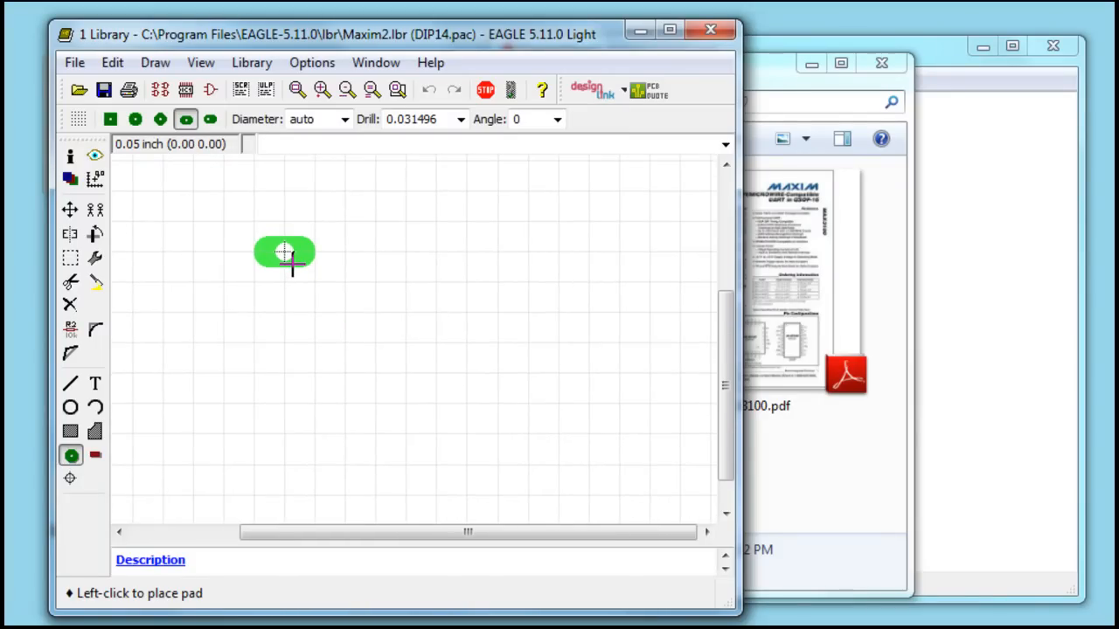
click(314, 280)
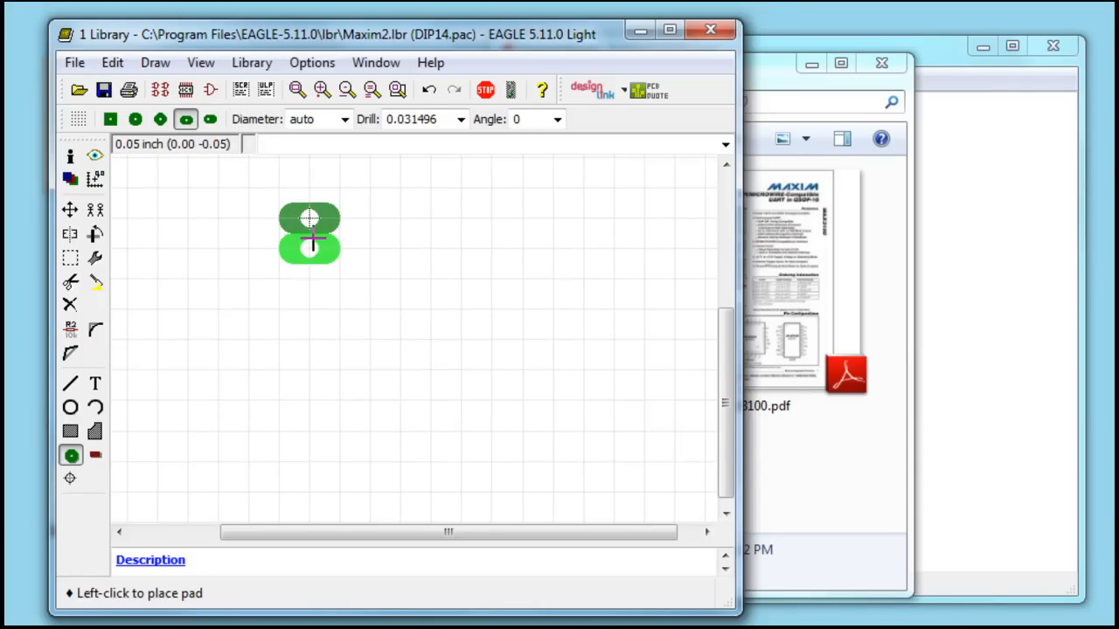
click(310, 247)
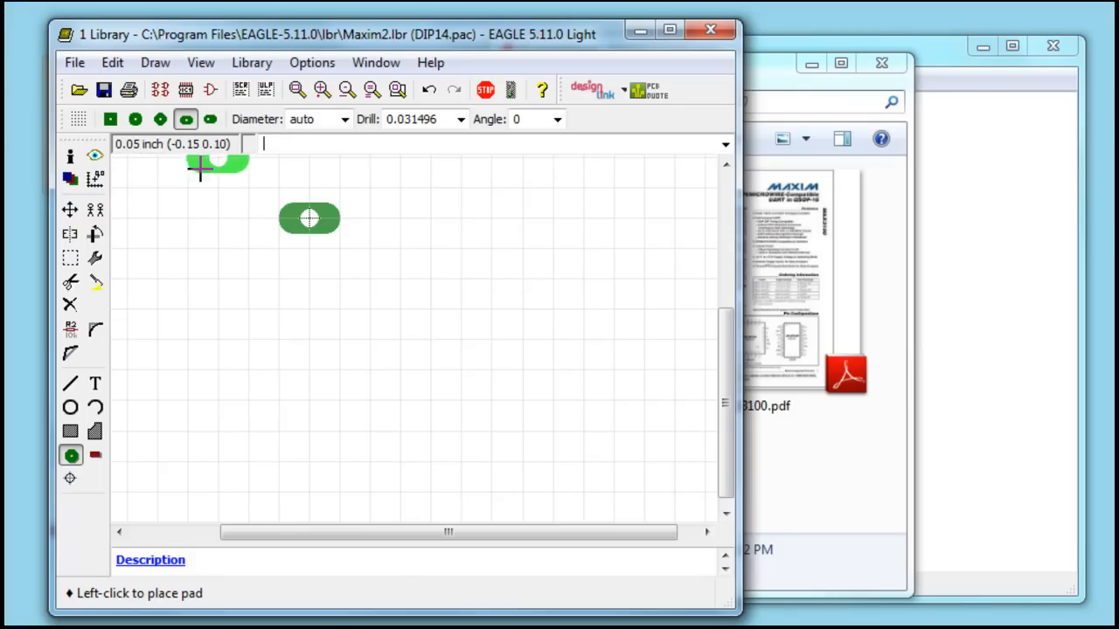
click(245, 219)
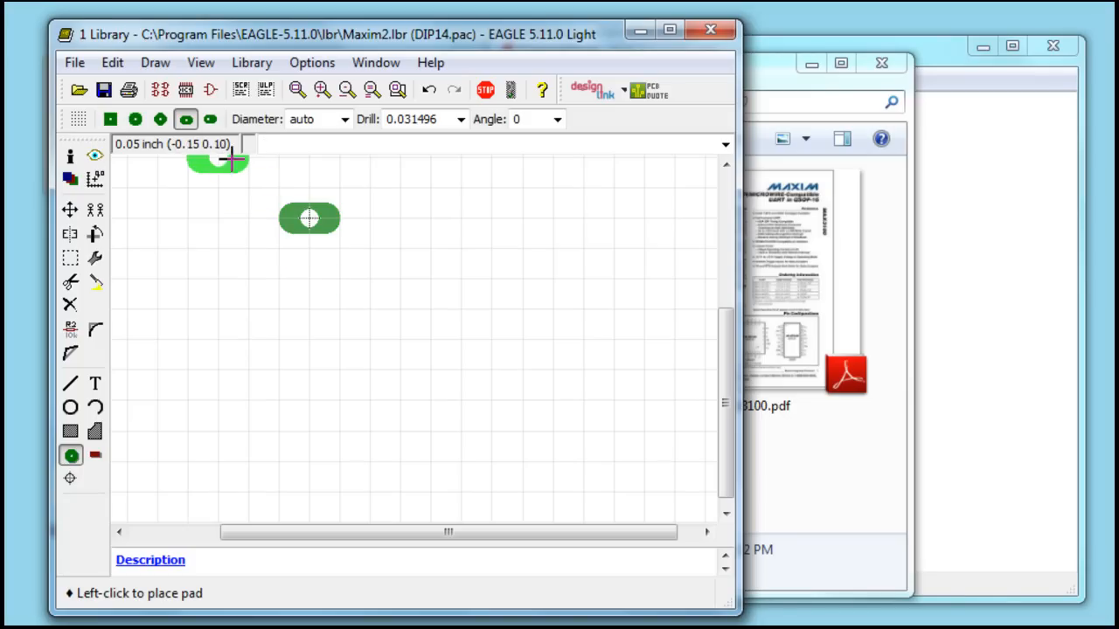
Step: Place the remaining pads to complete two seven-pad columns 0.300 inch apart
click(308, 278)
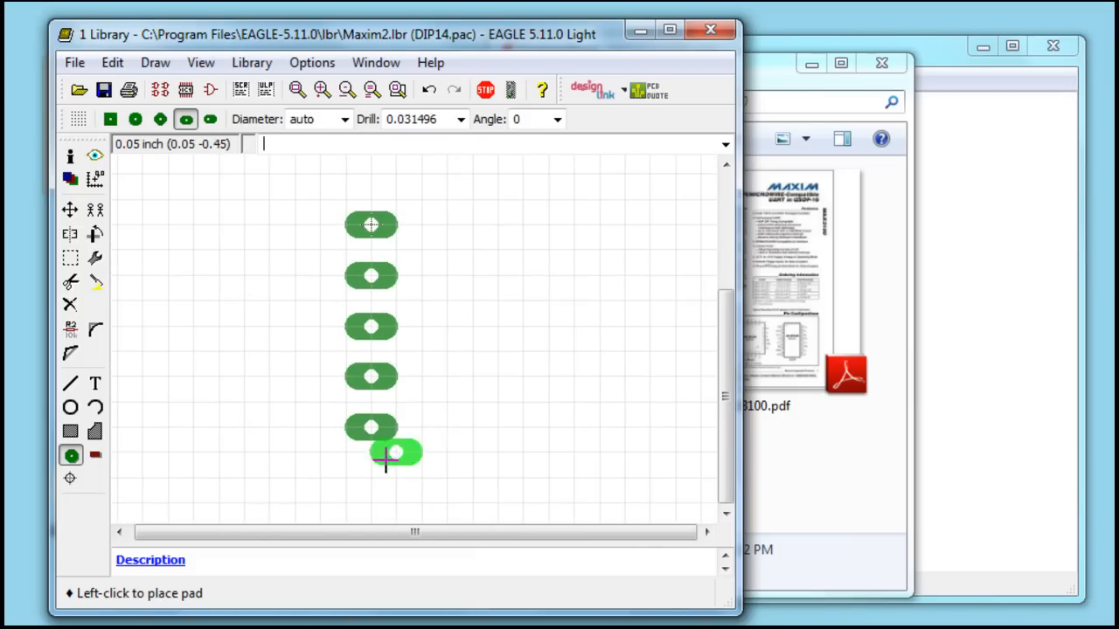
click(388, 453)
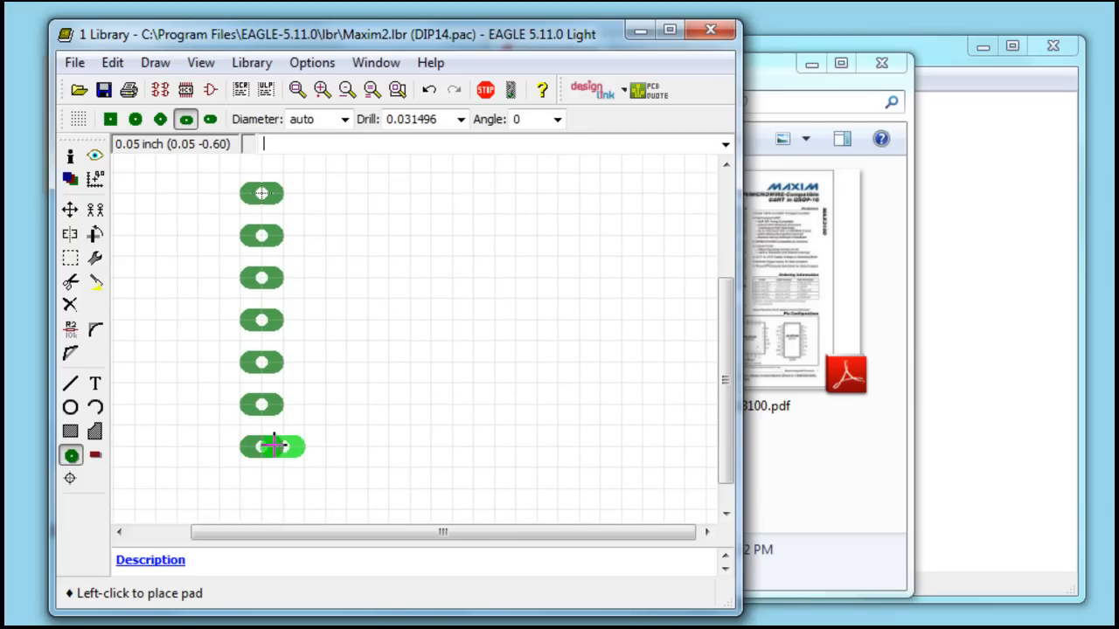
mouse_move(367, 445)
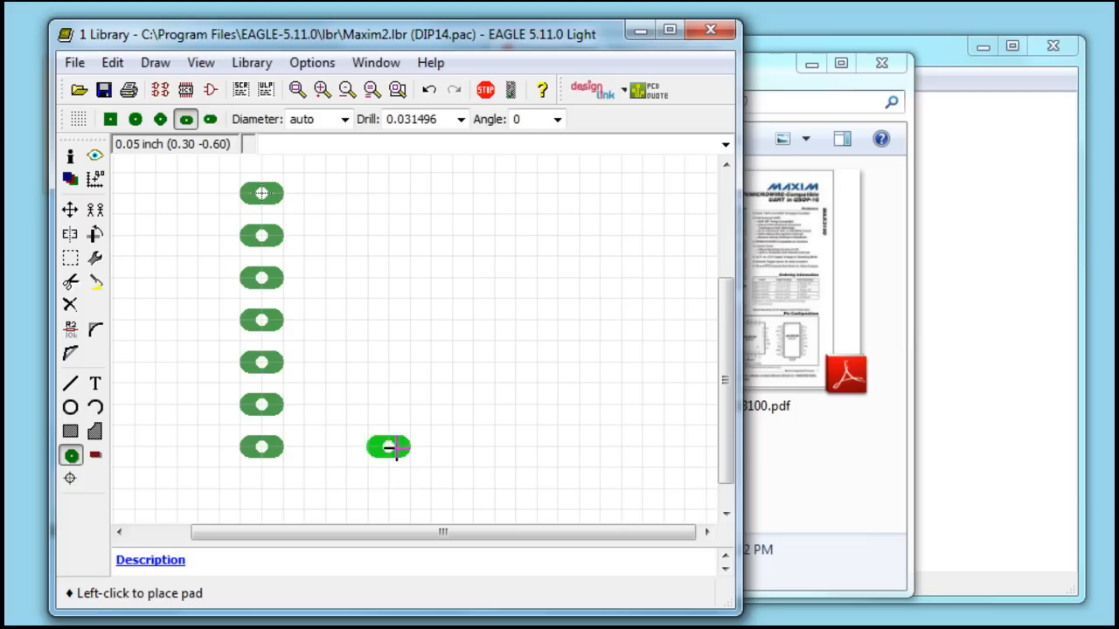
click(387, 446)
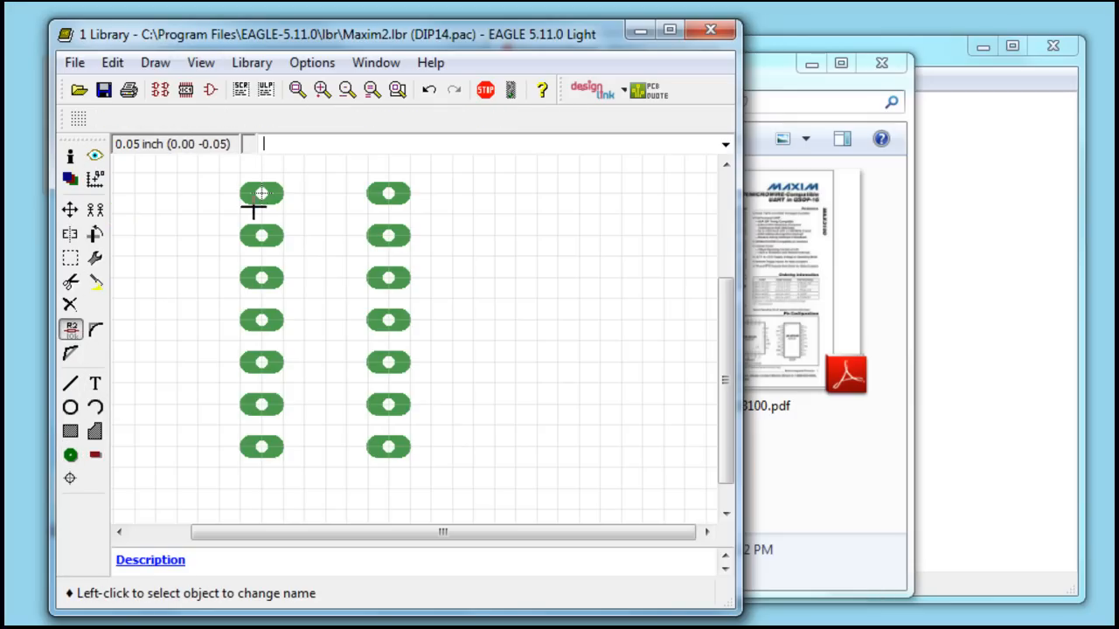
mouse_move(124, 285)
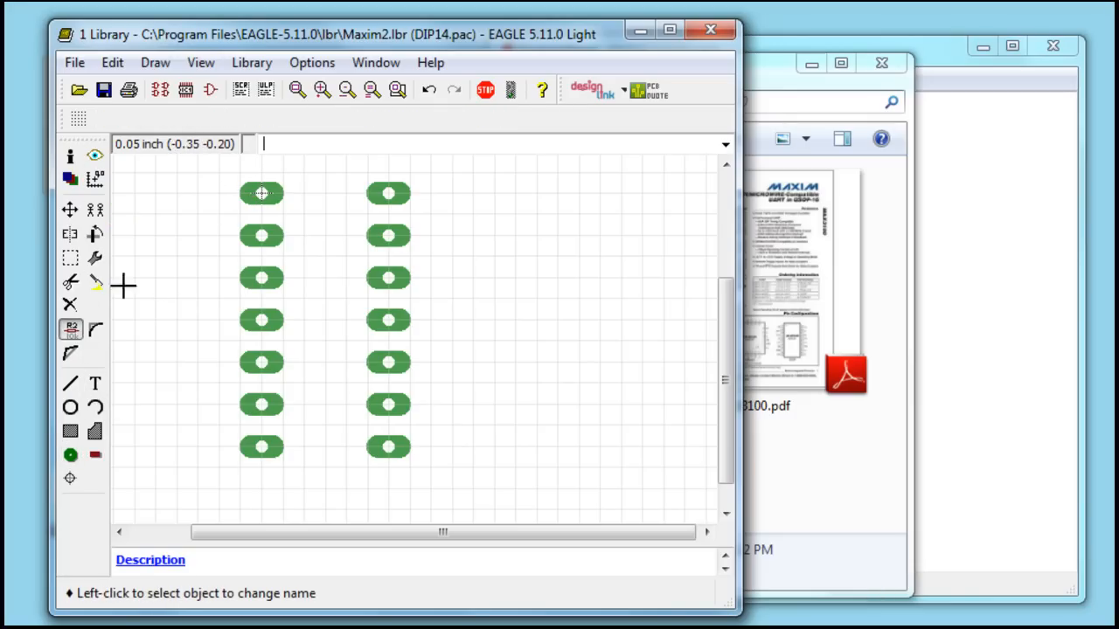
Step: Rename the top-right pad P$14 with the Name tool
click(261, 193)
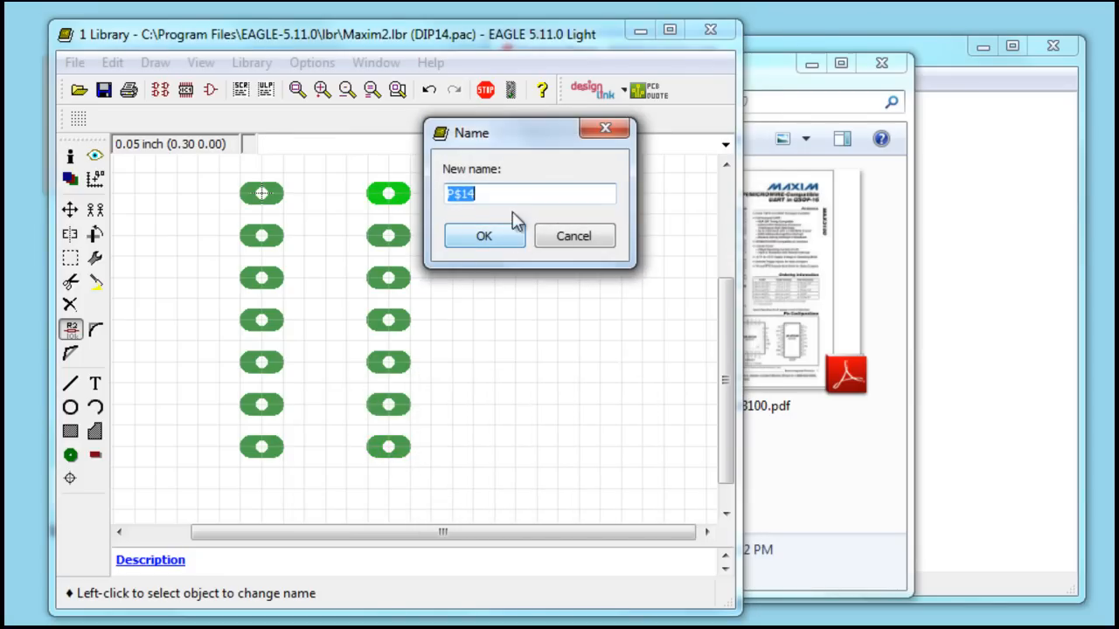
click(483, 236)
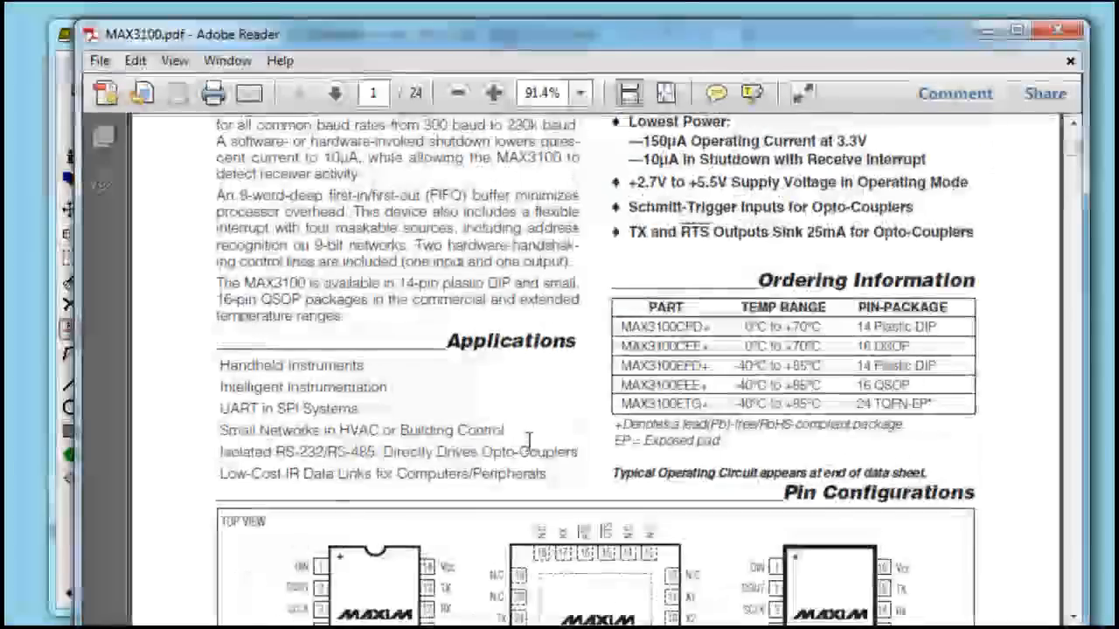
scroll(down, 3)
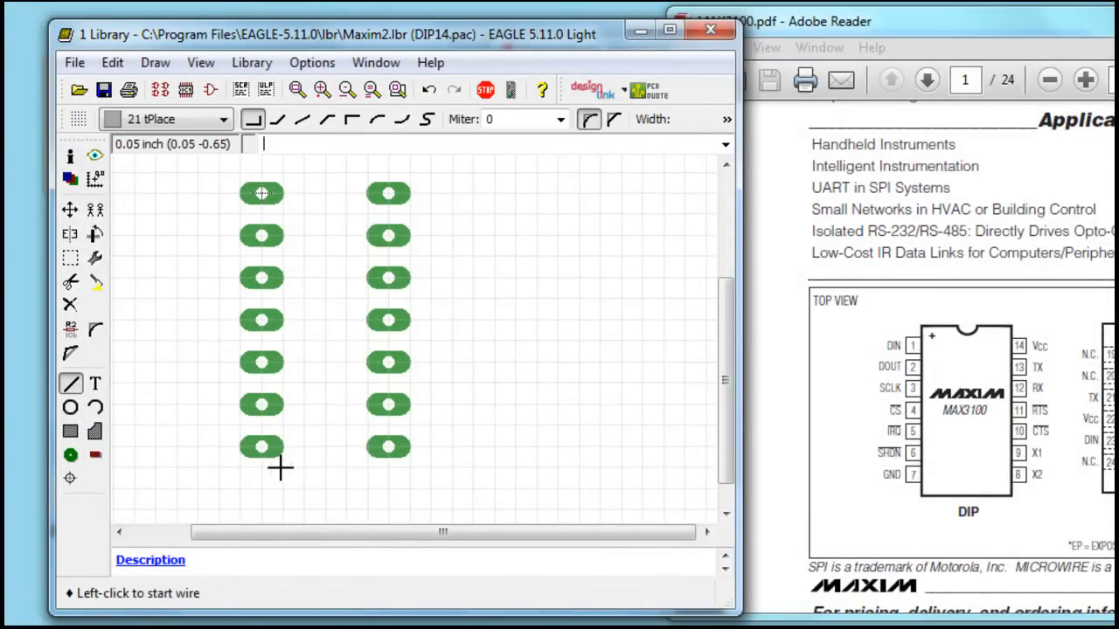
Step: Draw a tPlace rectangle between the pad columns with a notch at the top edge
click(319, 90)
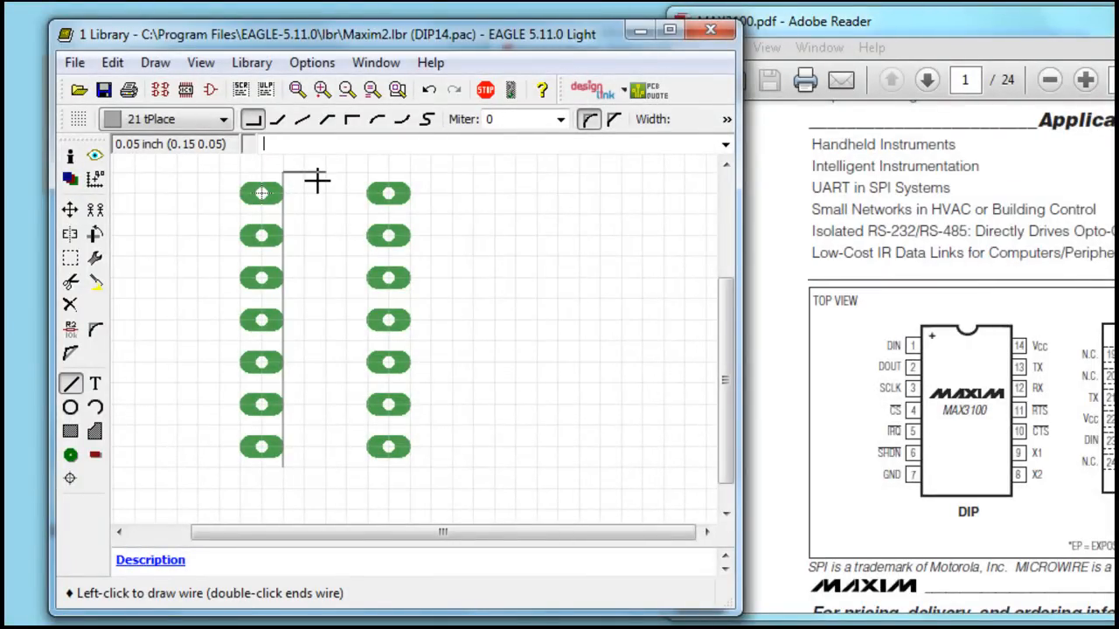
click(278, 119)
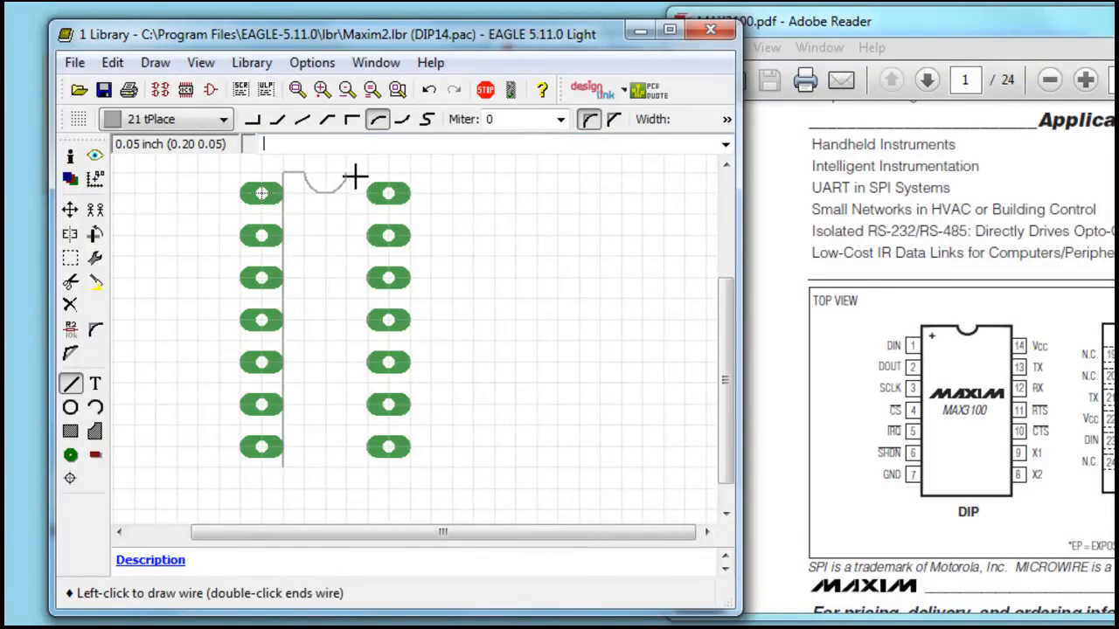
click(353, 119)
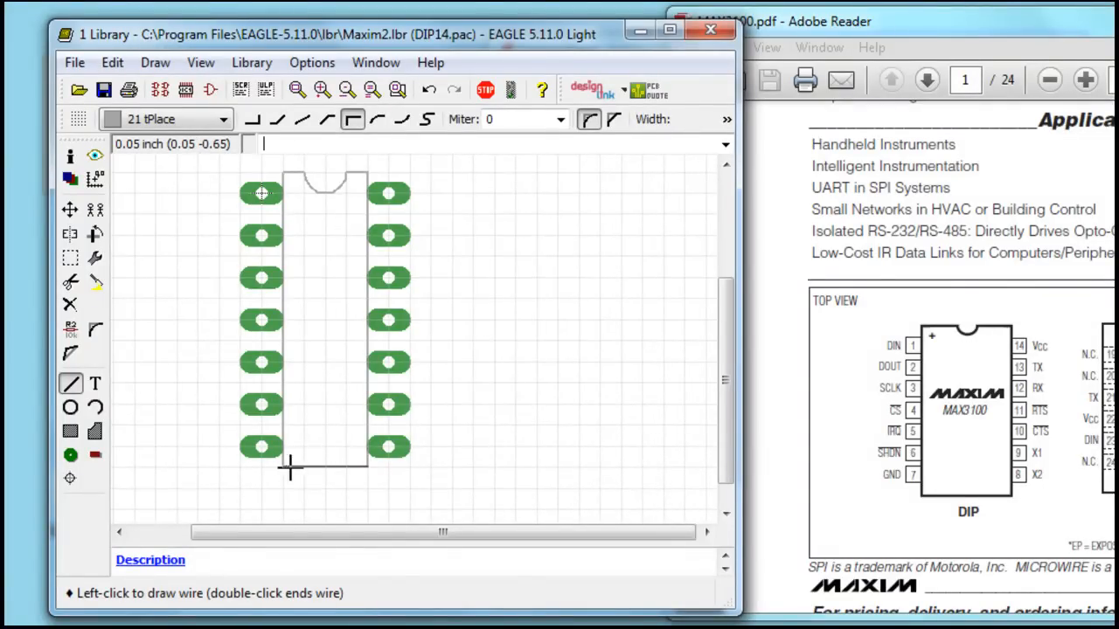
click(70, 210)
text(>NA)
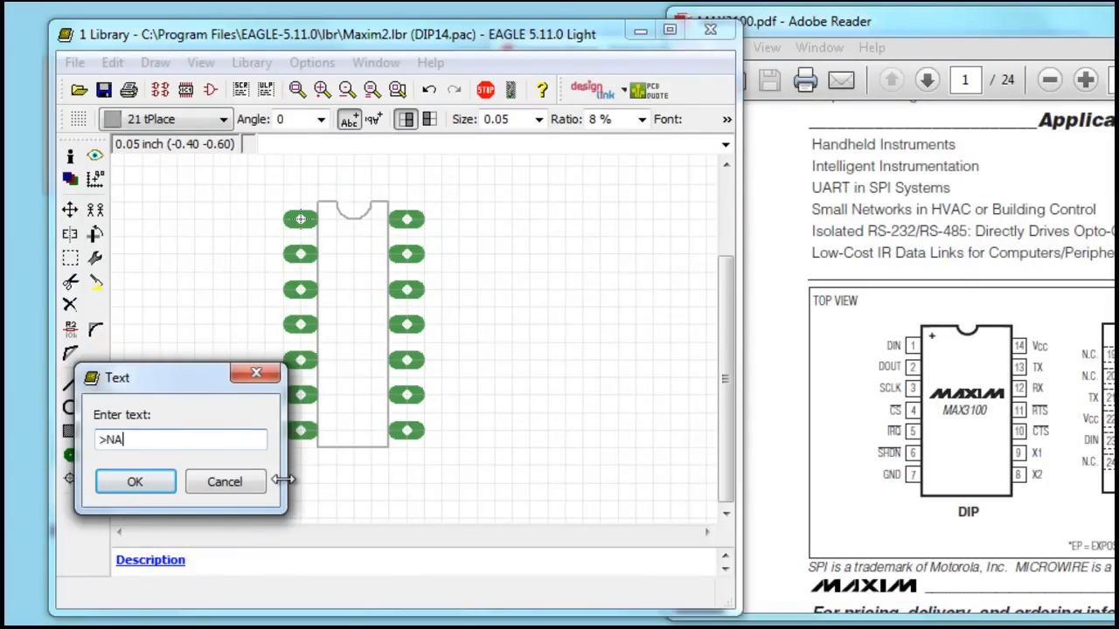
Step: Confirm the >NAME label text and switch to a finer 0.025-inch grid
click(135, 481)
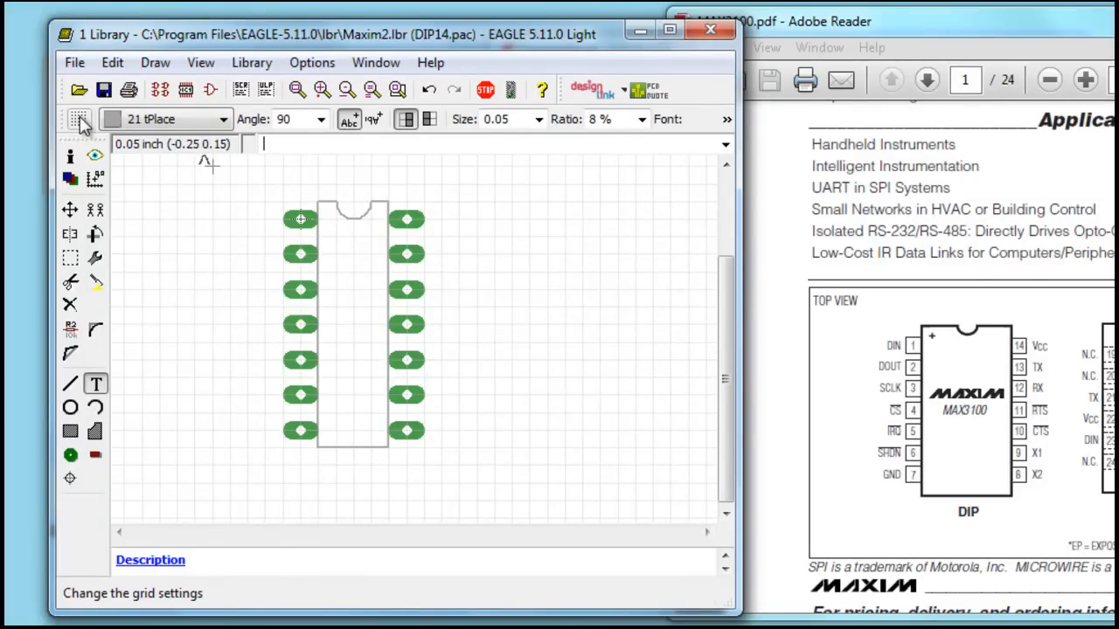
click(79, 120)
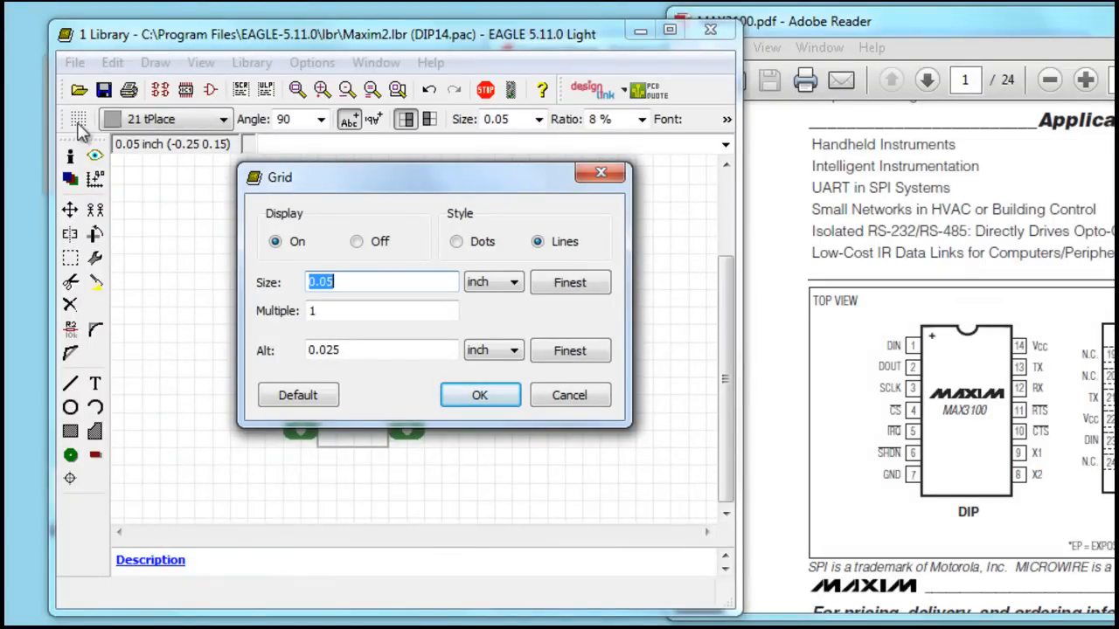
click(479, 395)
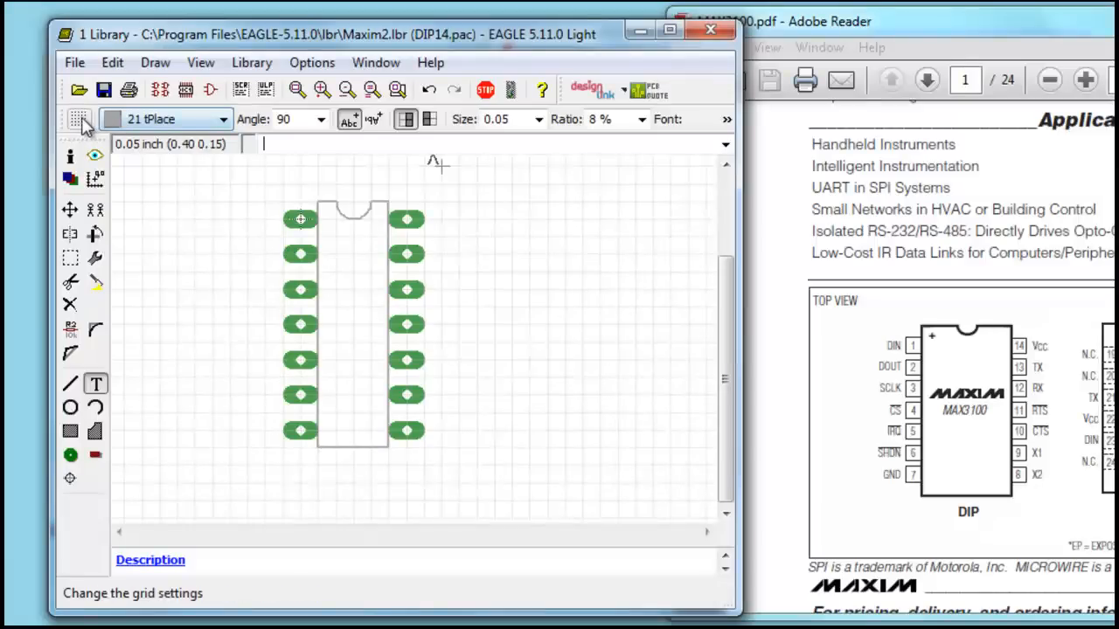
click(79, 118)
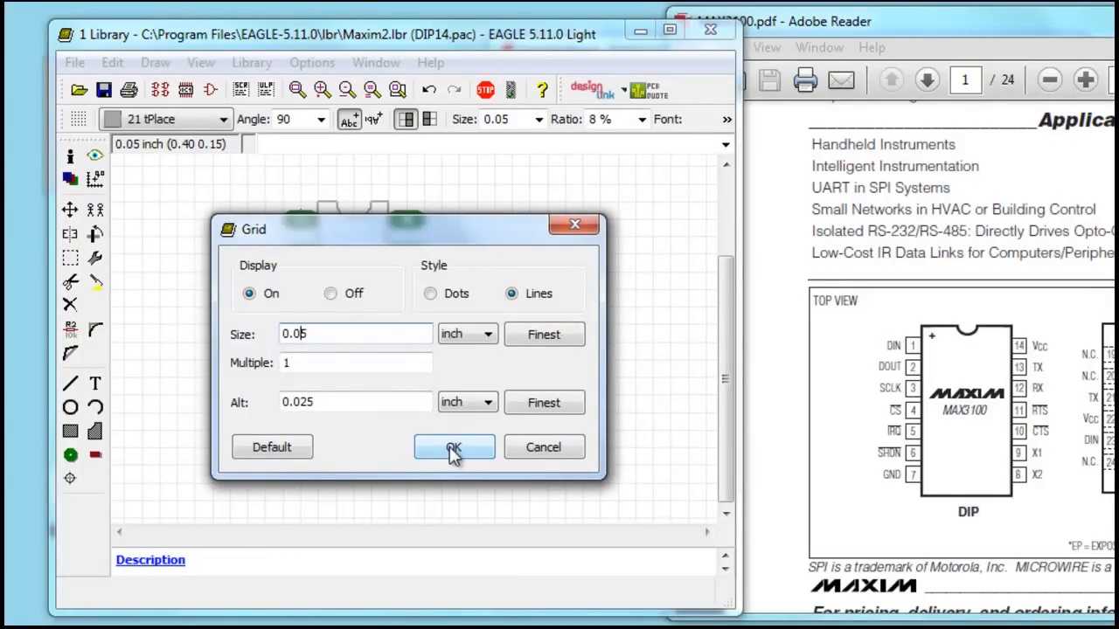
click(453, 446)
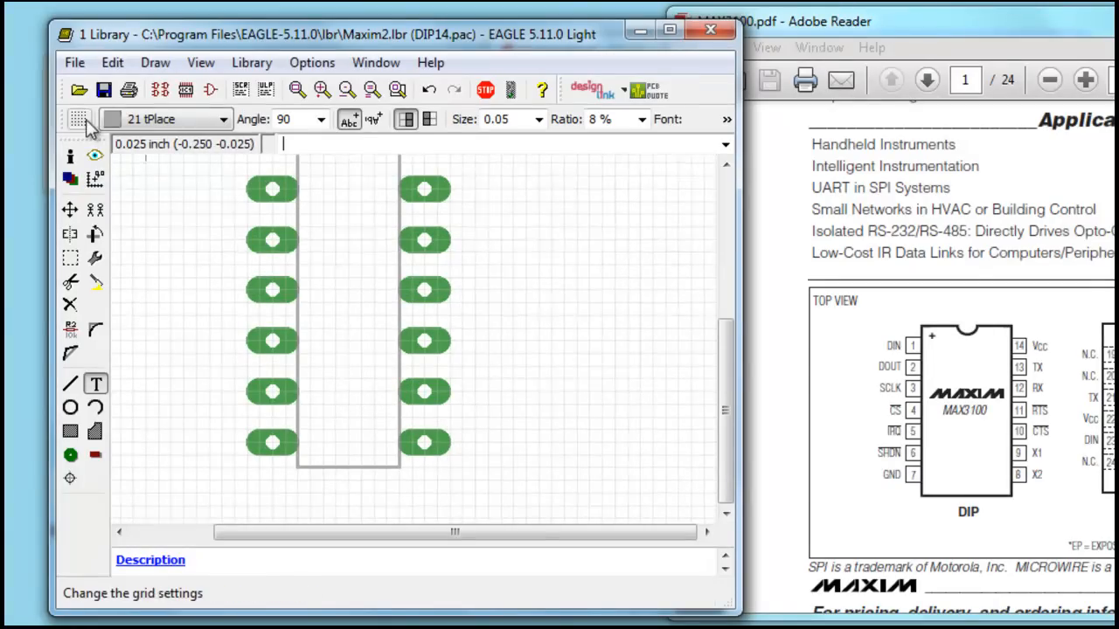
Step: Place the >NAME label on the package and save Maxim2.lbr
click(79, 119)
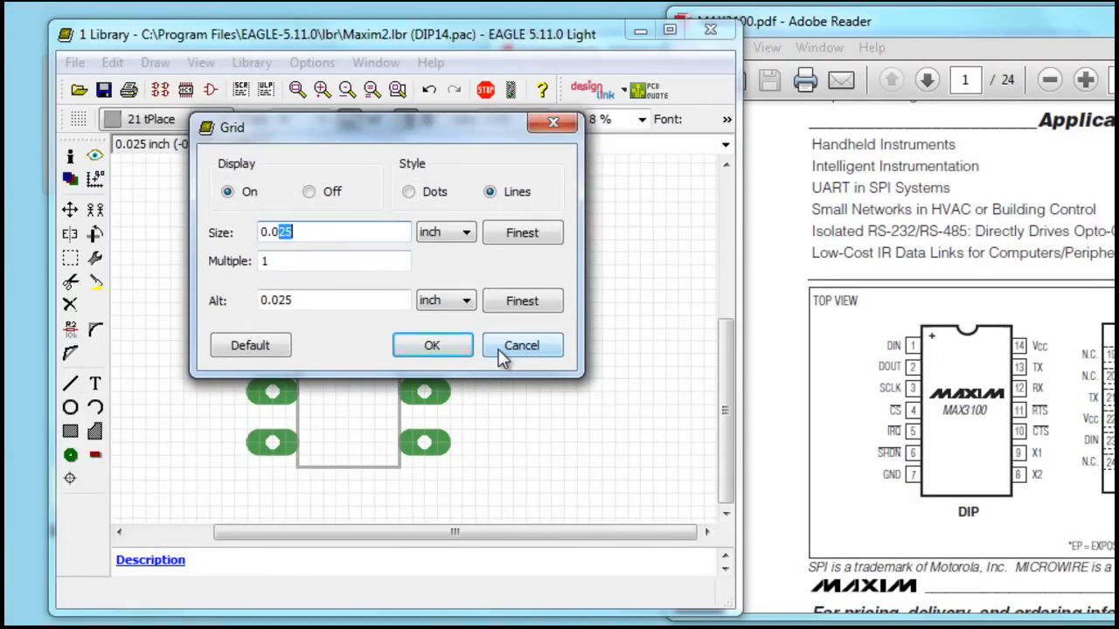
click(521, 346)
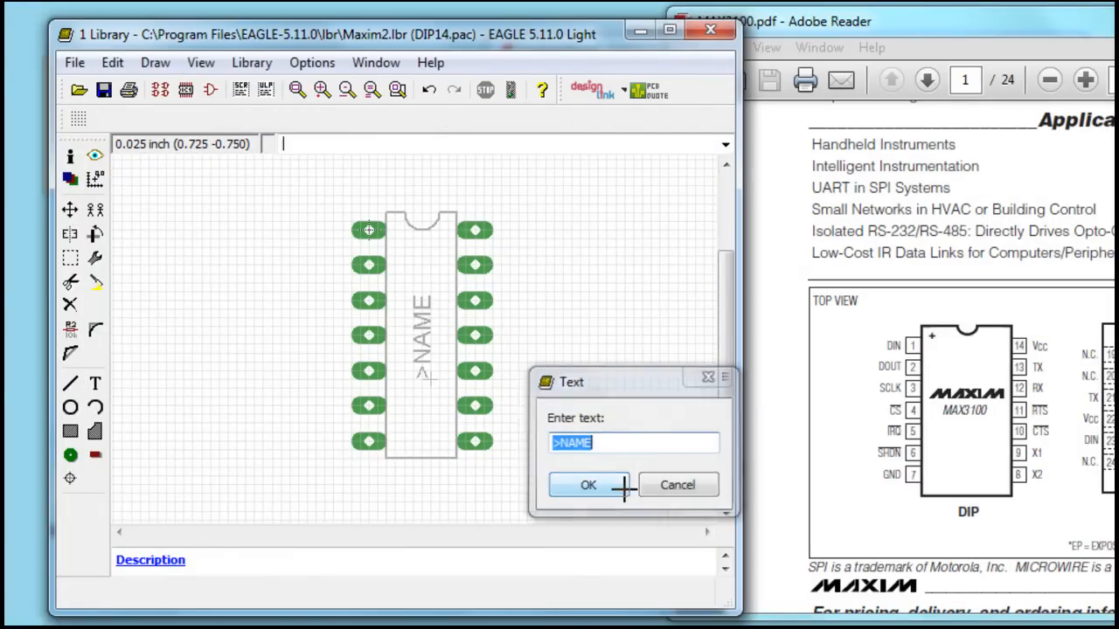
click(587, 485)
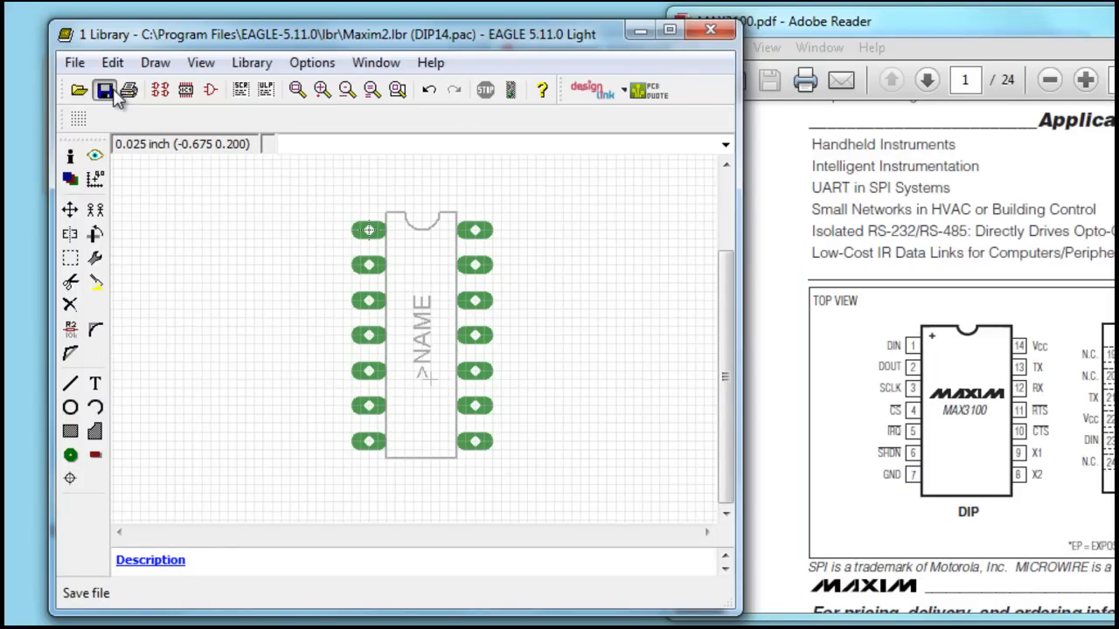
click(104, 90)
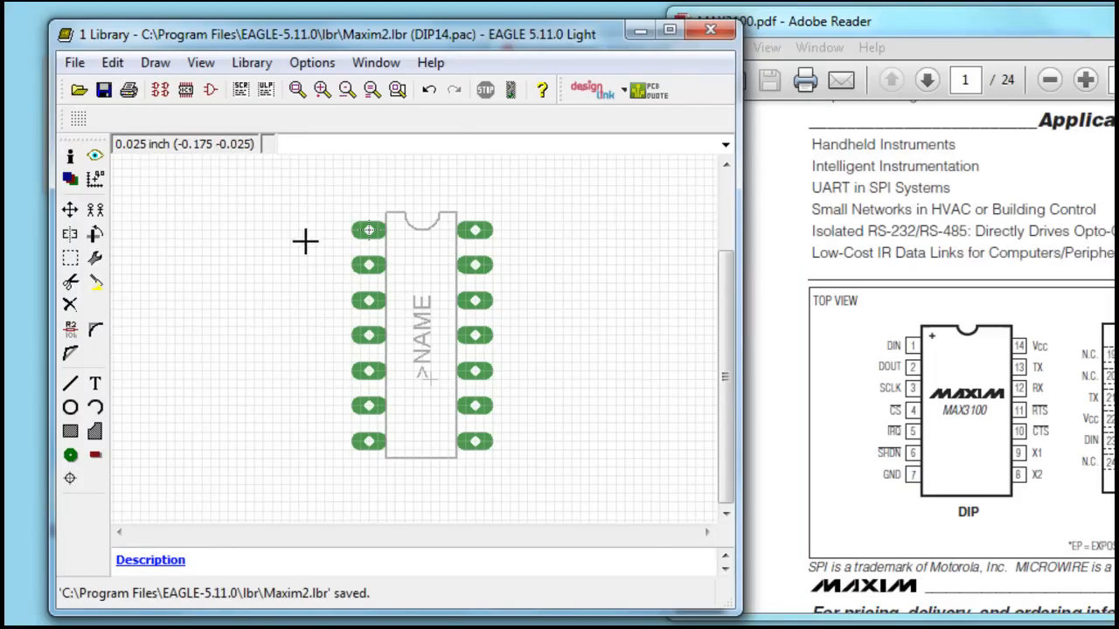
mouse_move(160, 90)
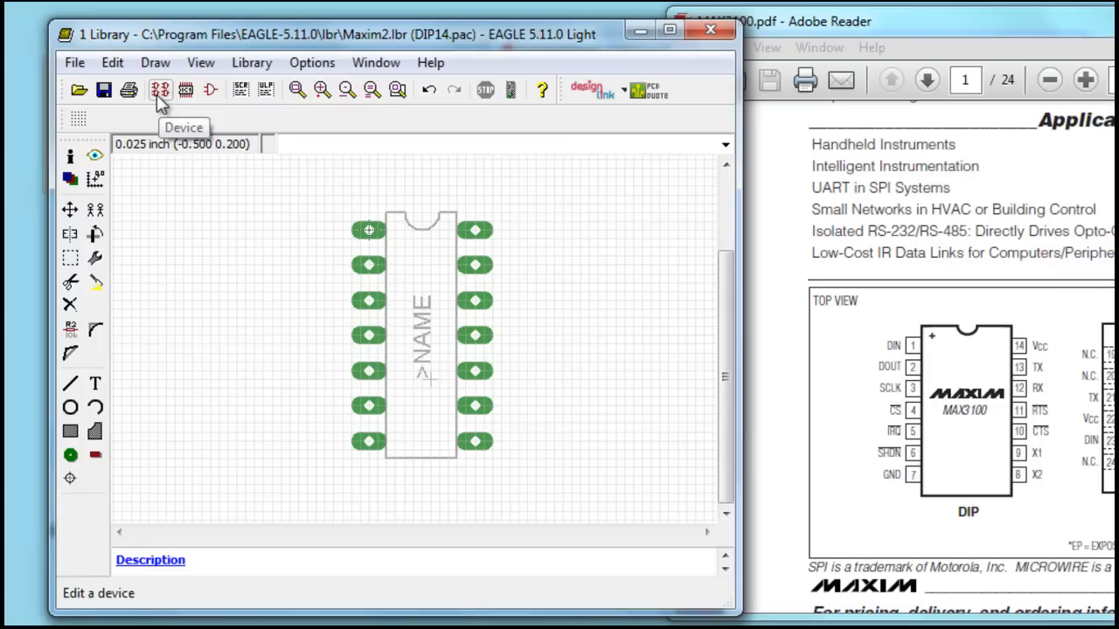
Step: Create a new device named MAX3100 in Maxim2.lbr
click(160, 89)
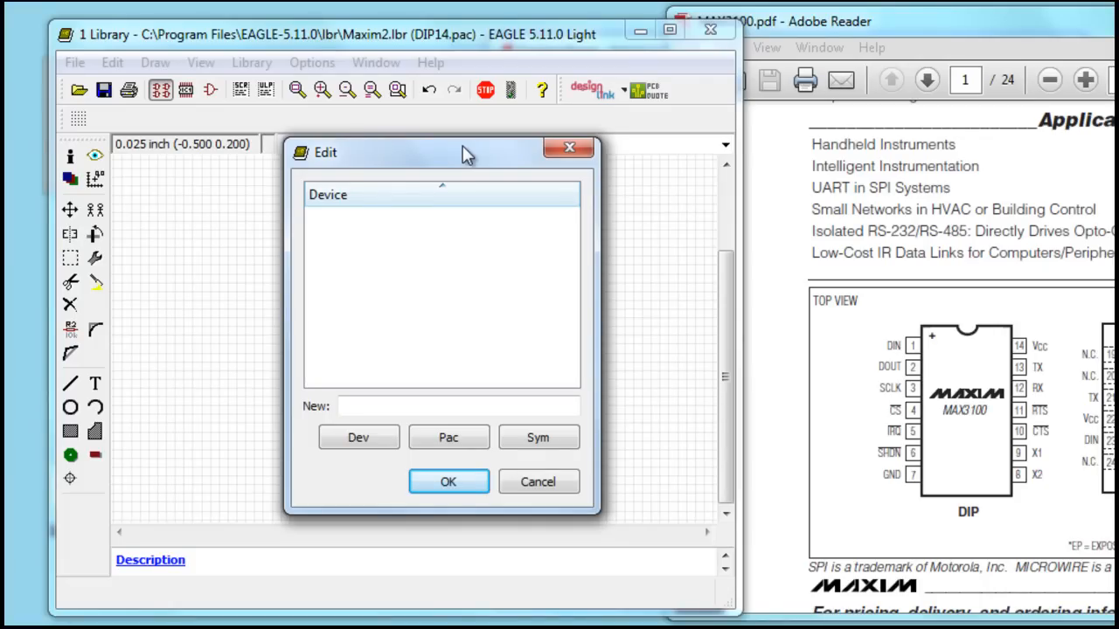
mouse_move(390, 160)
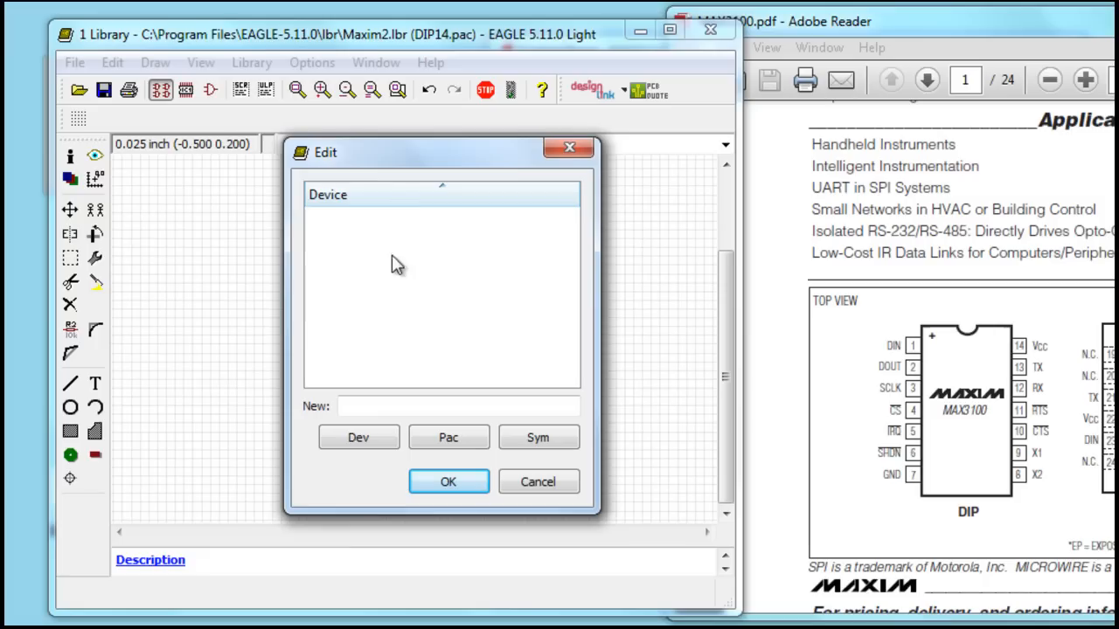
text(MAX3100)
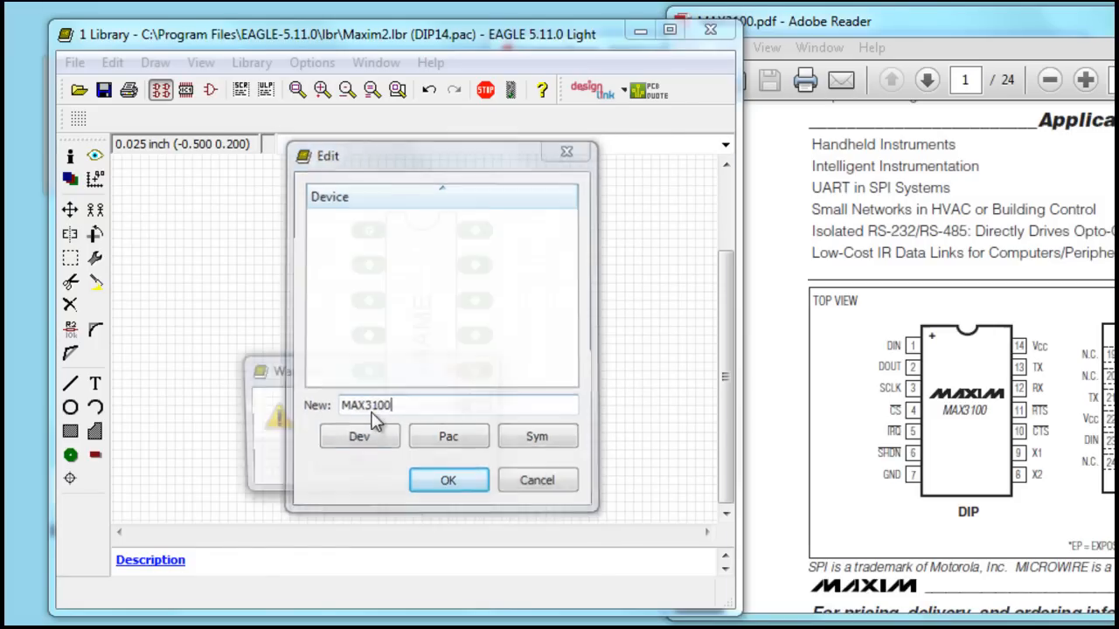
click(449, 480)
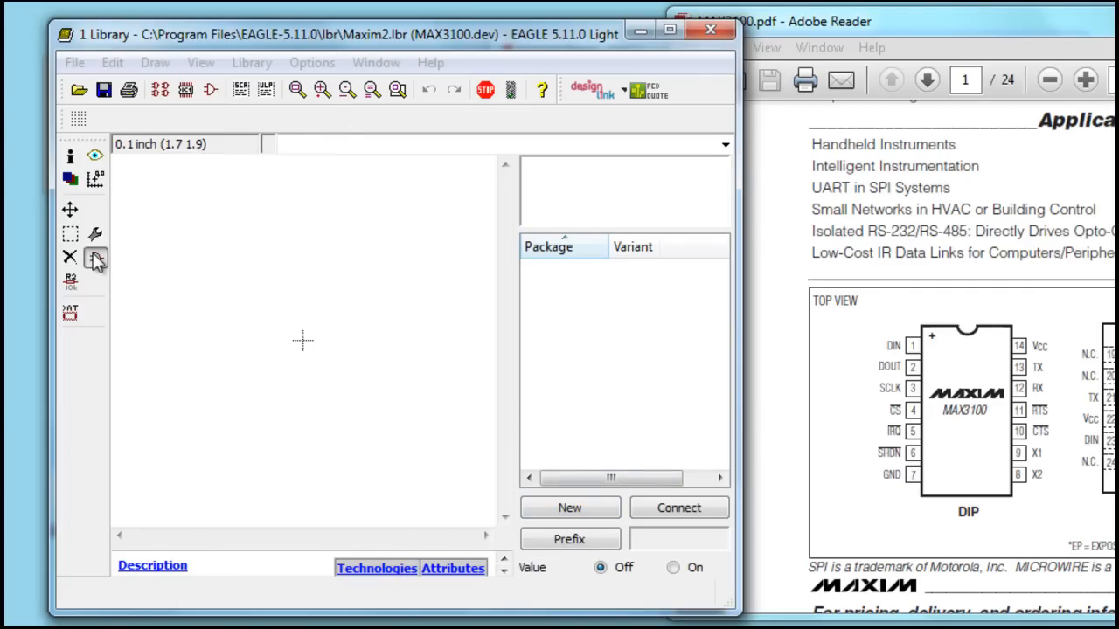
Step: Add the MAX3100 symbol and a DIP14 package variant, then save Maxim2.lbr
click(96, 258)
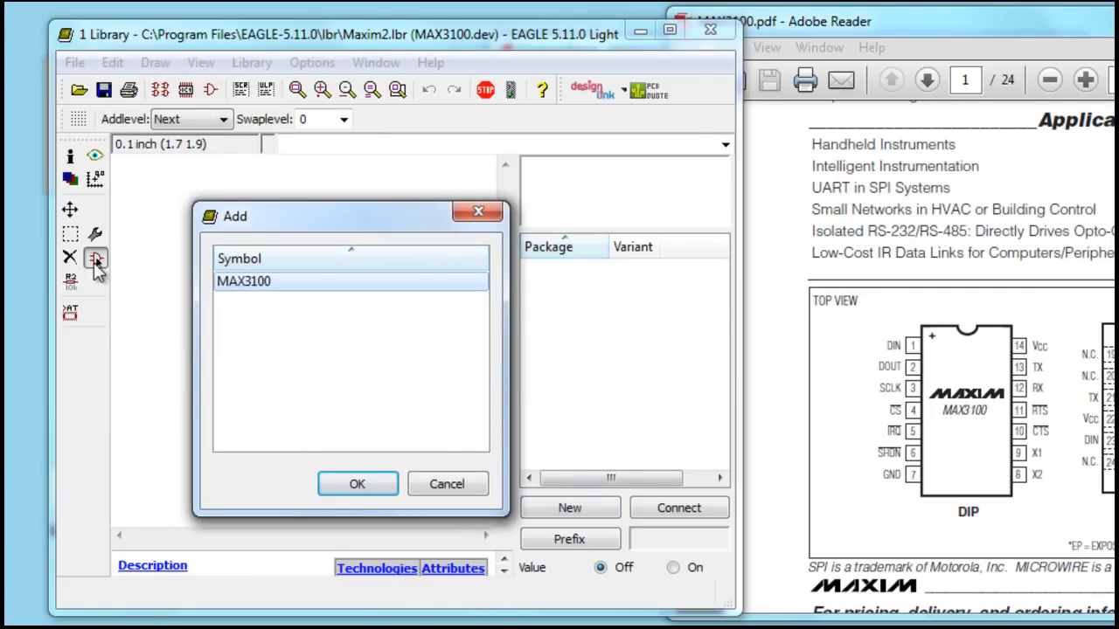
click(356, 484)
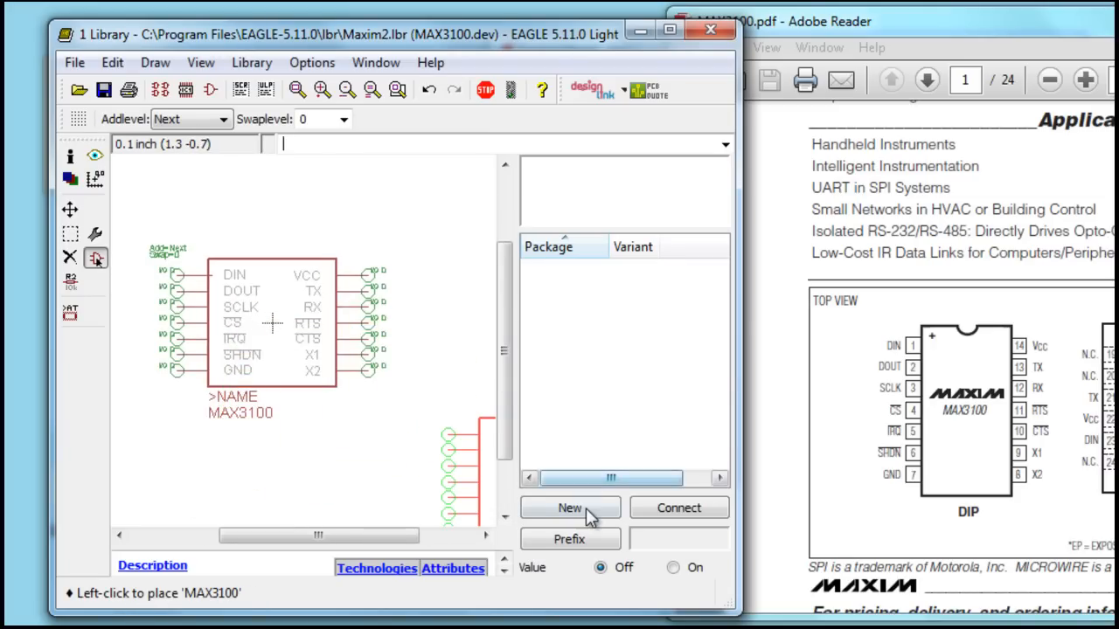
click(569, 508)
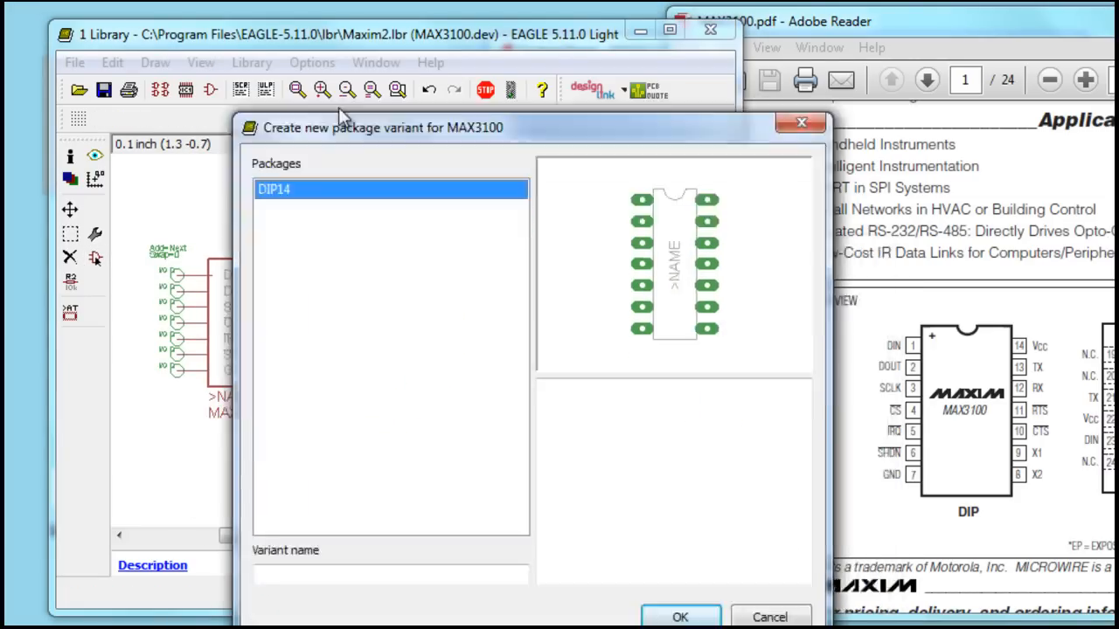
text(D)
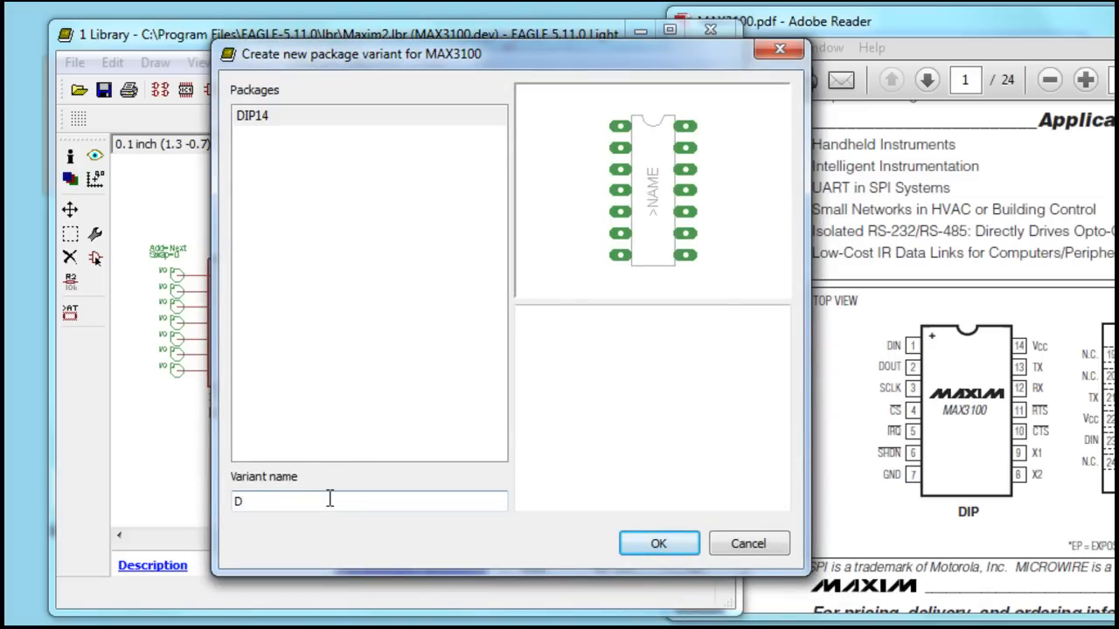
click(658, 544)
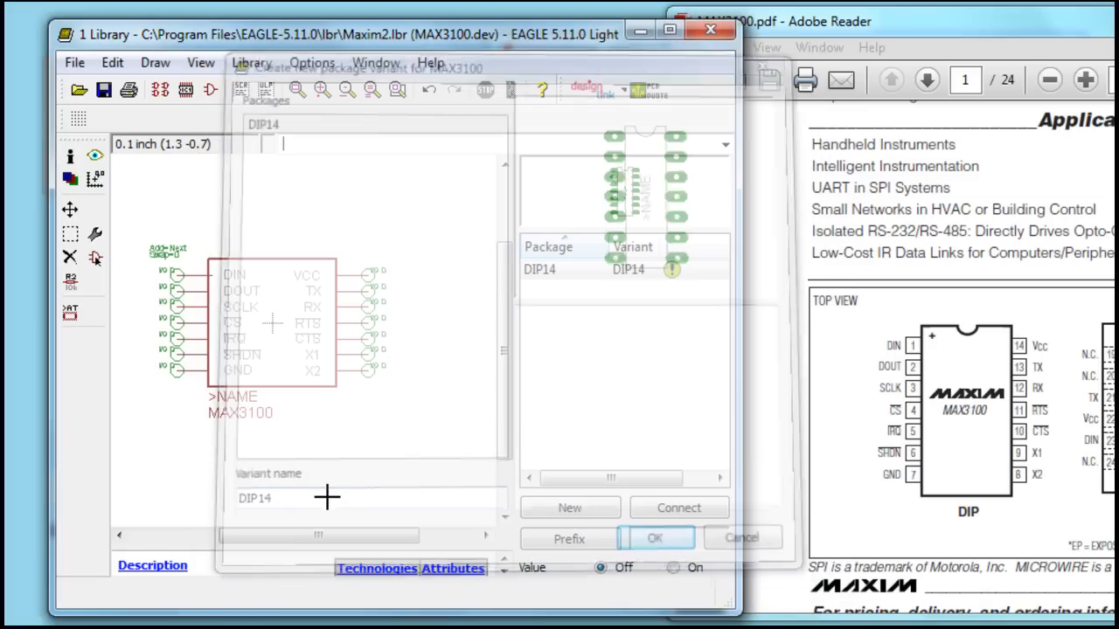
click(654, 538)
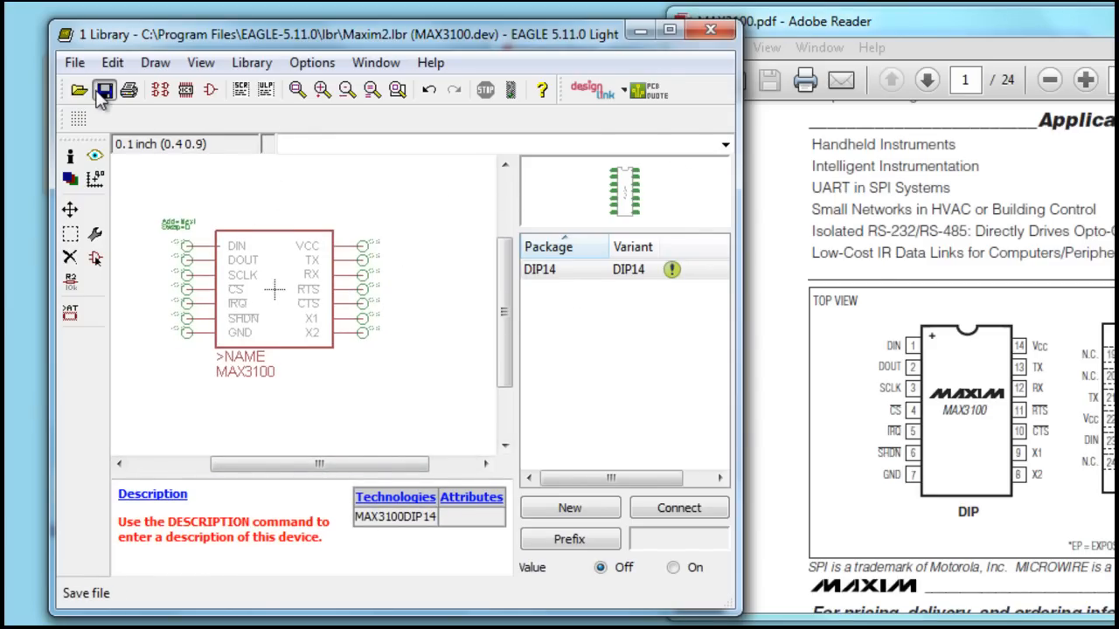
click(104, 89)
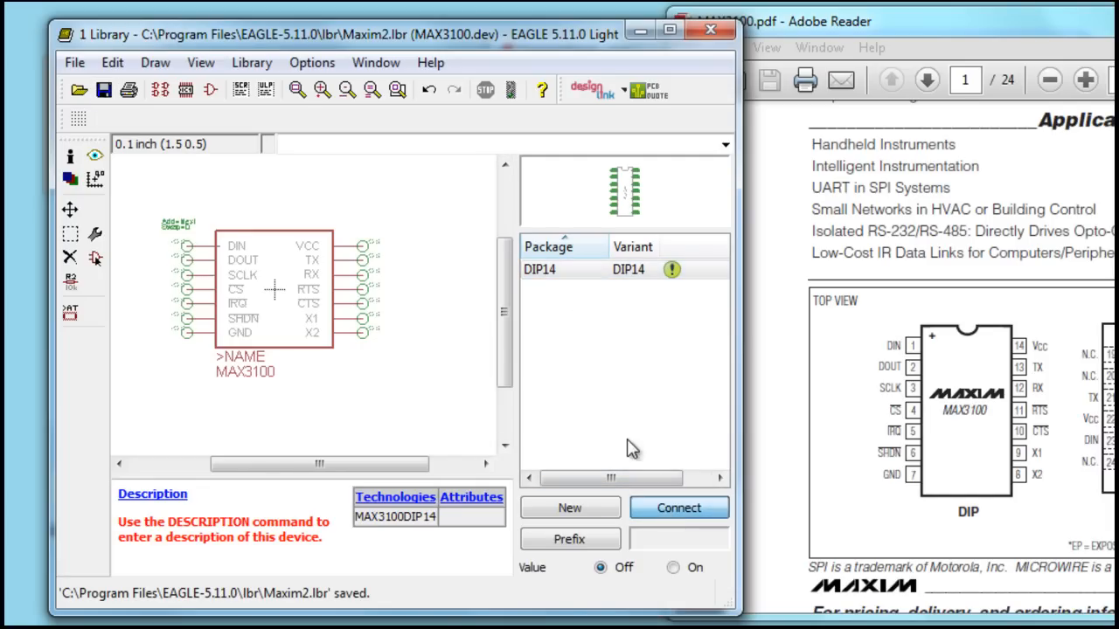
Step: Pair each MAX3100 pin with its DIP14 pad, from DIN on P$1 to VCC on P$14
click(678, 508)
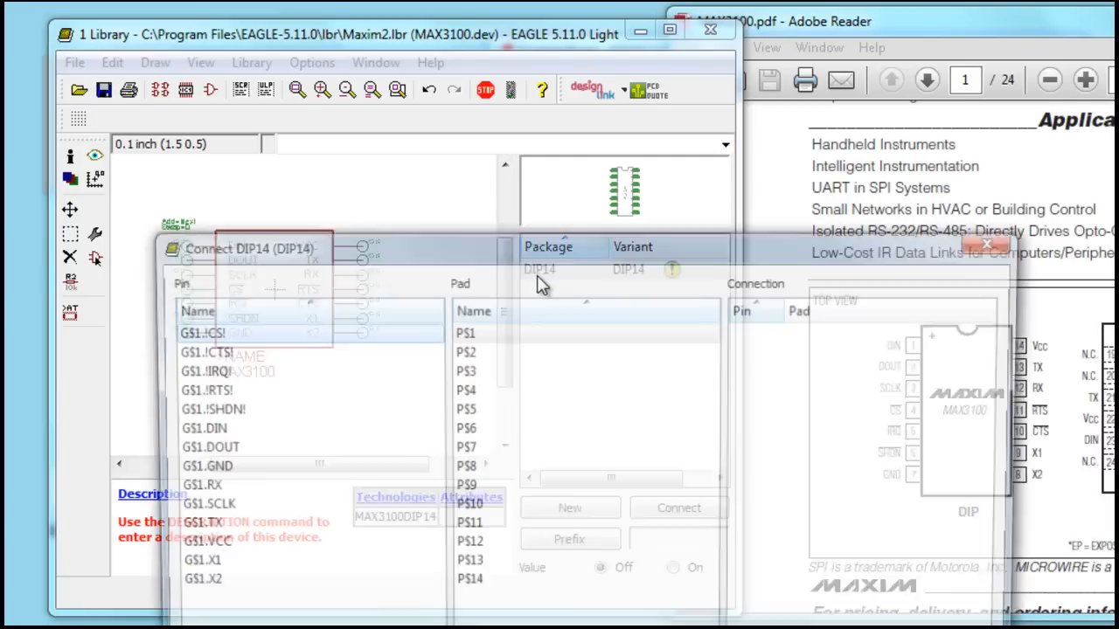
drag(249, 249, 249, 446)
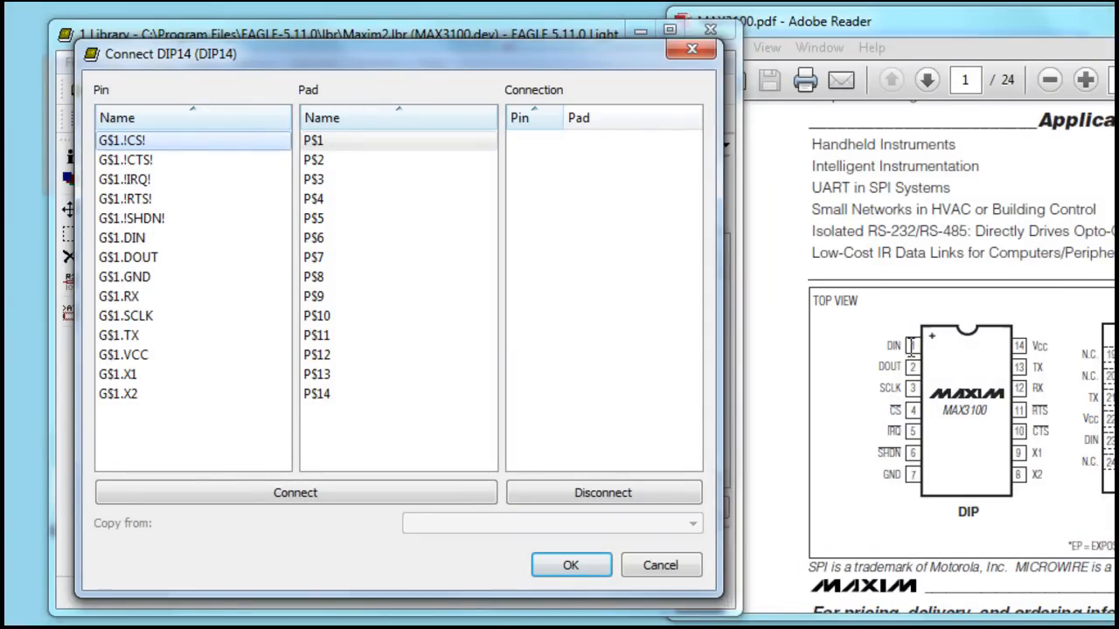
click(313, 140)
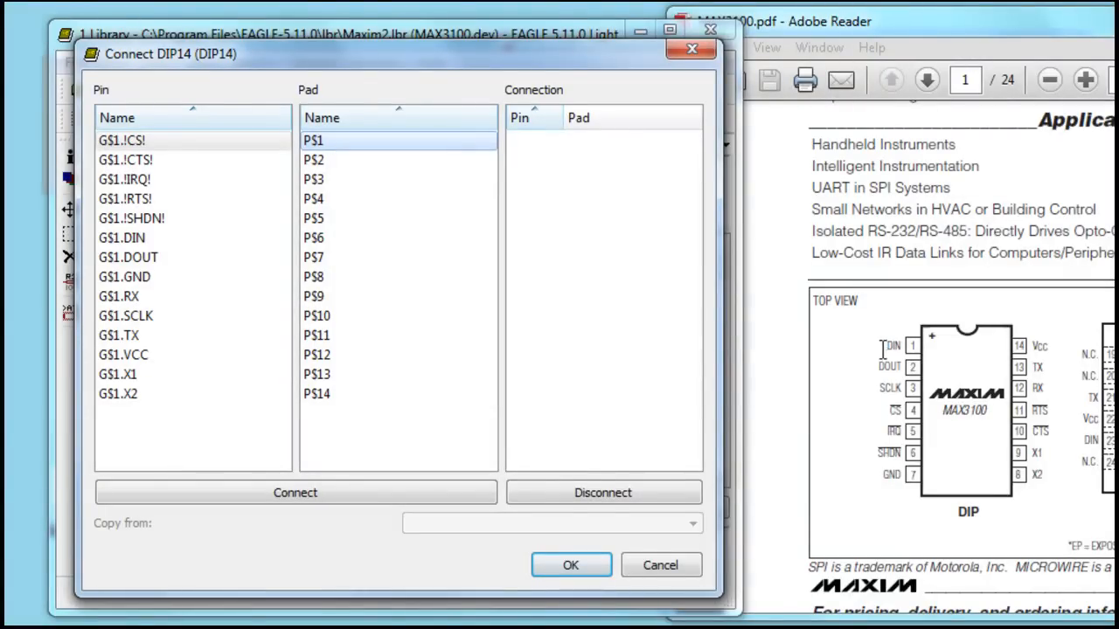
click(294, 492)
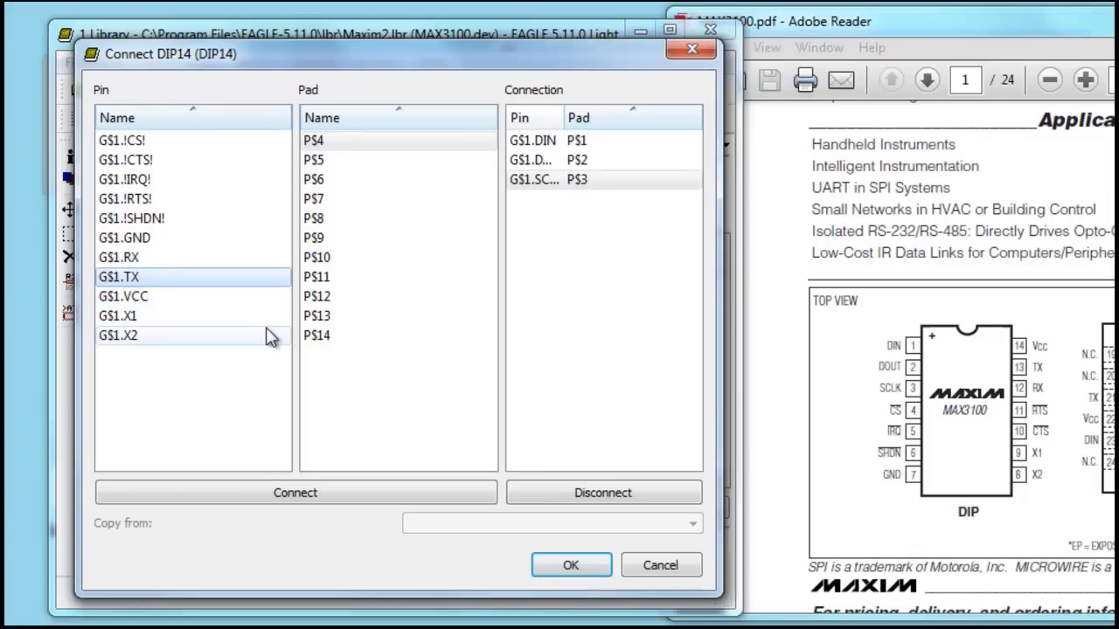
click(122, 139)
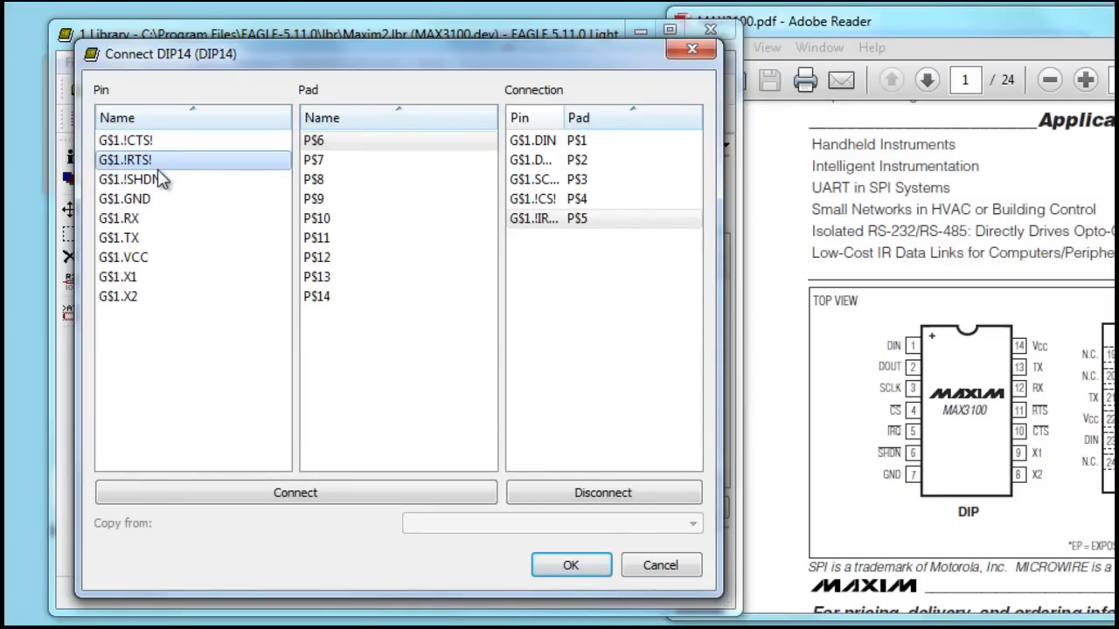
click(131, 180)
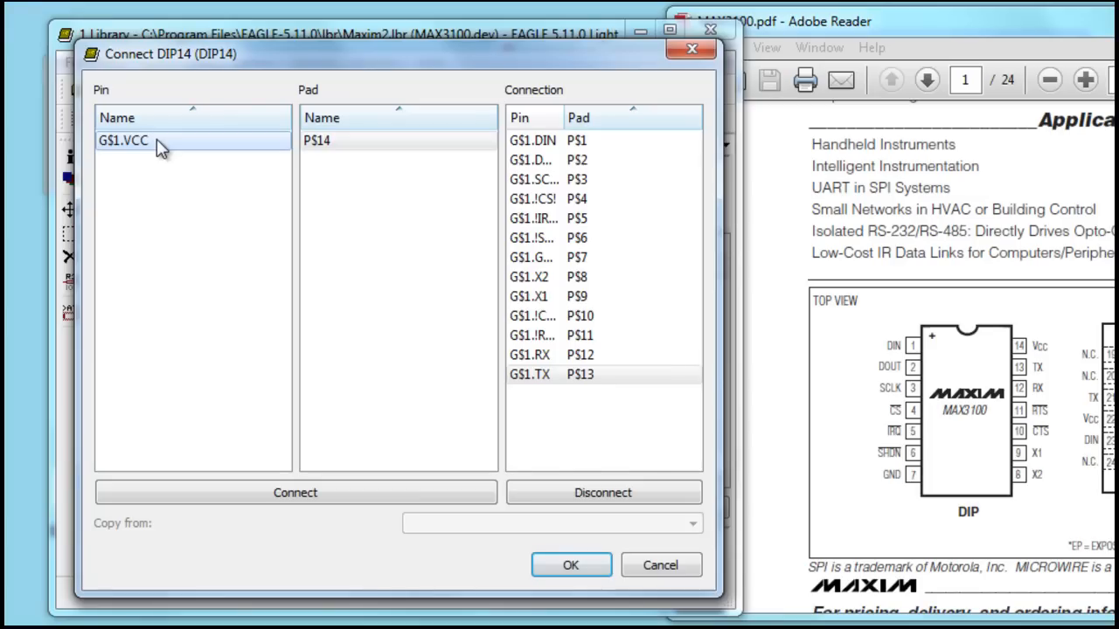
click(294, 492)
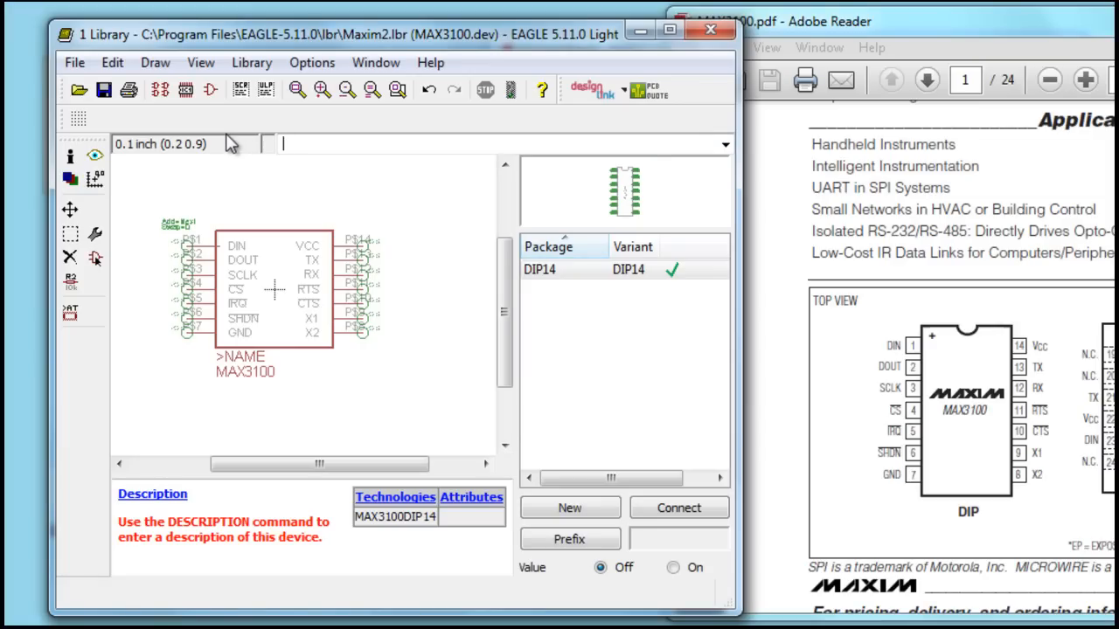
mouse_move(202, 339)
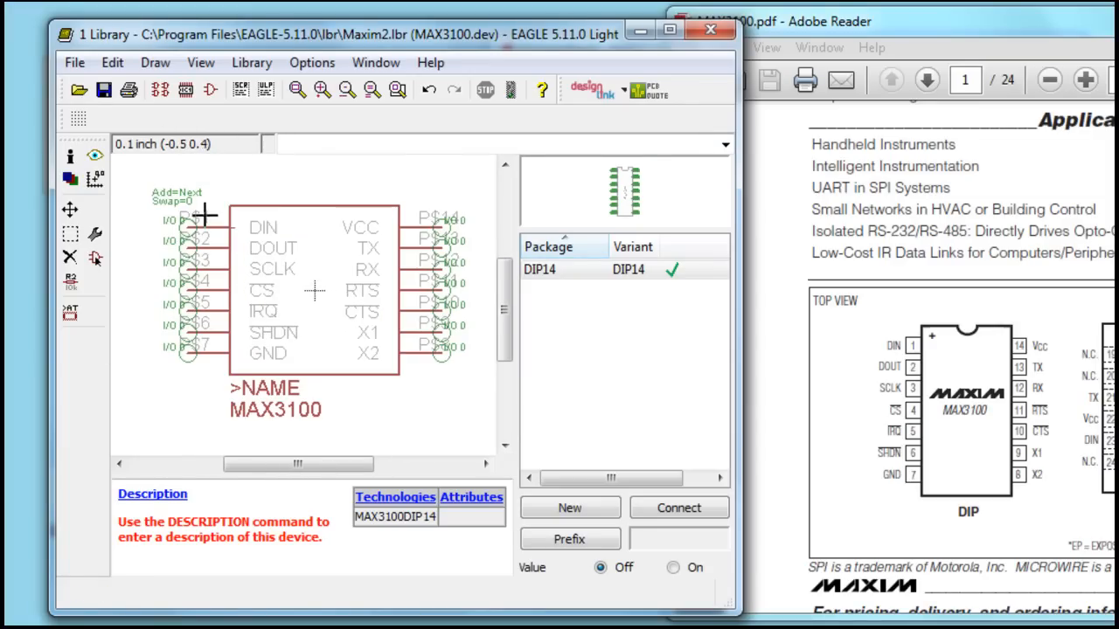
mouse_move(411, 214)
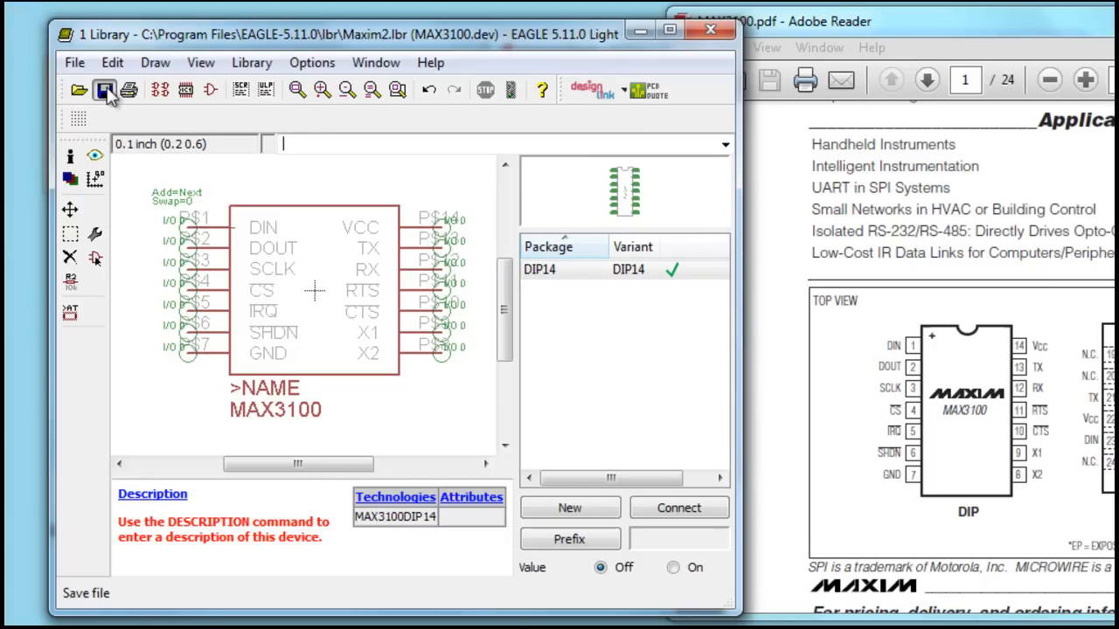
Step: Save Maxim2.lbr with the fully connected MAX3100 device
click(103, 90)
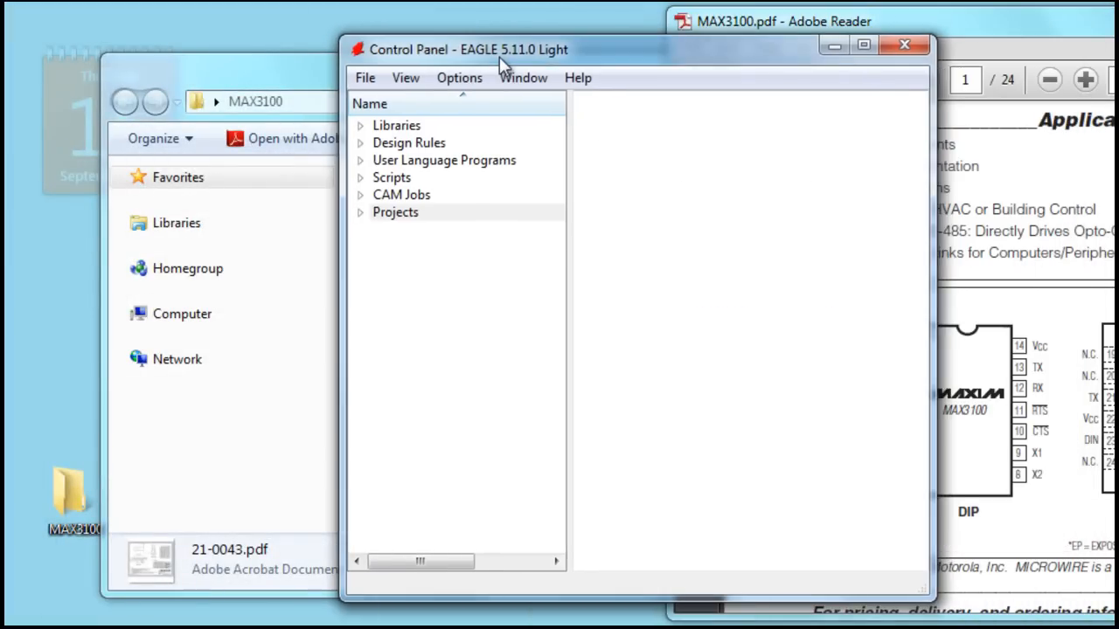
Step: Create a new blank schematic and save it as max3100_test.sch
click(364, 77)
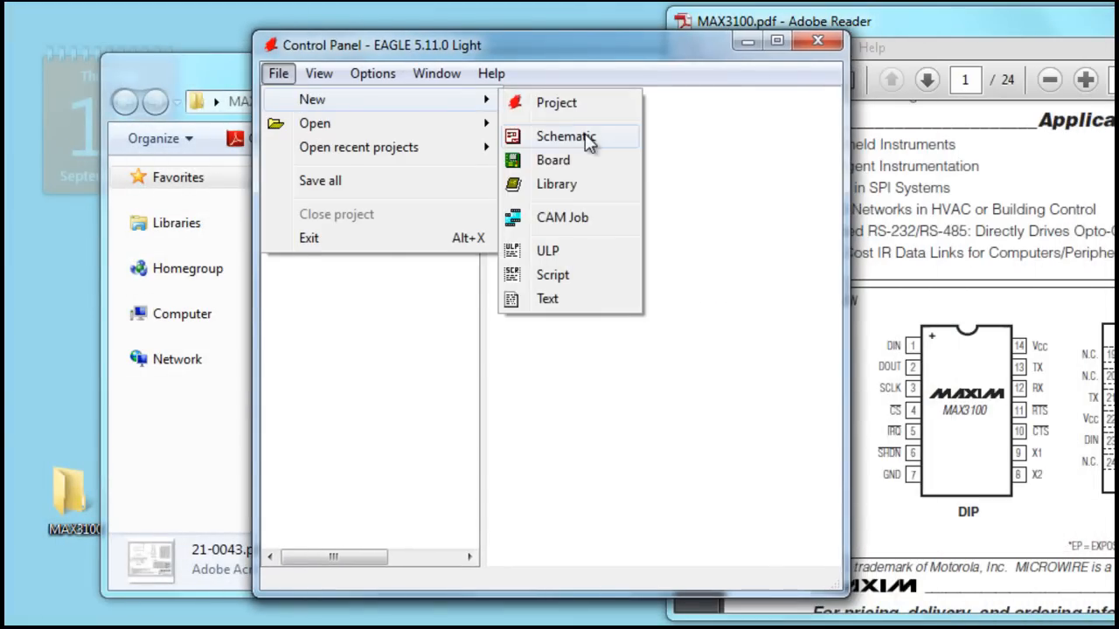
click(565, 137)
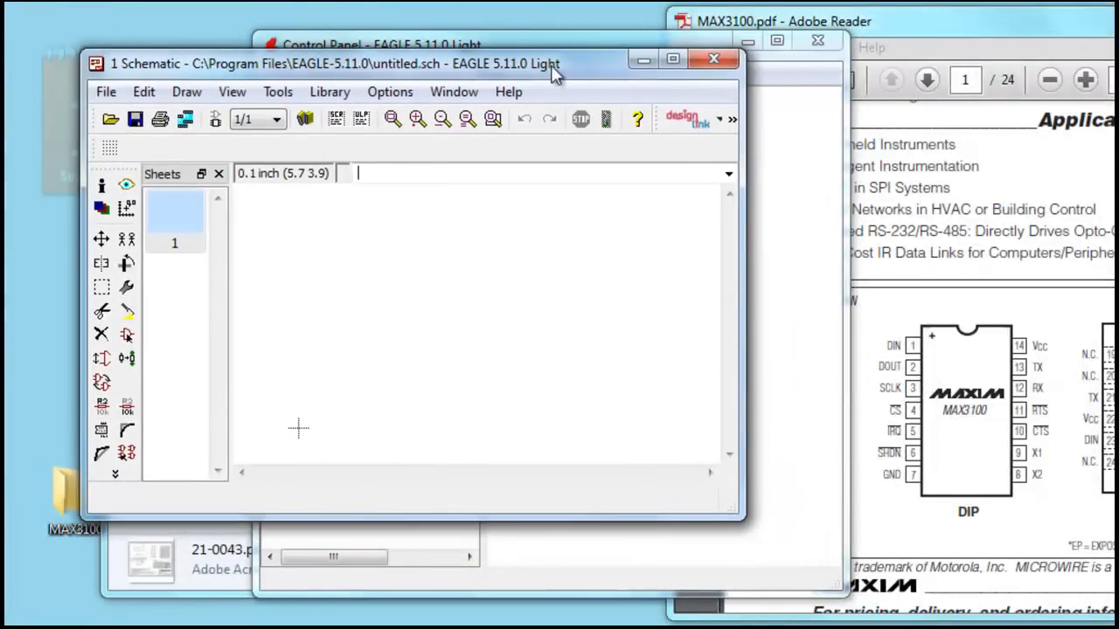
click(106, 91)
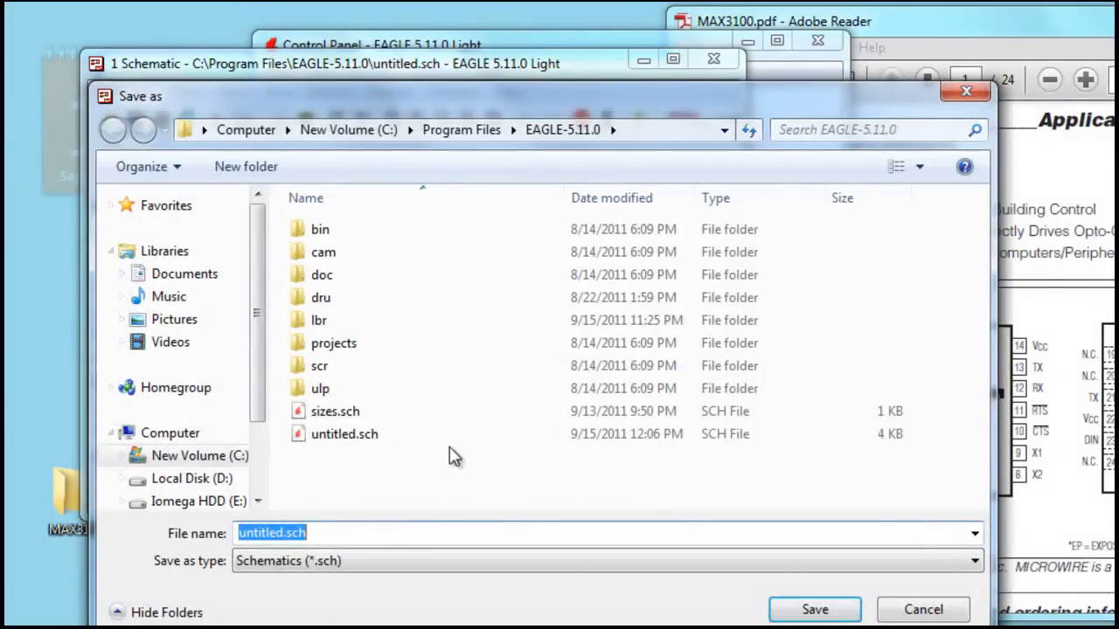
text(max31)
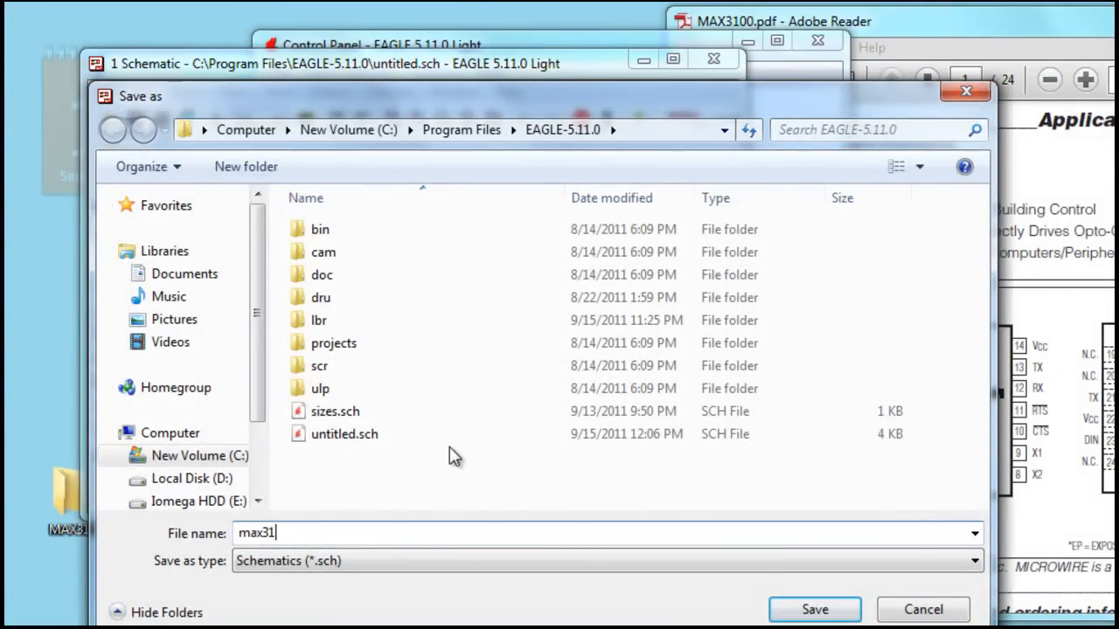
text(00_tes)
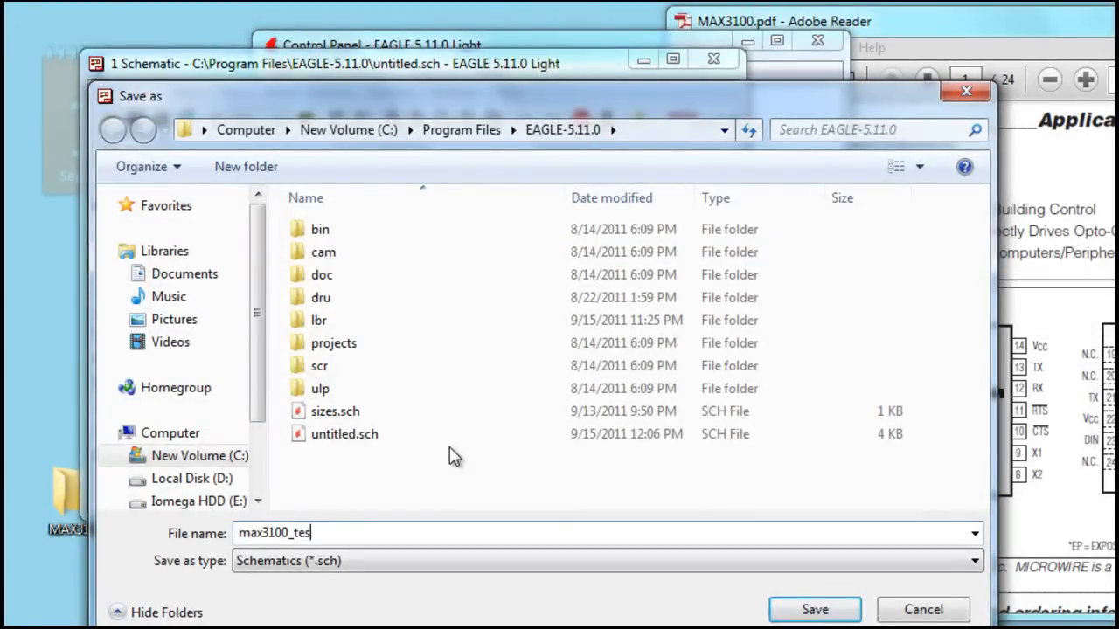
click(813, 609)
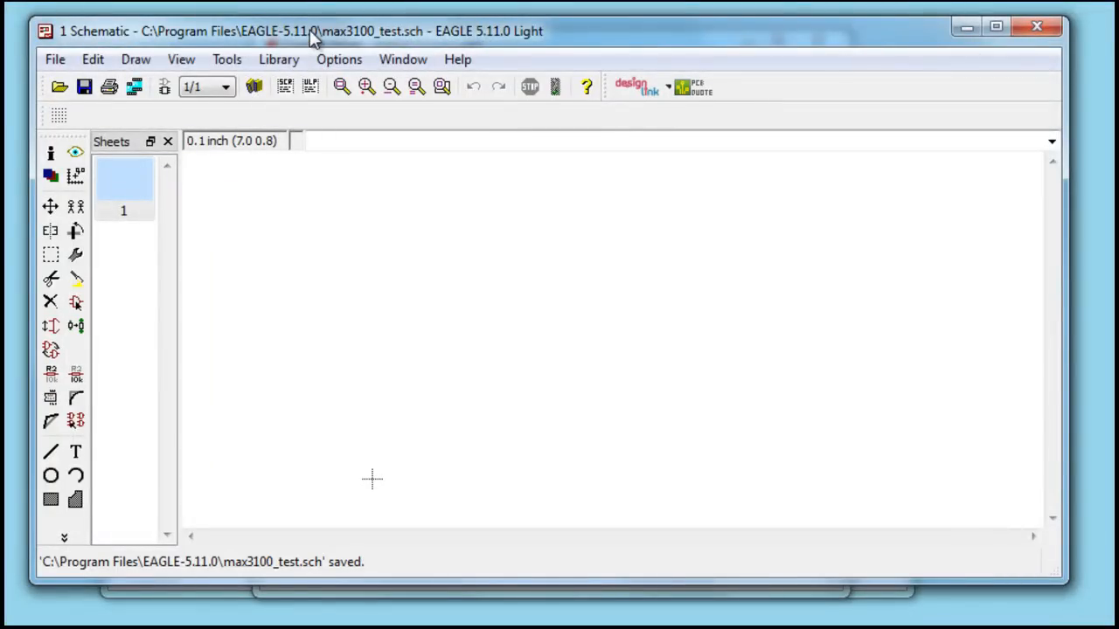
Step: Pick MAX3100DIP14 from the Maxim2 library in the ADD dialog
click(278, 58)
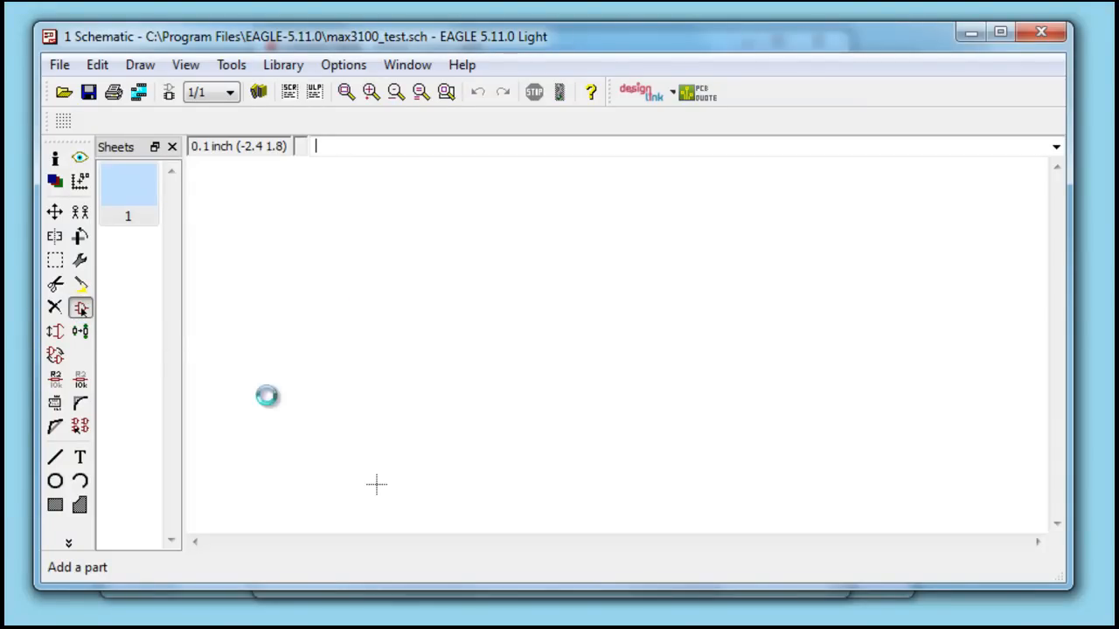
click(80, 306)
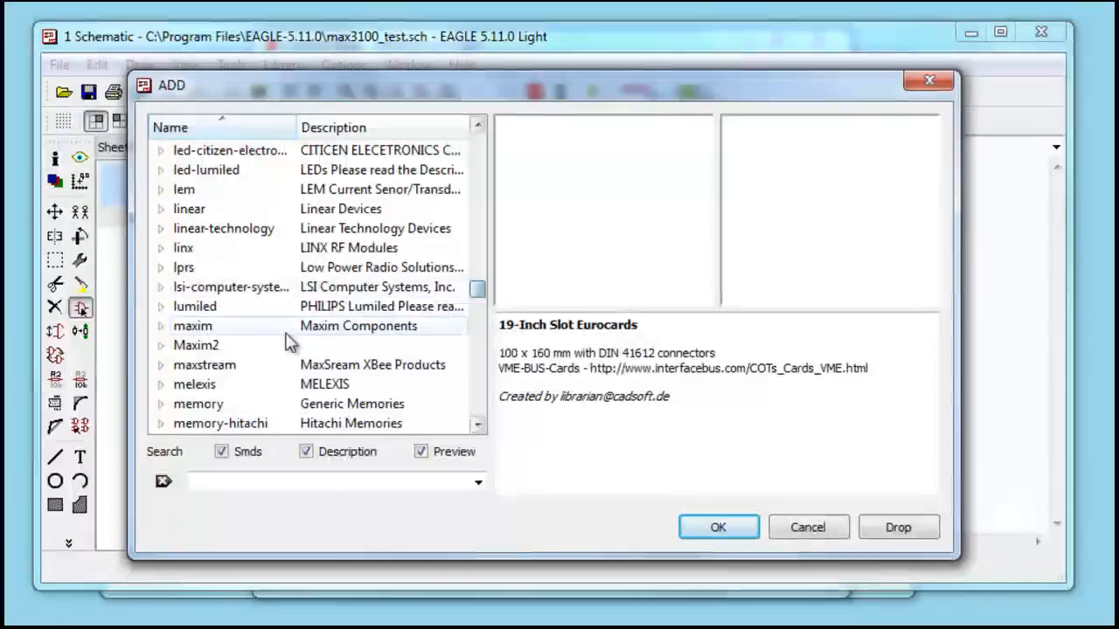
click(196, 346)
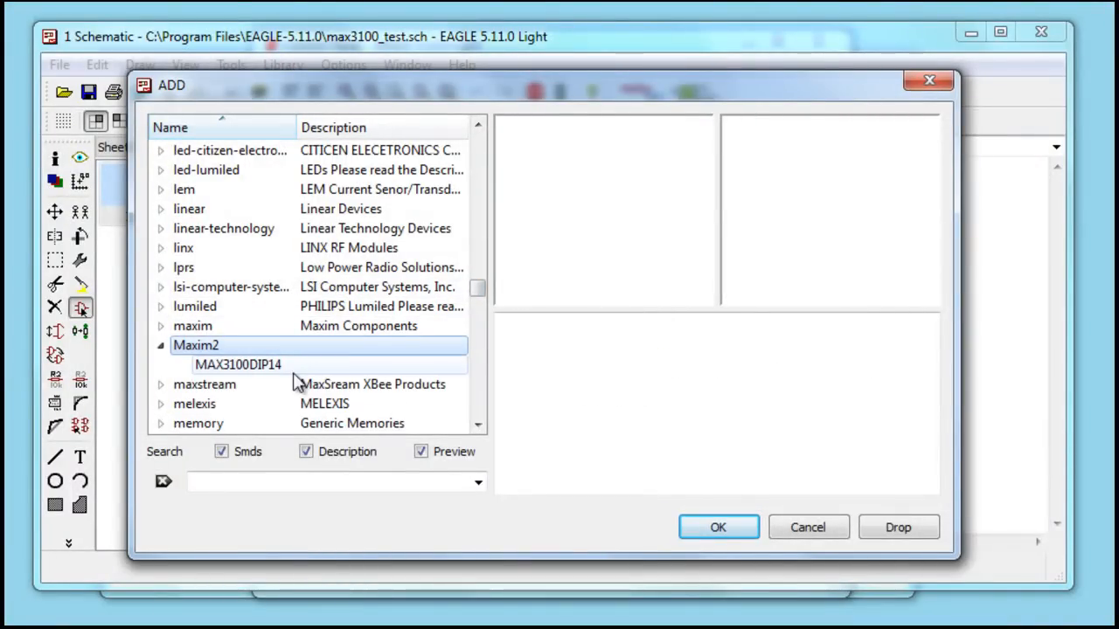
click(238, 364)
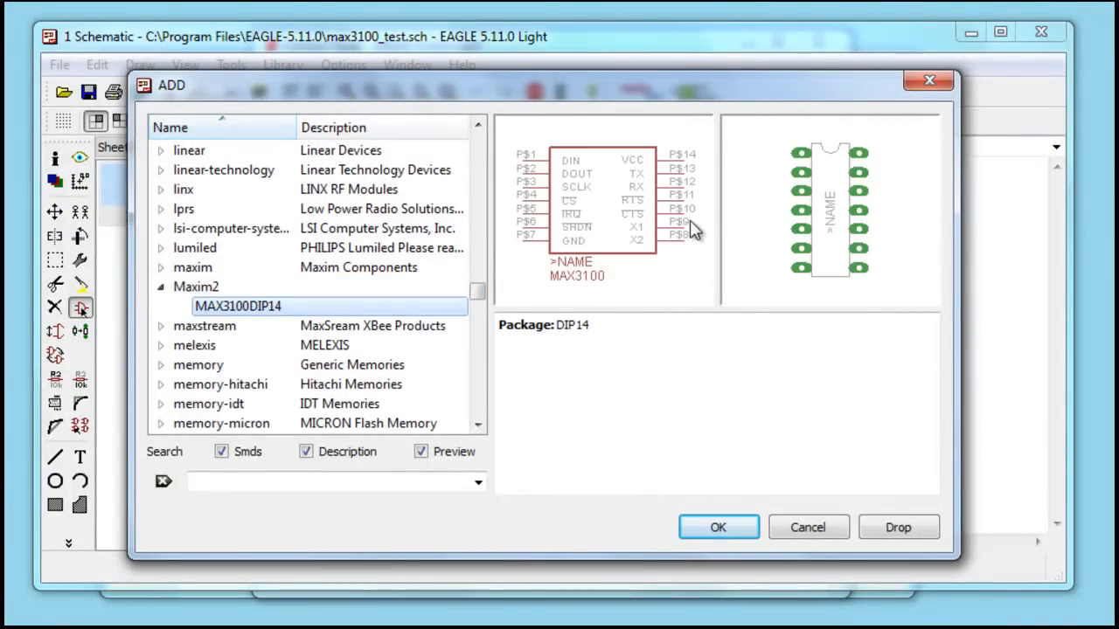
click(717, 527)
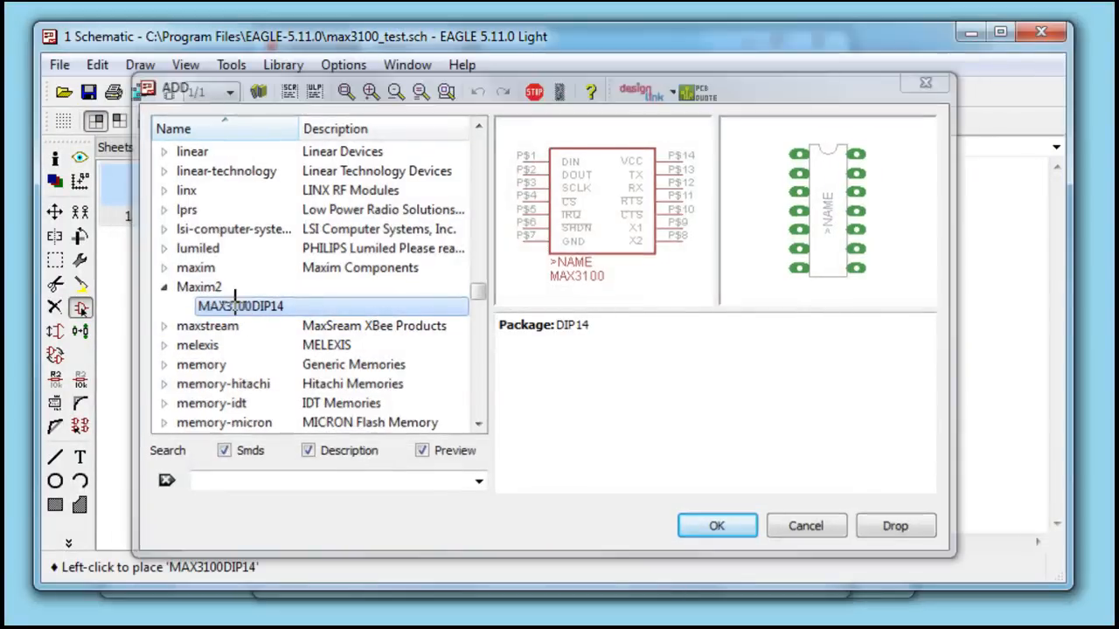
Step: Place MAX3100 part U$1 on the max3100_test sheet, then bring up the library file browser
click(716, 525)
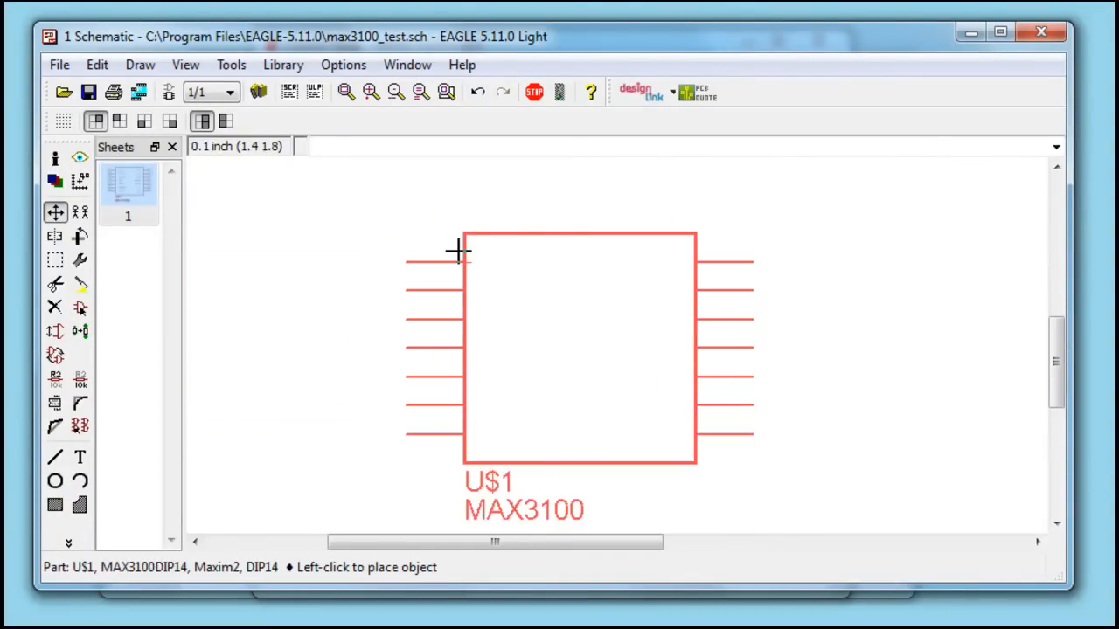
click(458, 252)
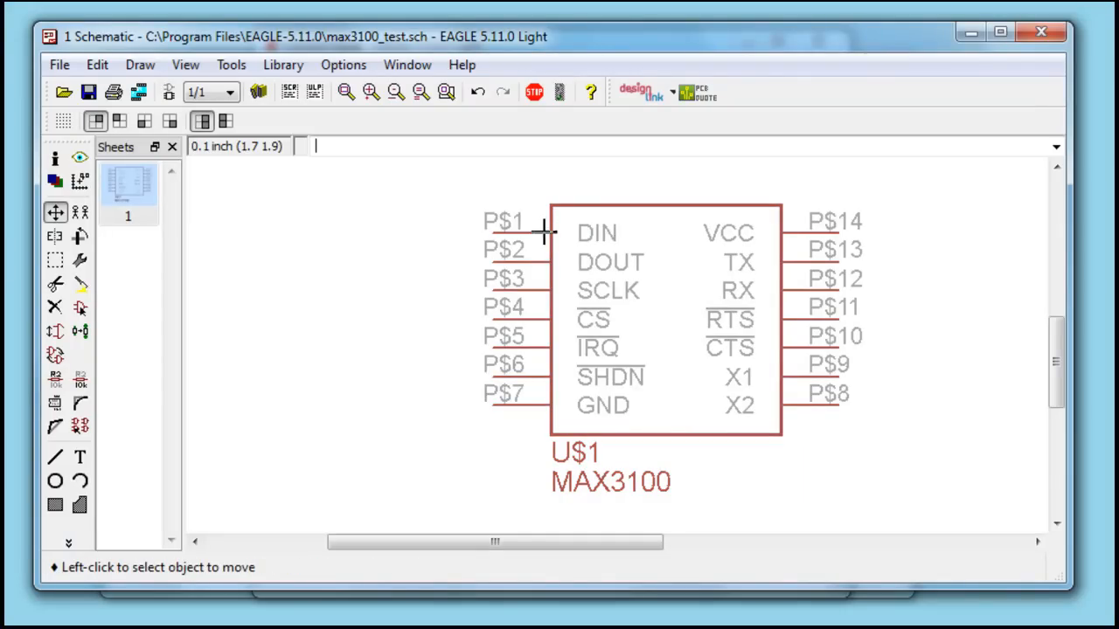
mouse_move(494, 266)
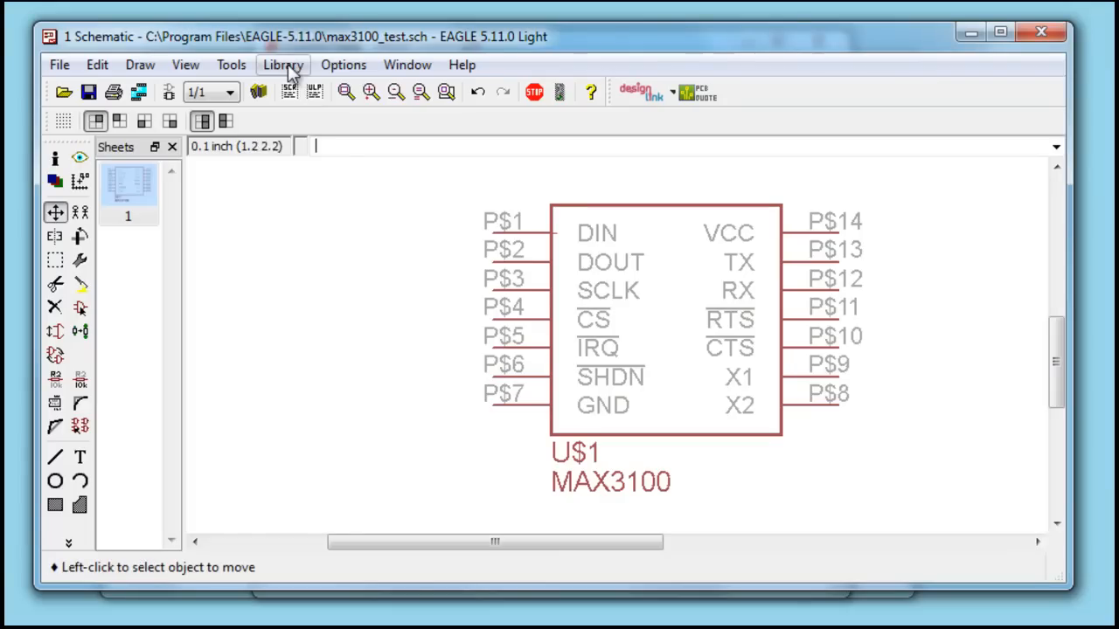
click(282, 64)
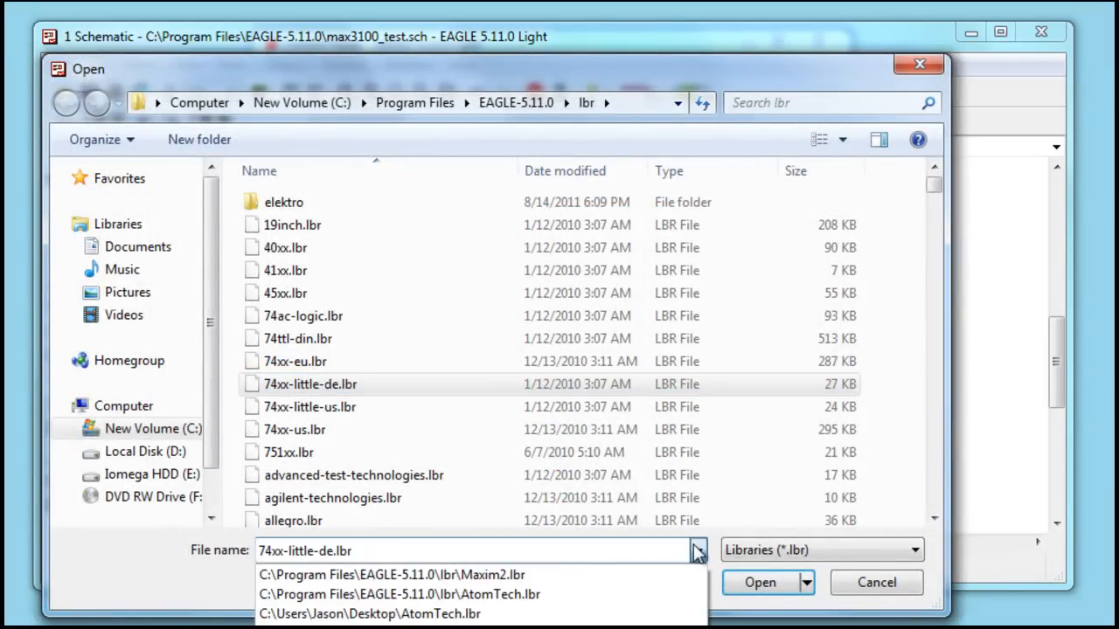
Step: In Maxim2.lbr, group and move the MAX3100 symbol onto the origin, save, and close
click(759, 582)
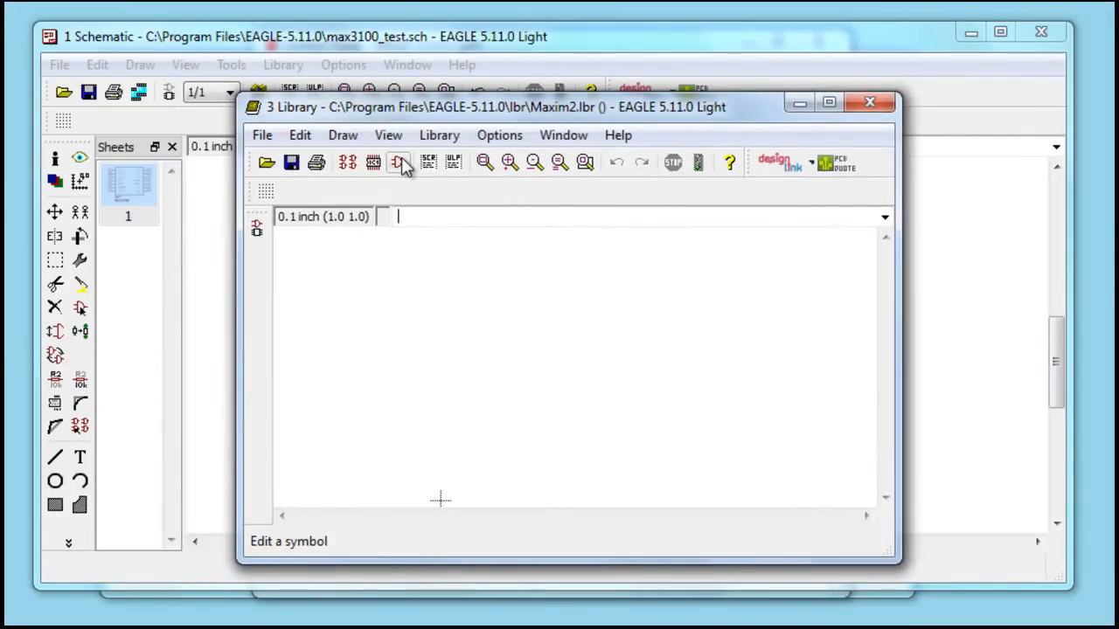
click(398, 163)
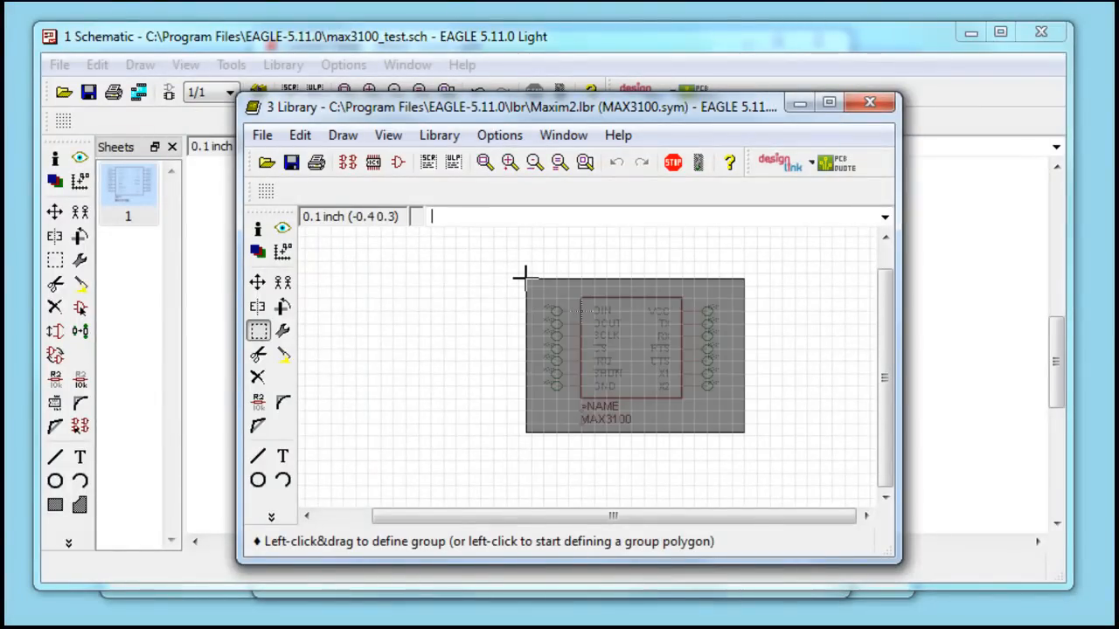
click(257, 282)
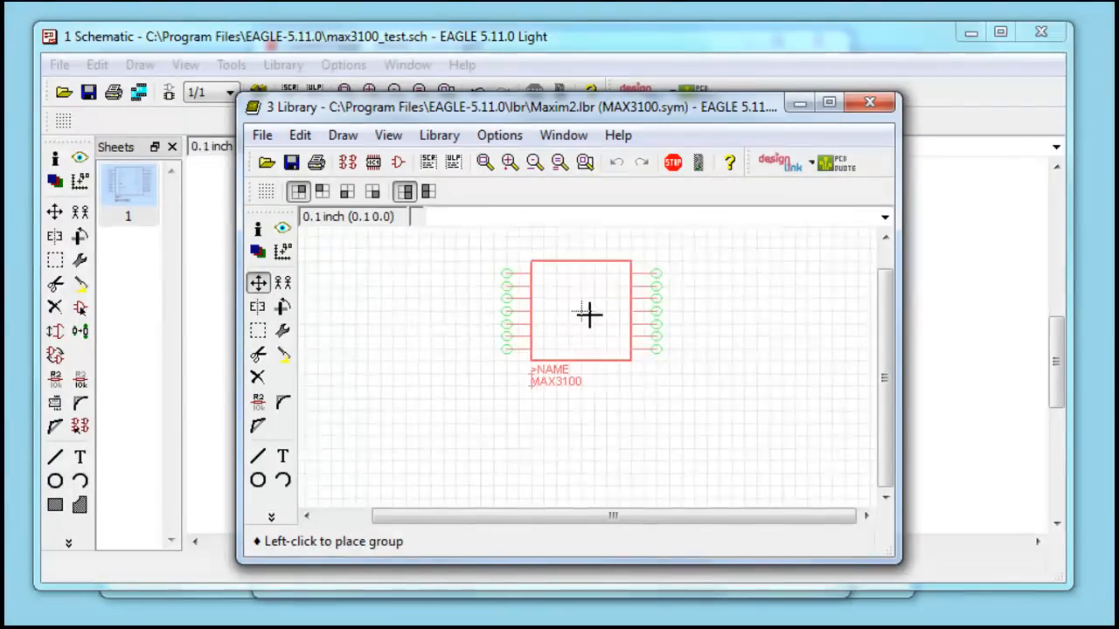
click(265, 163)
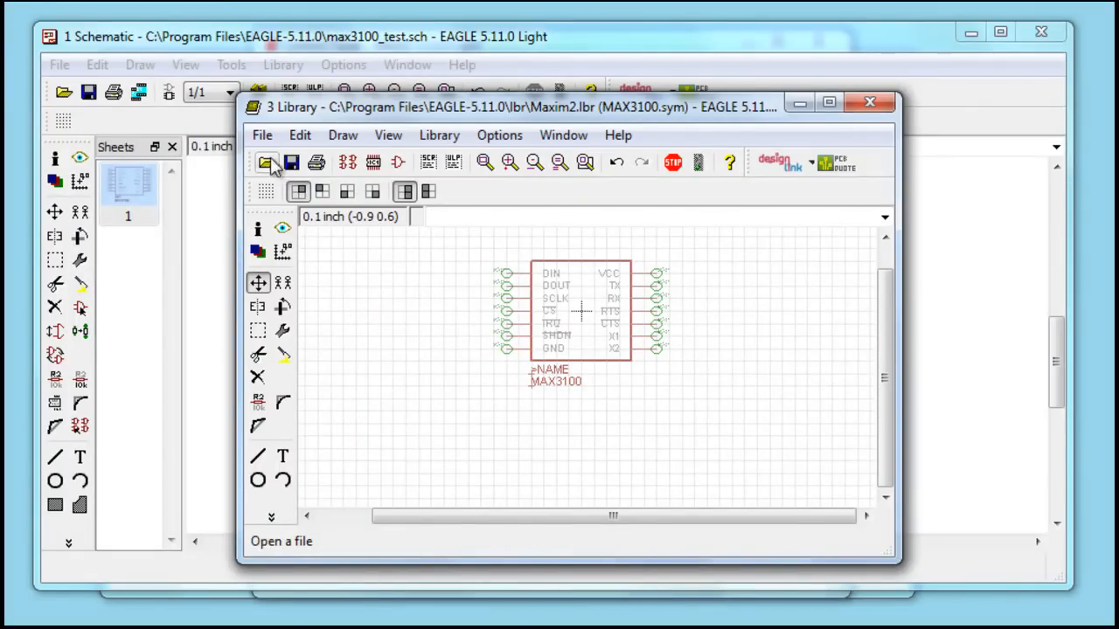
click(291, 162)
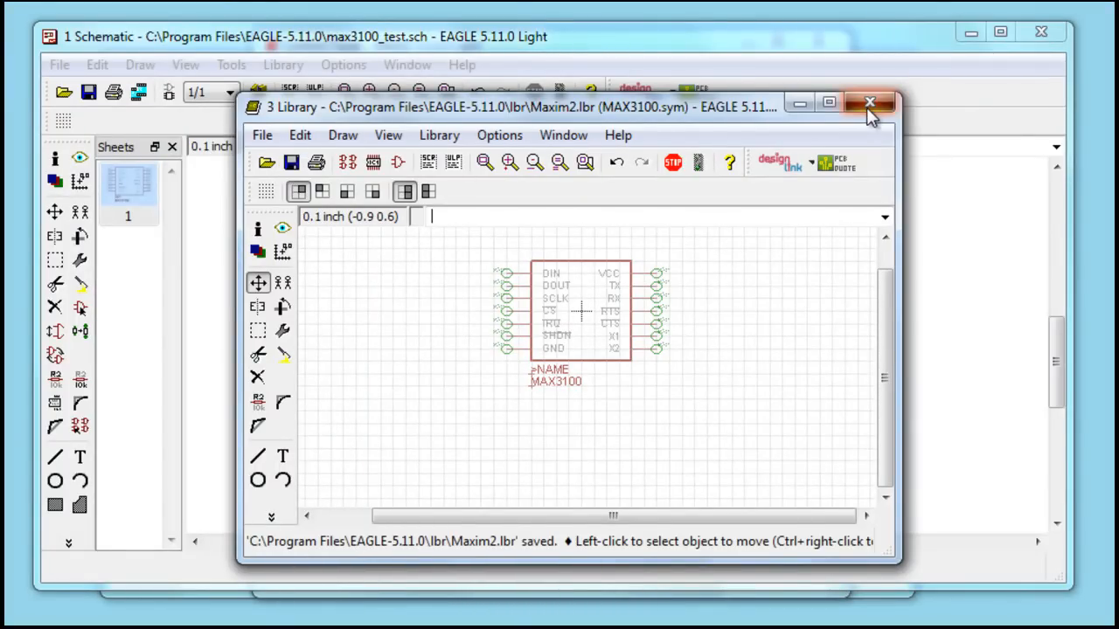
click(282, 65)
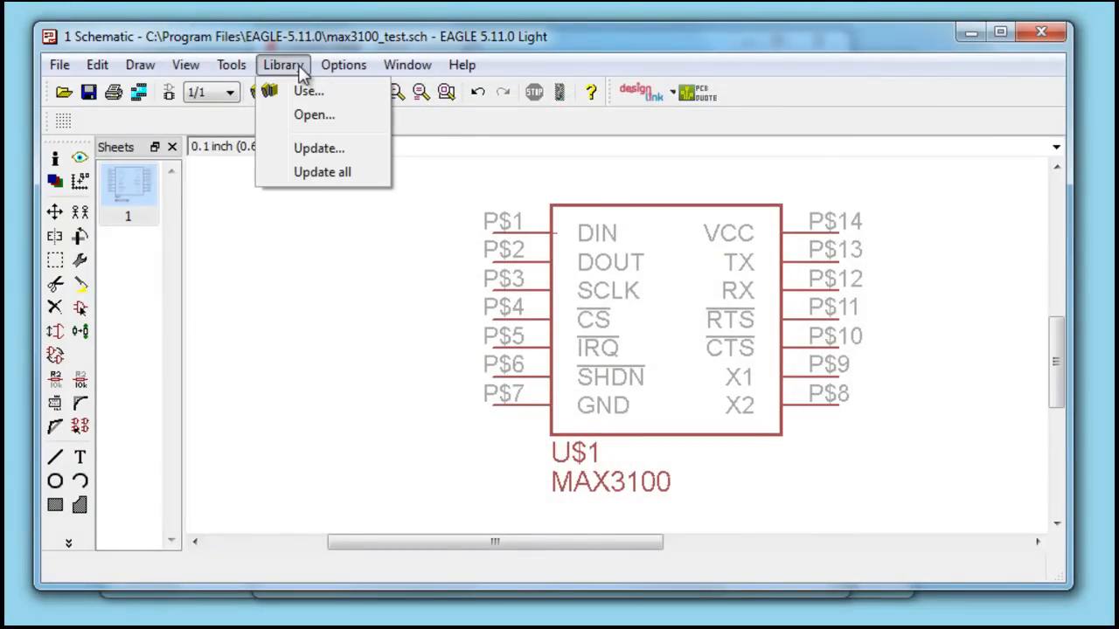
Step: Update U$1 from the revised Maxim2 library and place the updated part
click(319, 148)
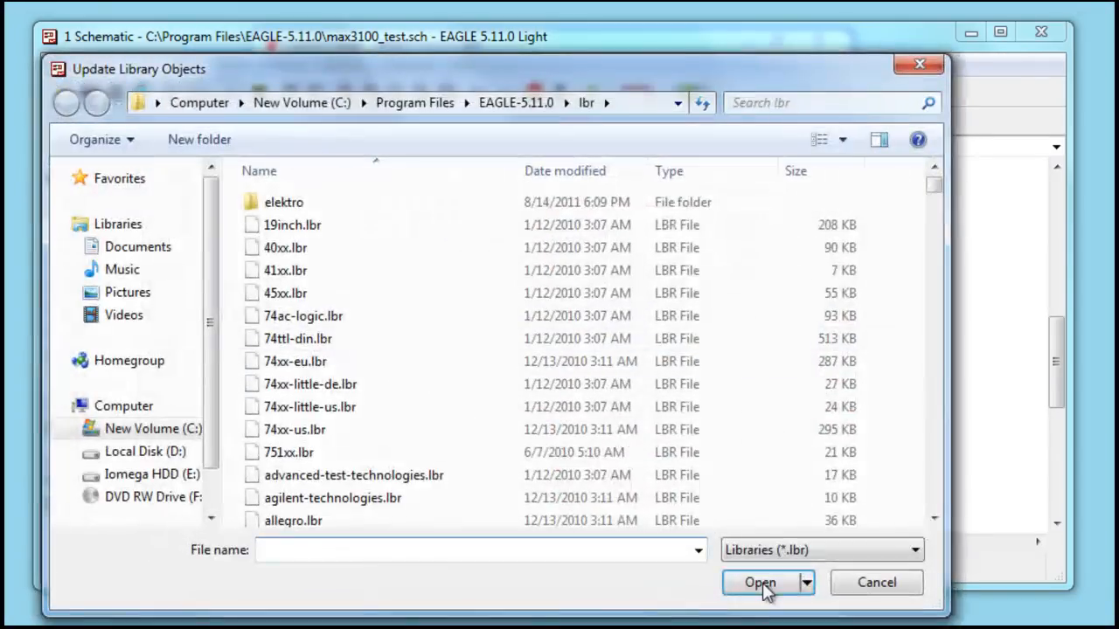
click(760, 582)
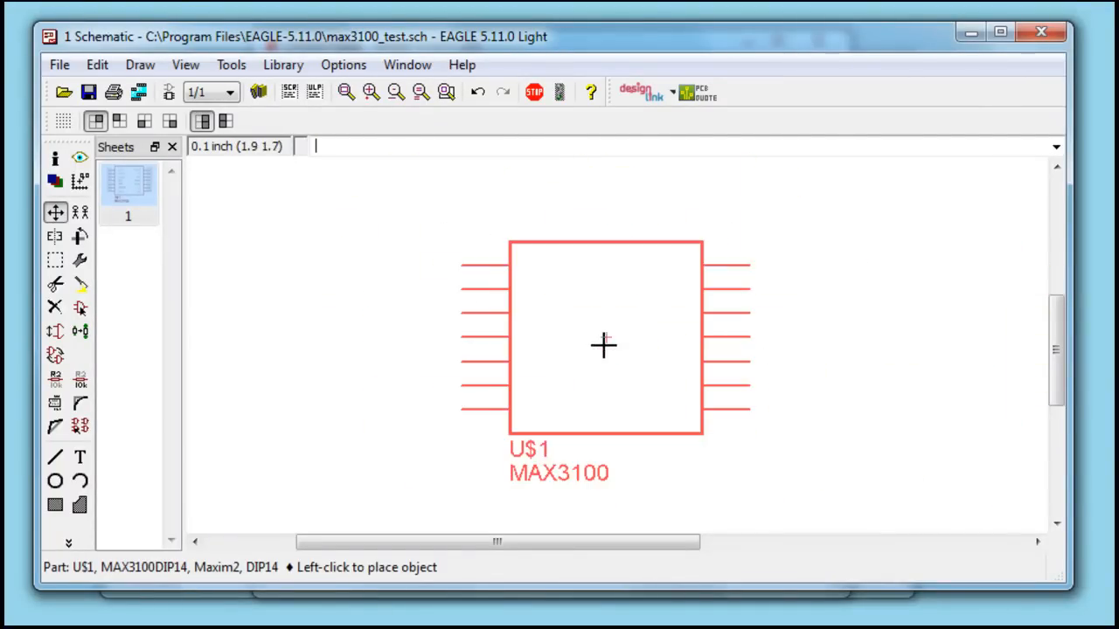
click(603, 345)
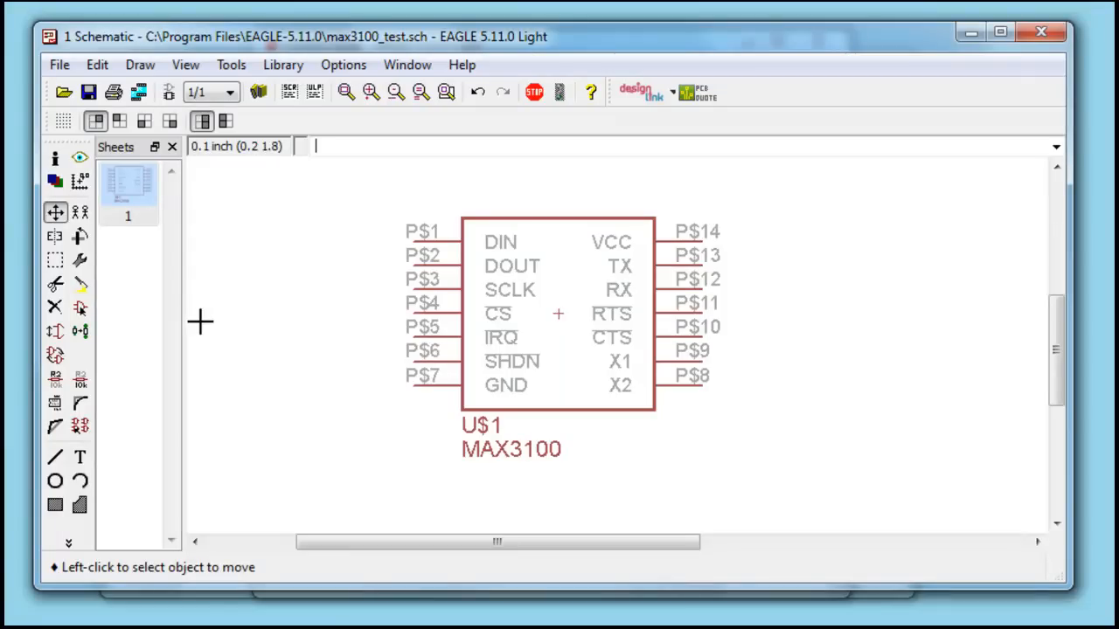
click(69, 543)
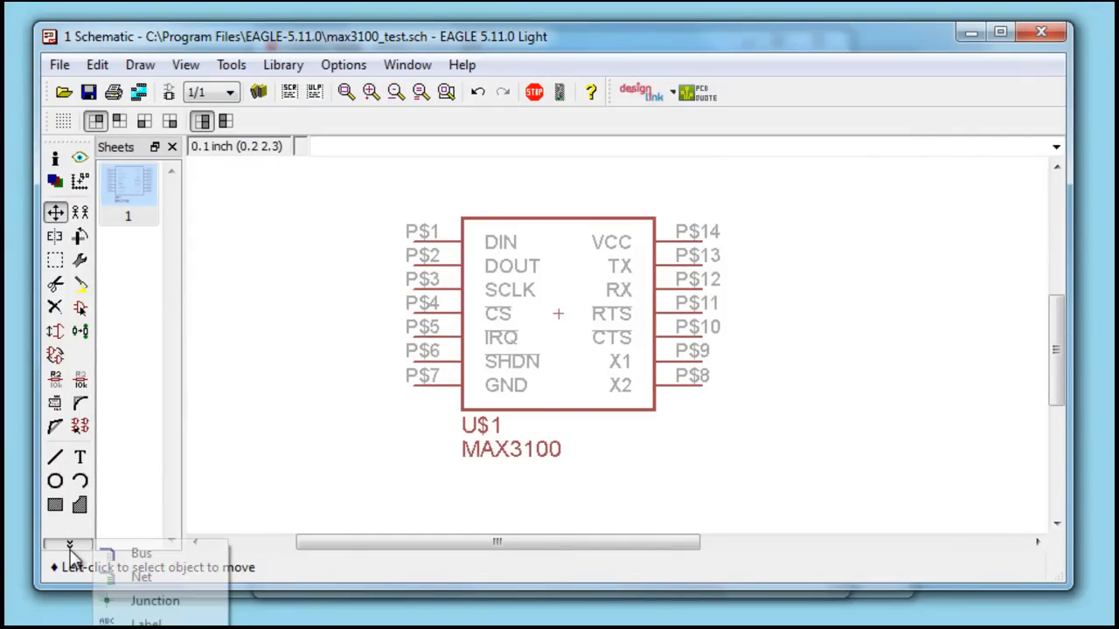
Step: Start a net wire at pin P$7 of U$1 and end it with a double-click
click(140, 577)
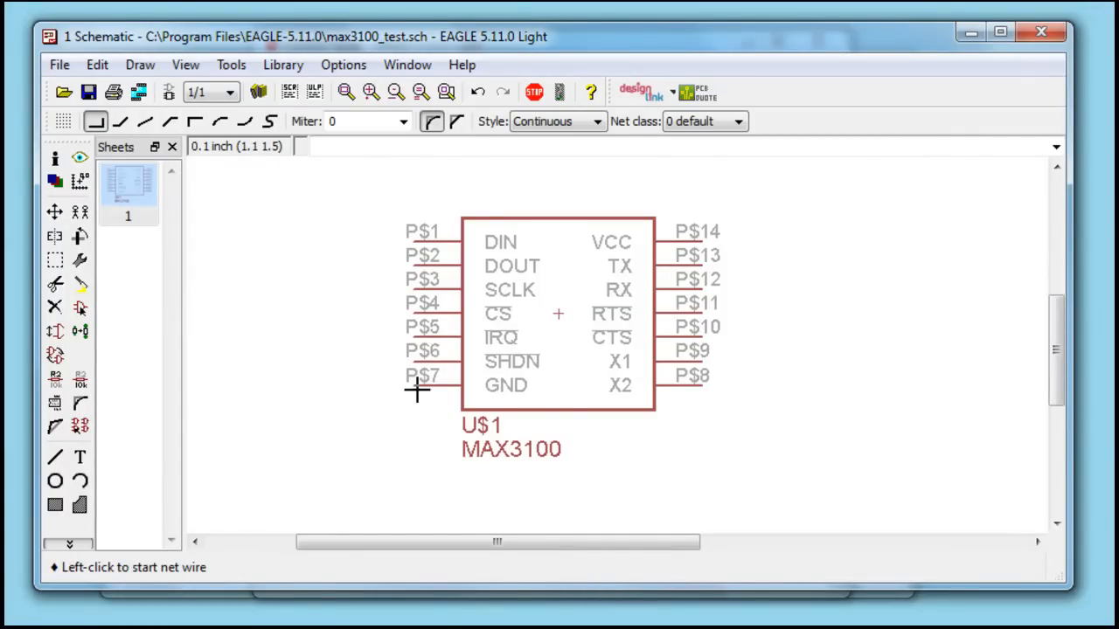
click(415, 378)
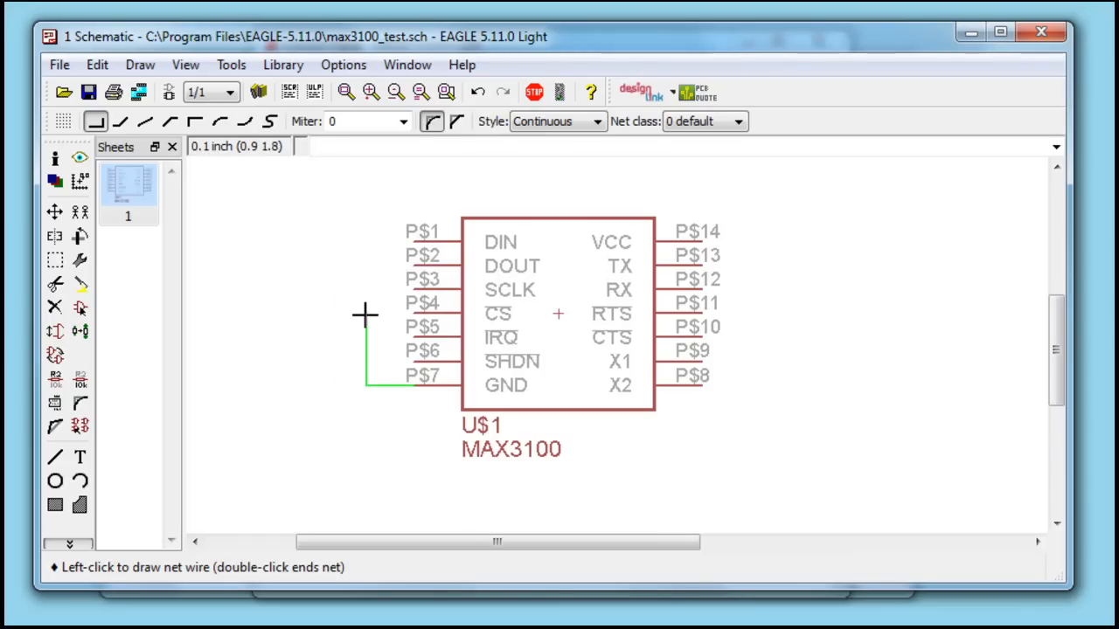
double_click(408, 375)
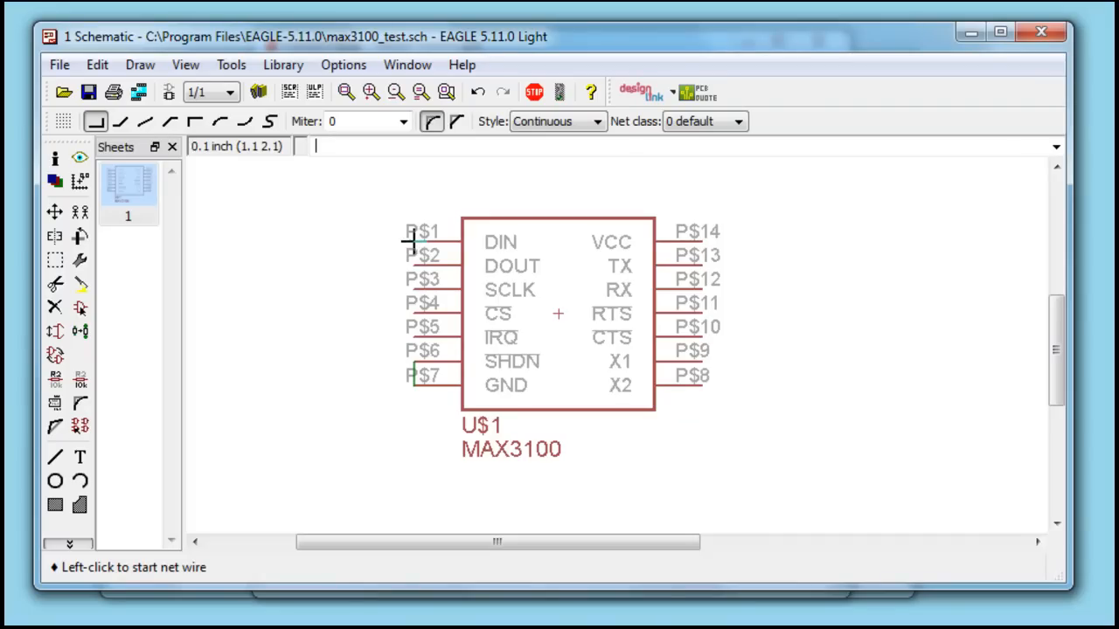
mouse_move(404, 317)
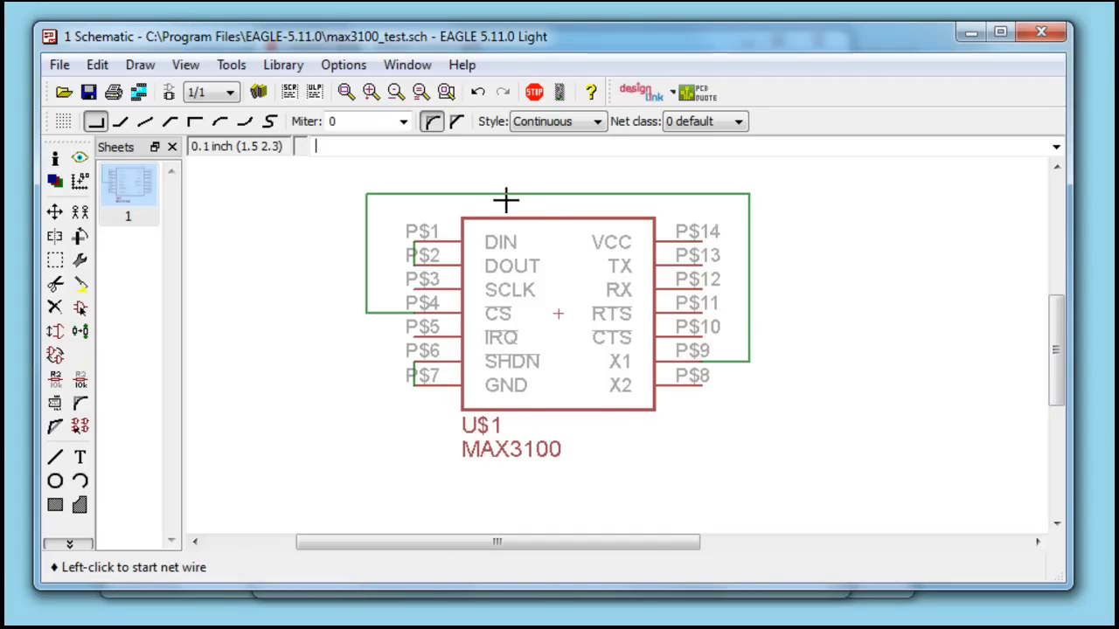
mouse_move(463, 168)
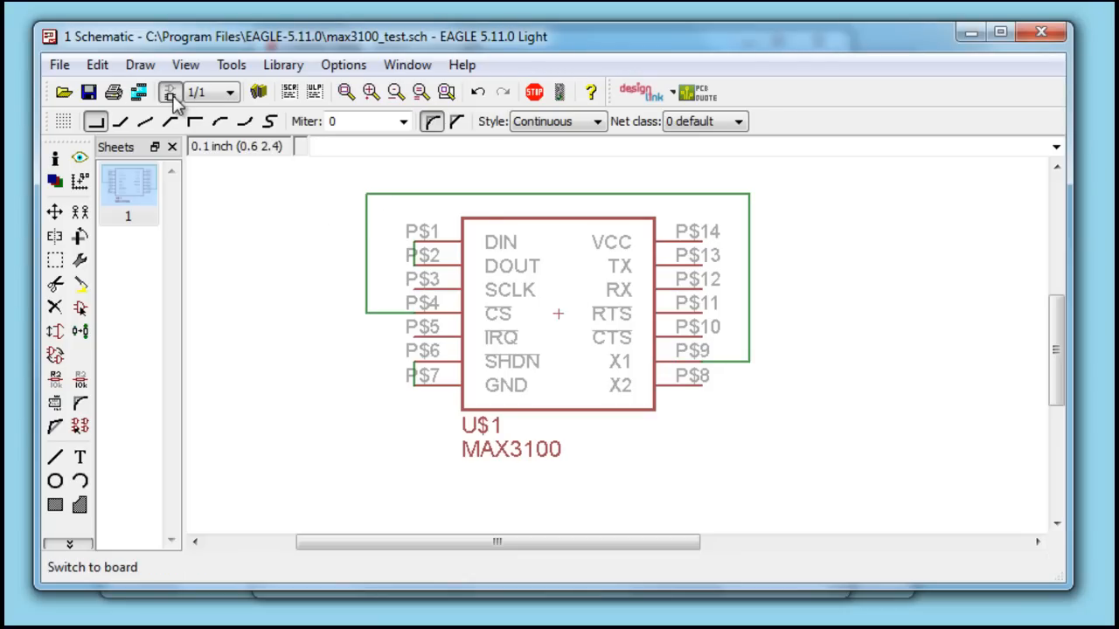
Step: Generate the max3100_test board from the schematic, confirming creation with Yes
click(169, 92)
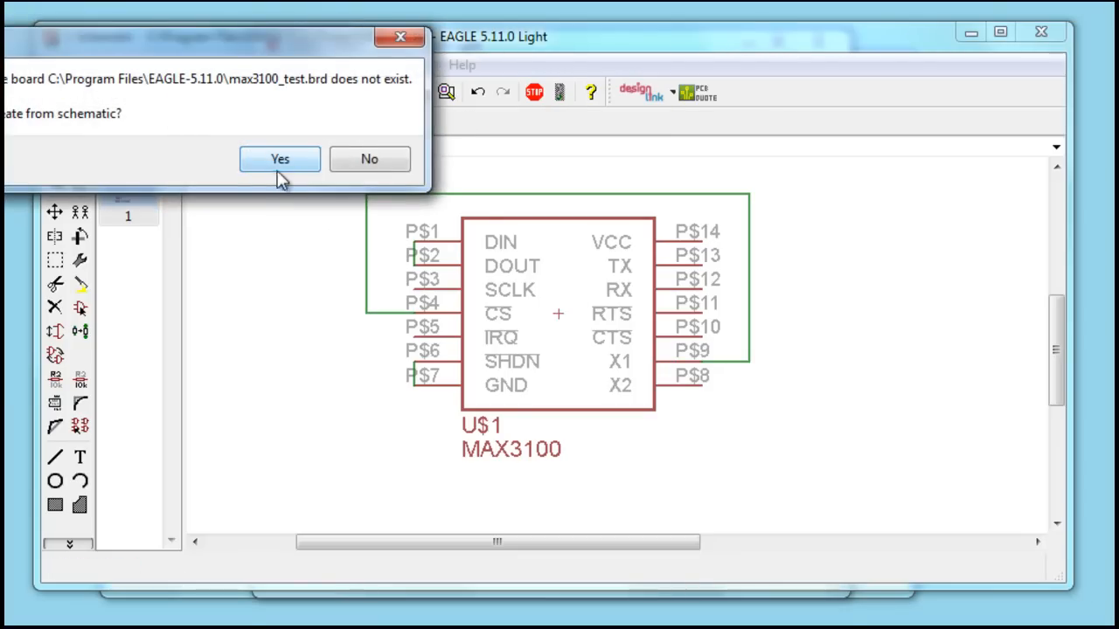
click(279, 159)
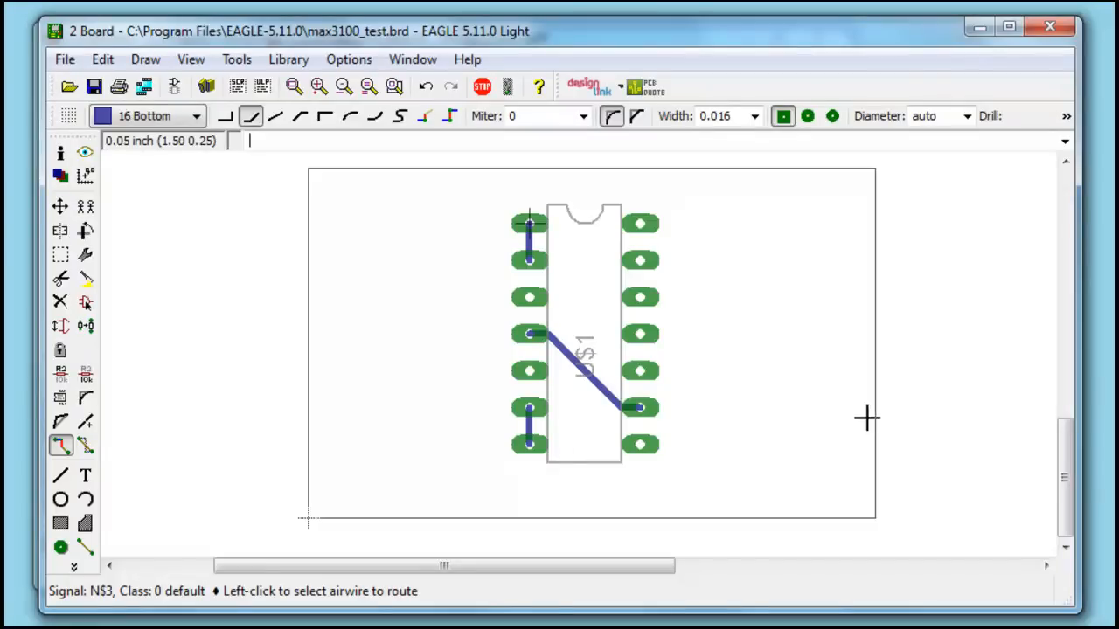
mouse_move(687, 400)
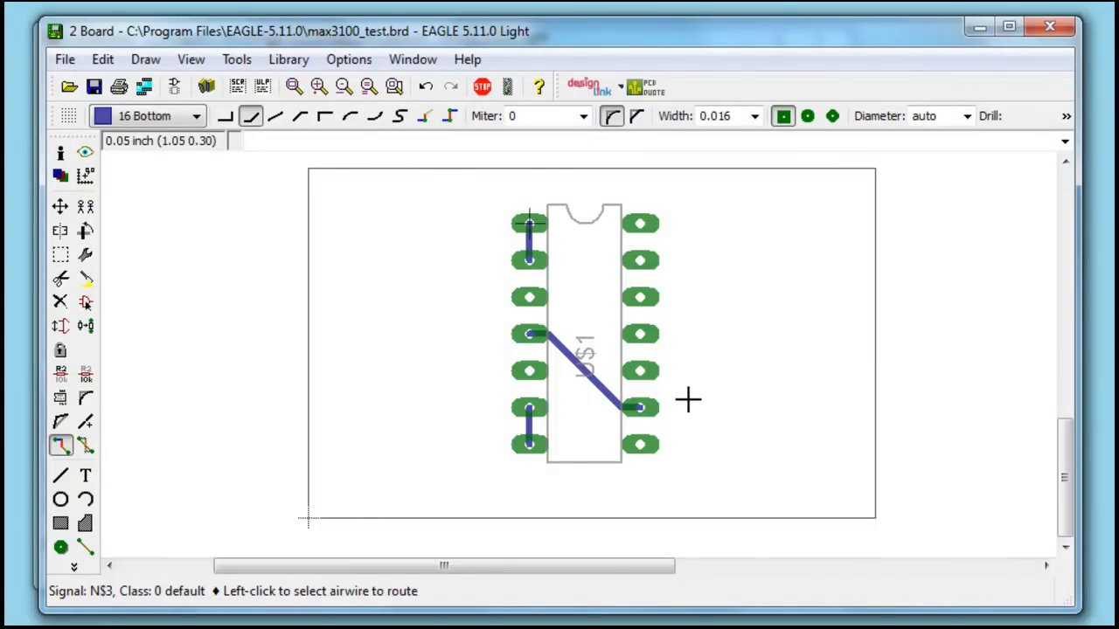
mouse_move(1035, 55)
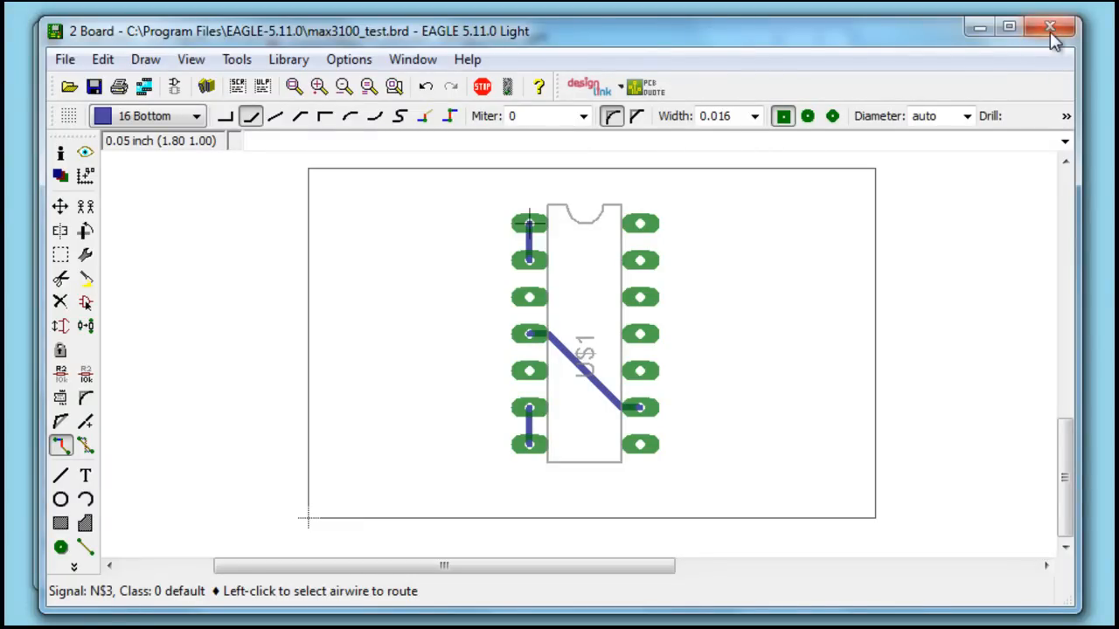
mouse_move(1052, 29)
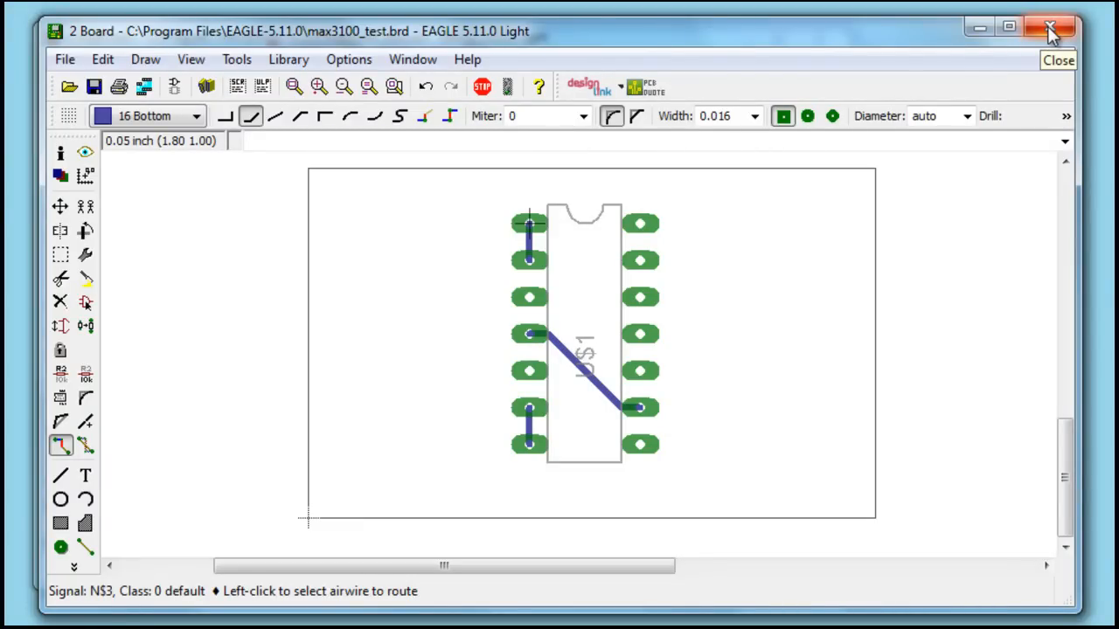